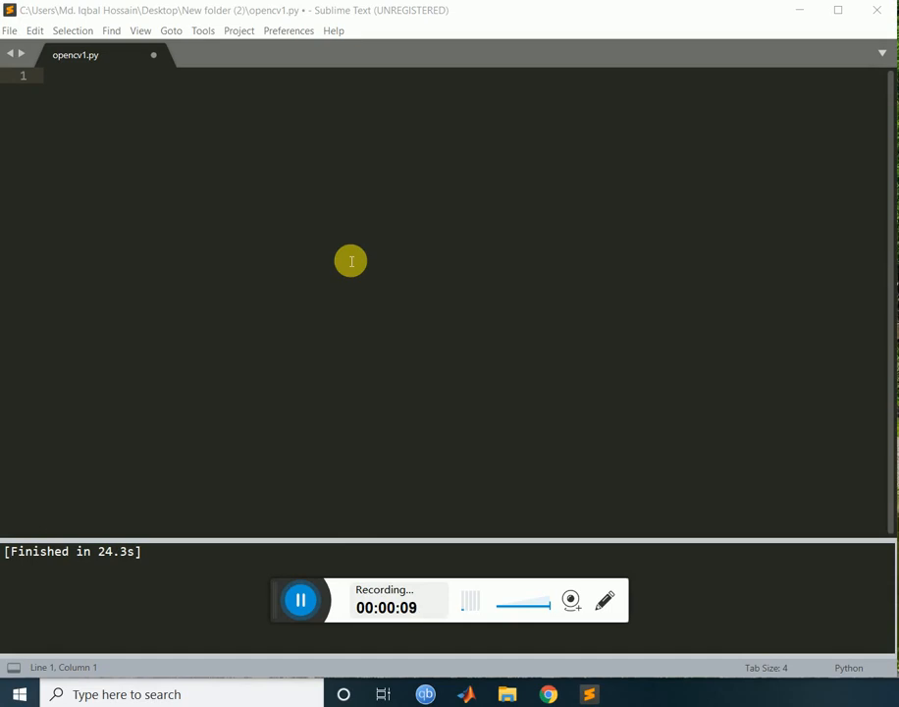
mouse_move(334, 263)
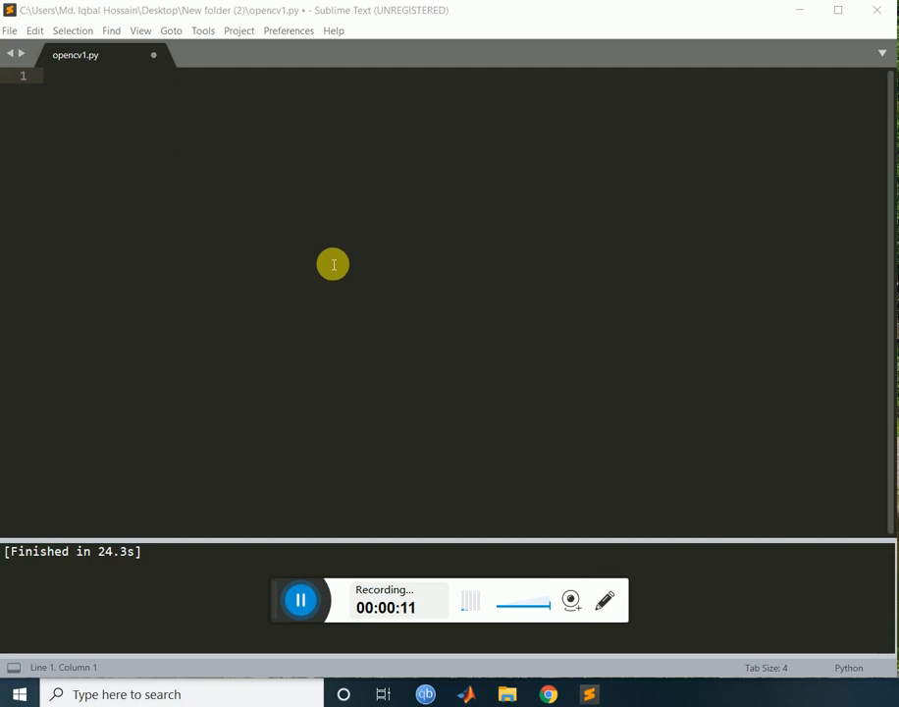
- Import cv2 and load blackstone2.jpg into img with cv2.imread
type("imp")
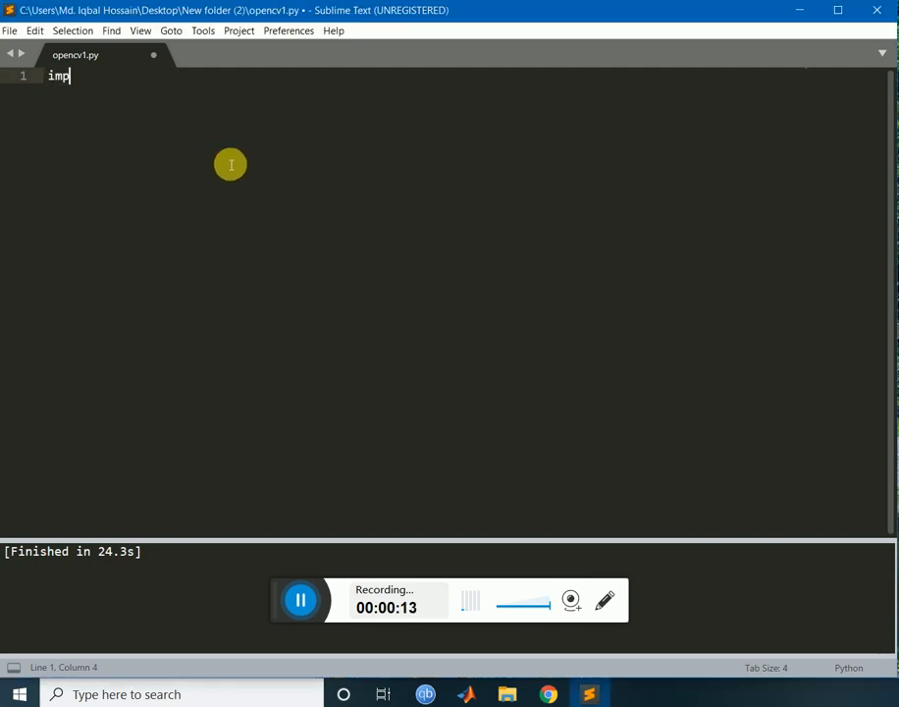
type("ort cv2")
type("i")
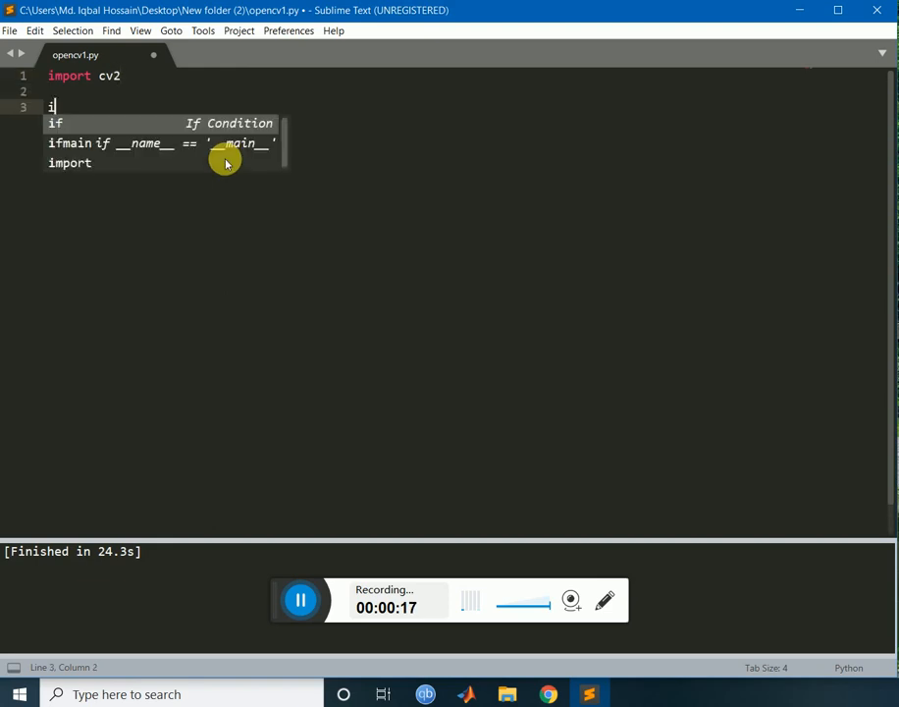
type("mg =")
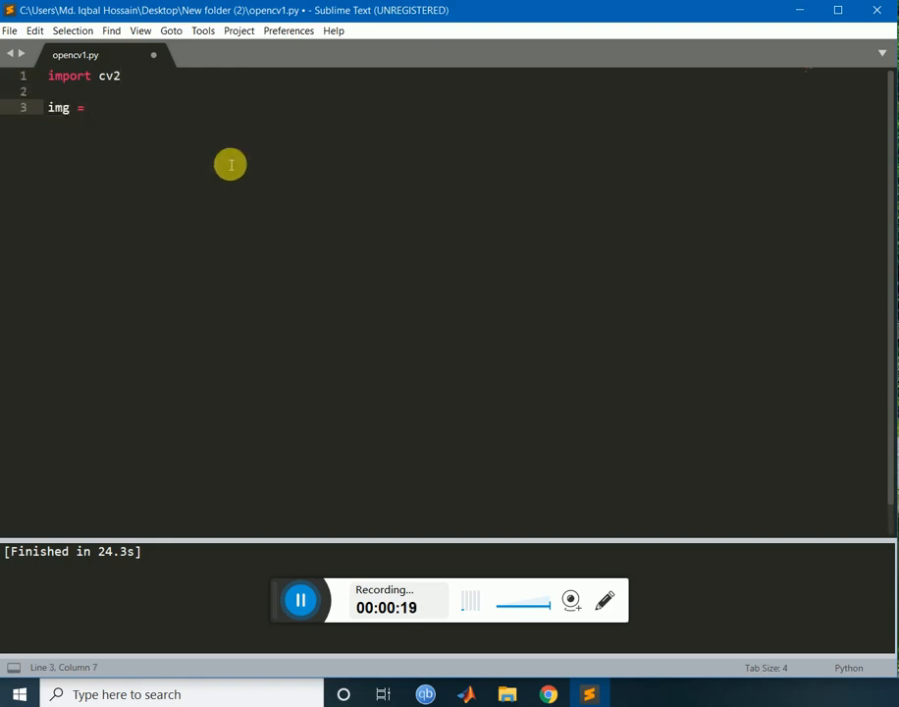
type("cv2")
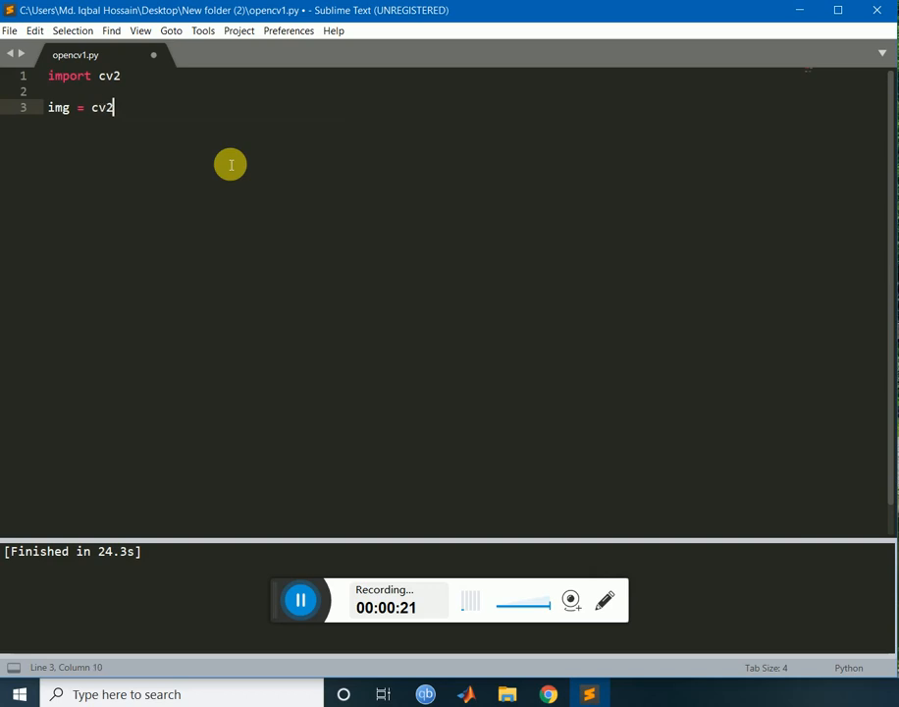
type(".imrea")
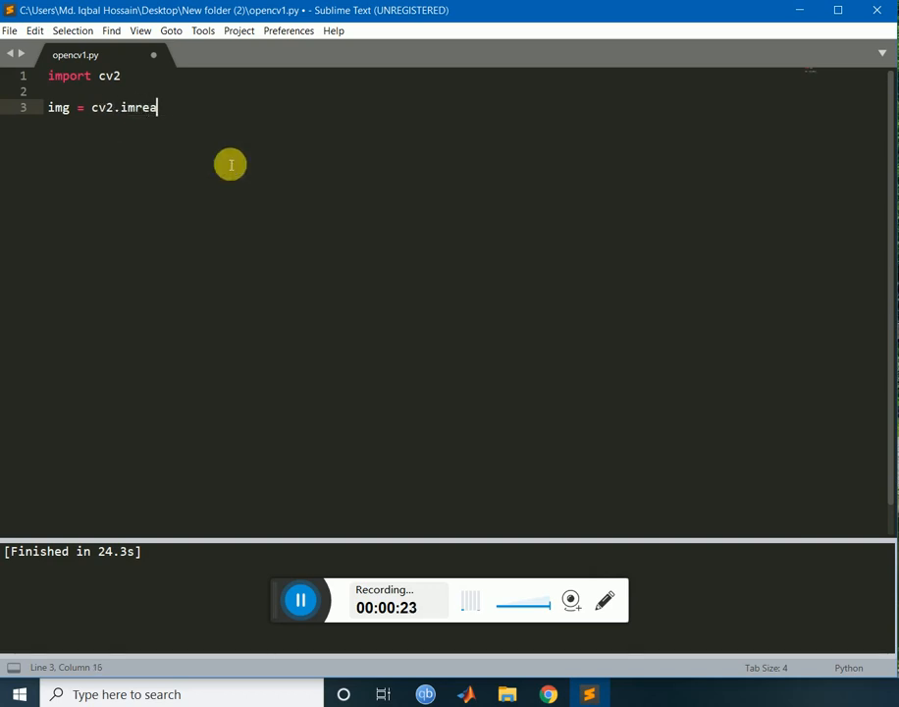
type("d('')")
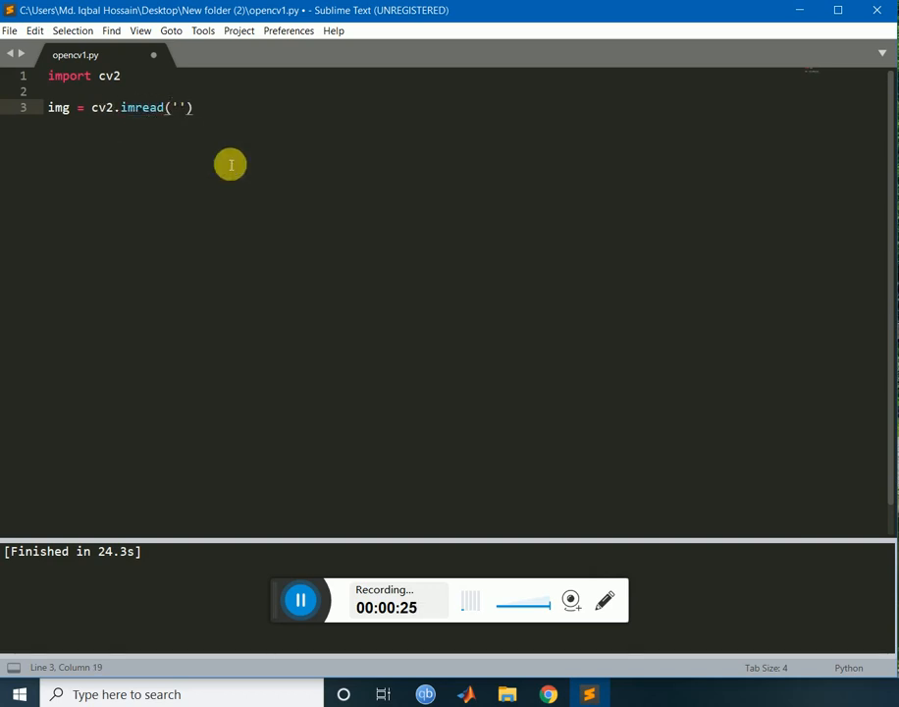
type("black")
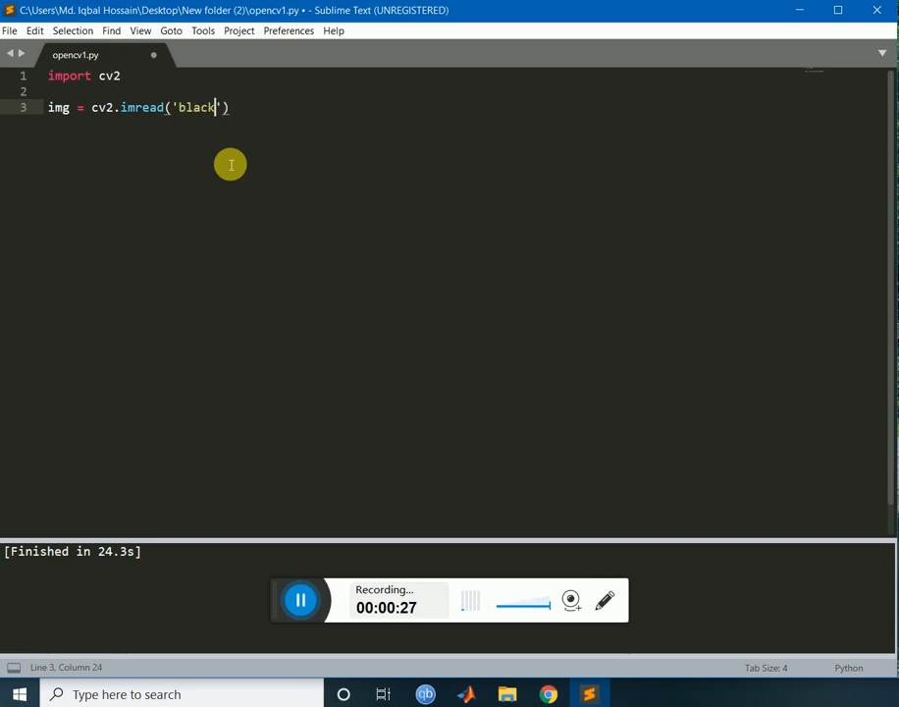
type("stone")
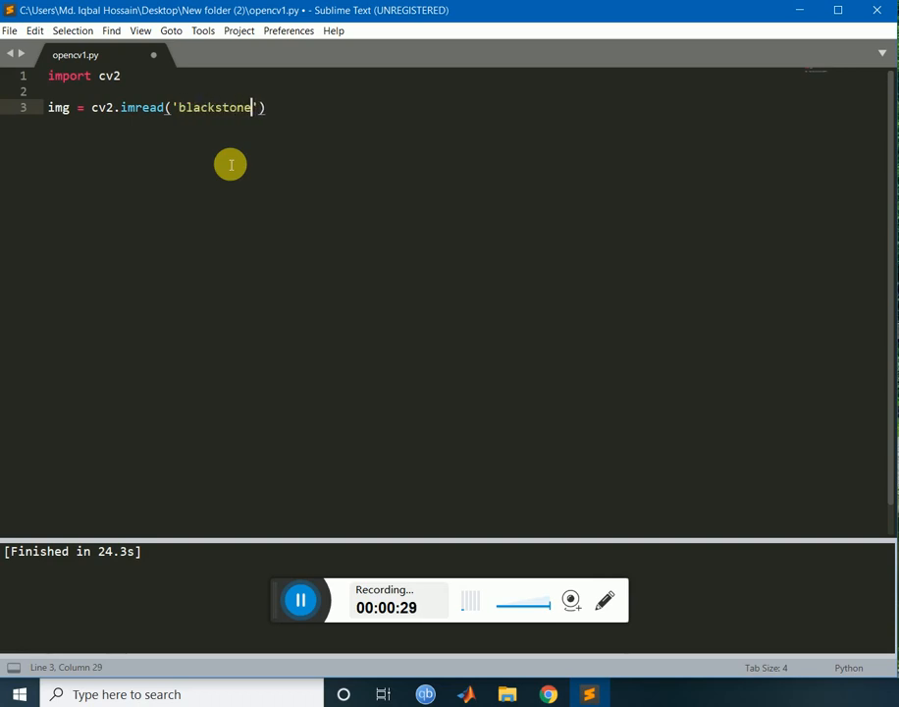
type("2.jpg")
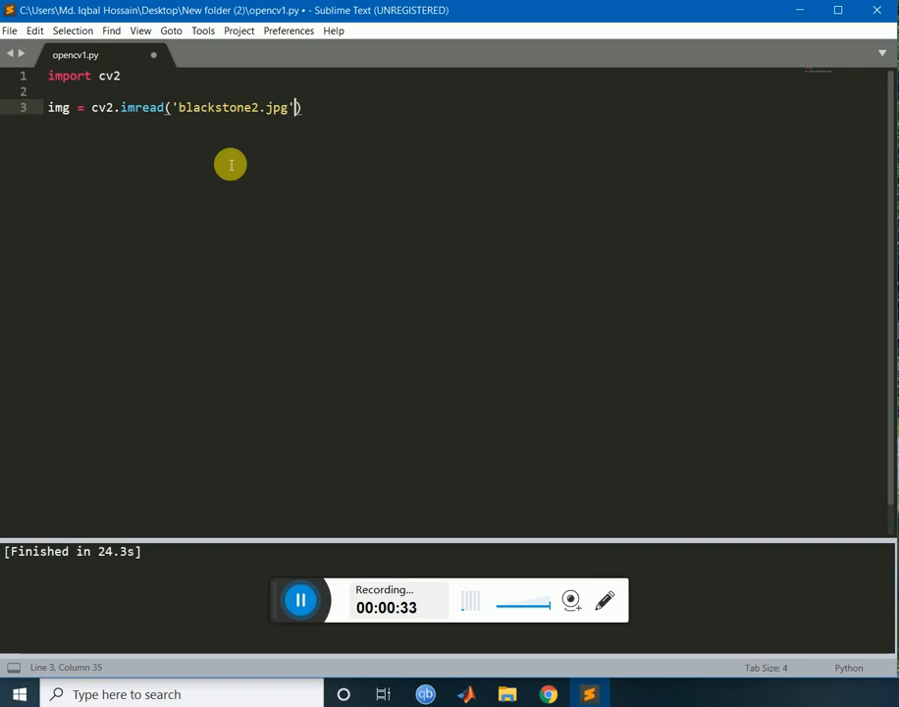
- Display img in a window titled 'image' with cv2.imshow
type("im")
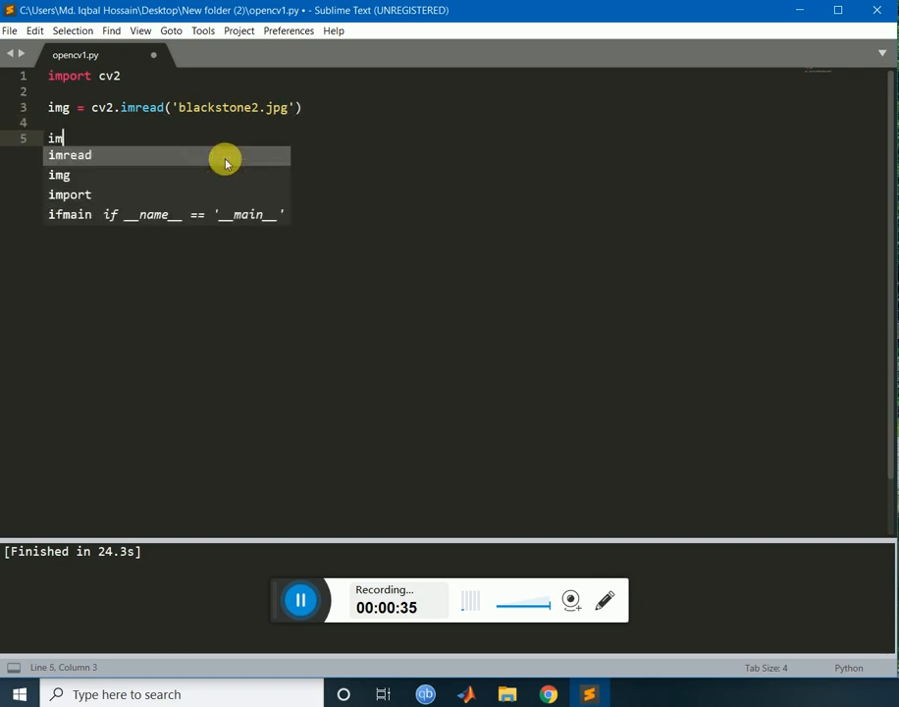
type("cv")
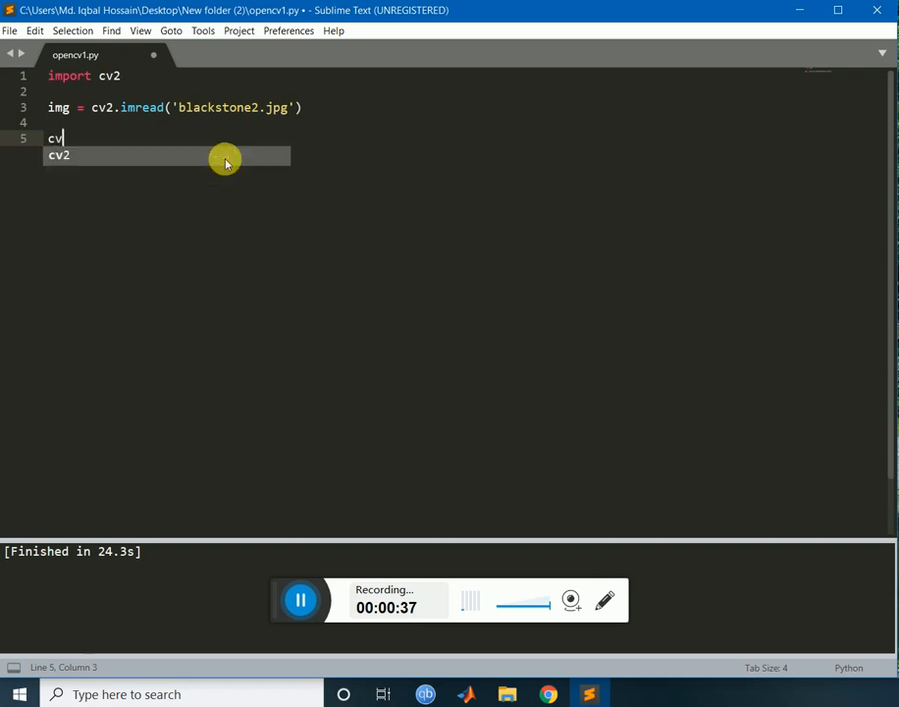
type("2.")
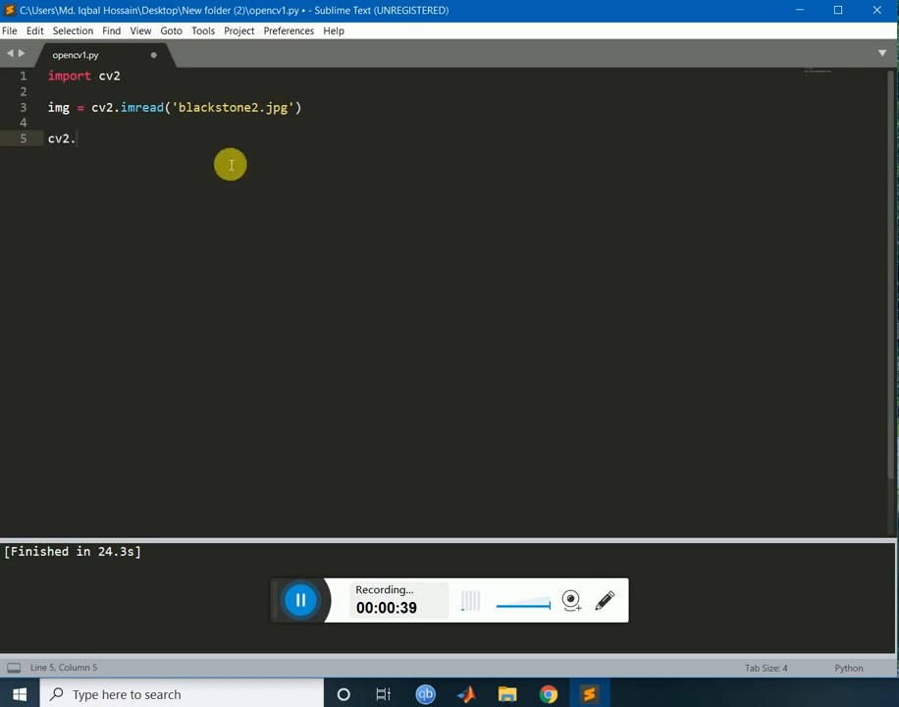
type("imsh")
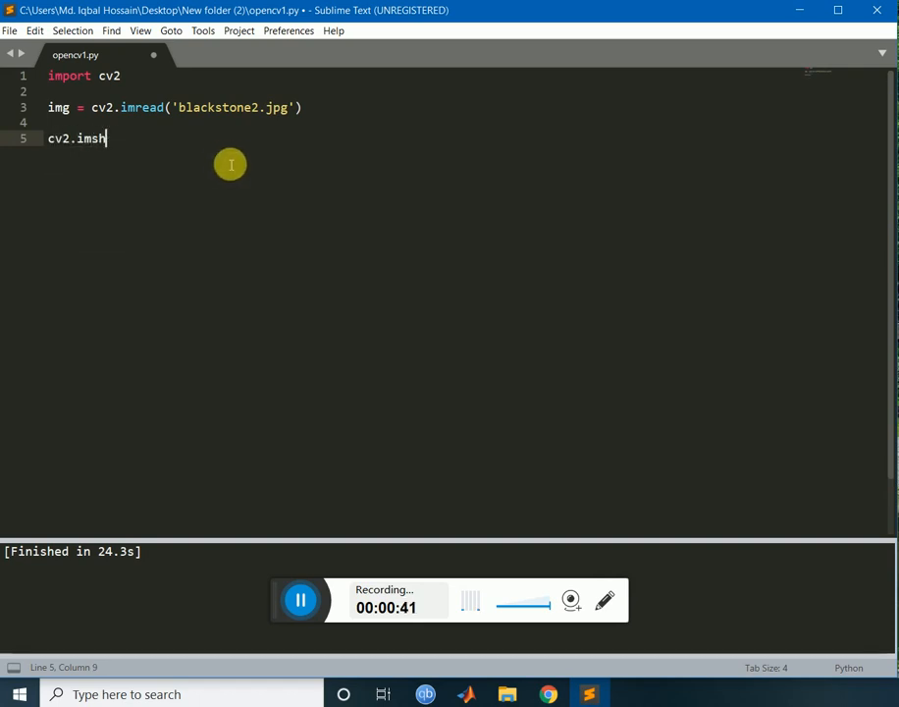
type("ow('')")
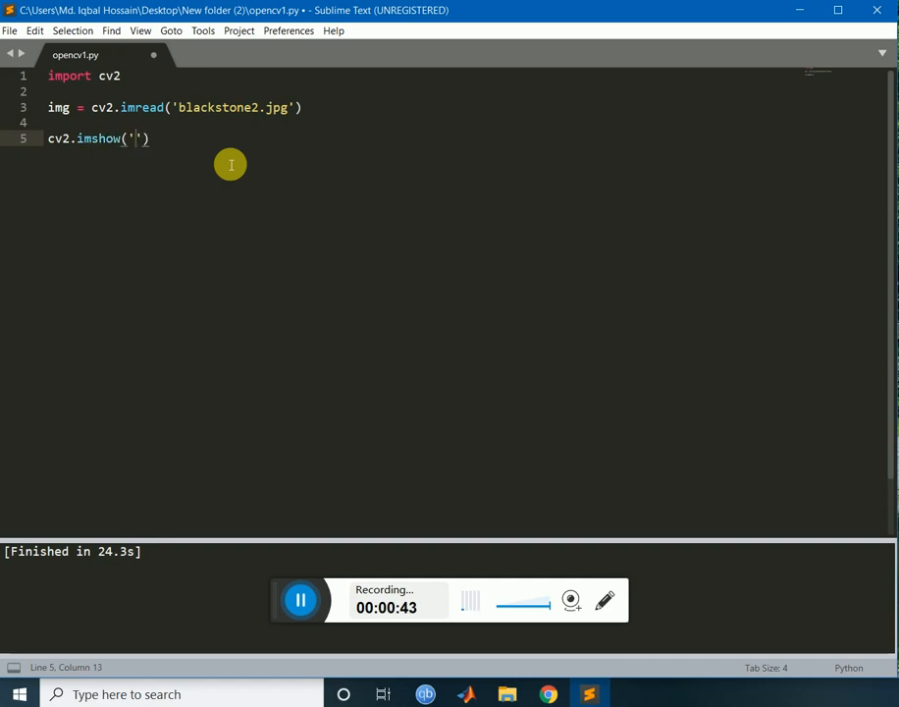
type("image")
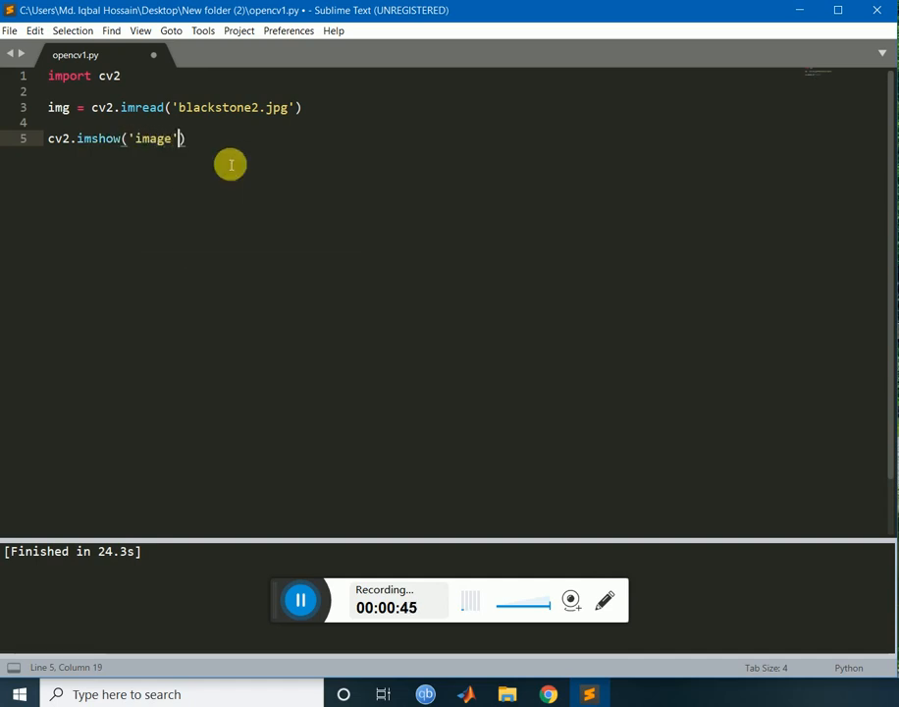
type(",img")
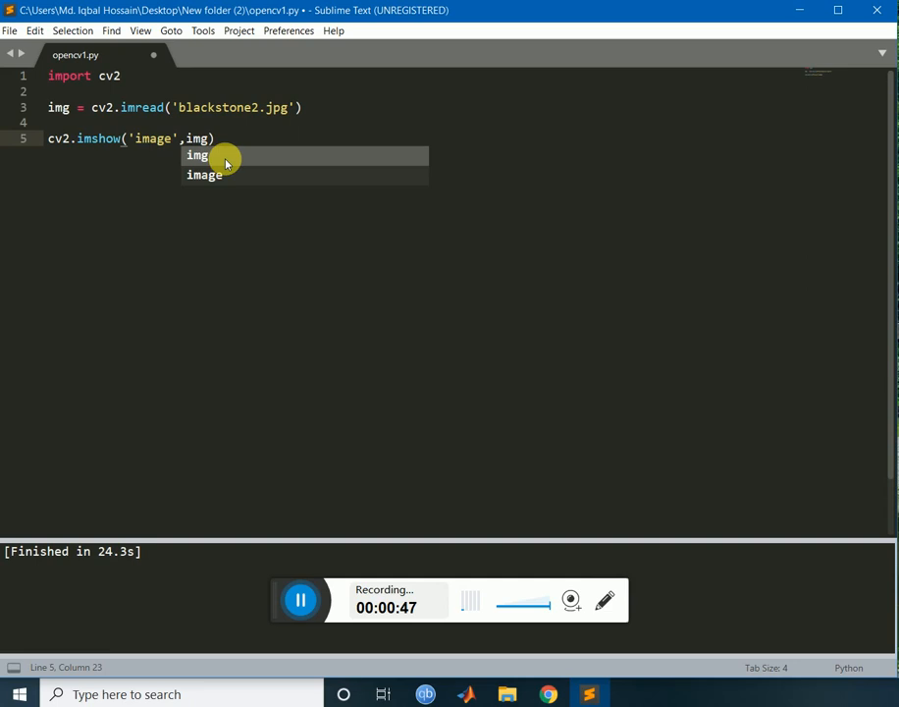
- Wait for a key with cv2.waitKey(0), then call cv2.destroyAllWindows()
type("cv")
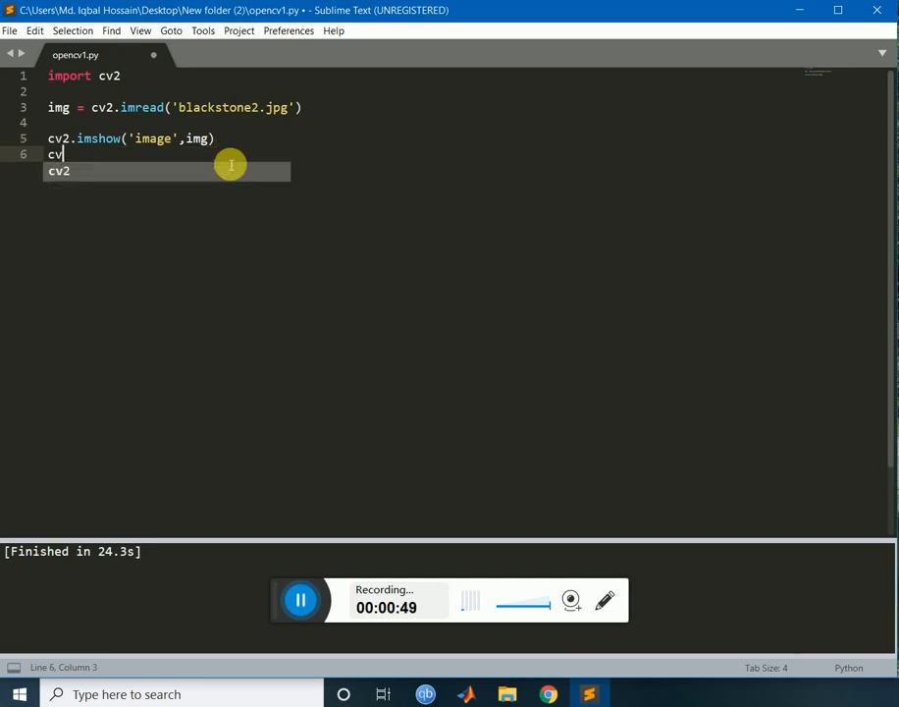
type("2.")
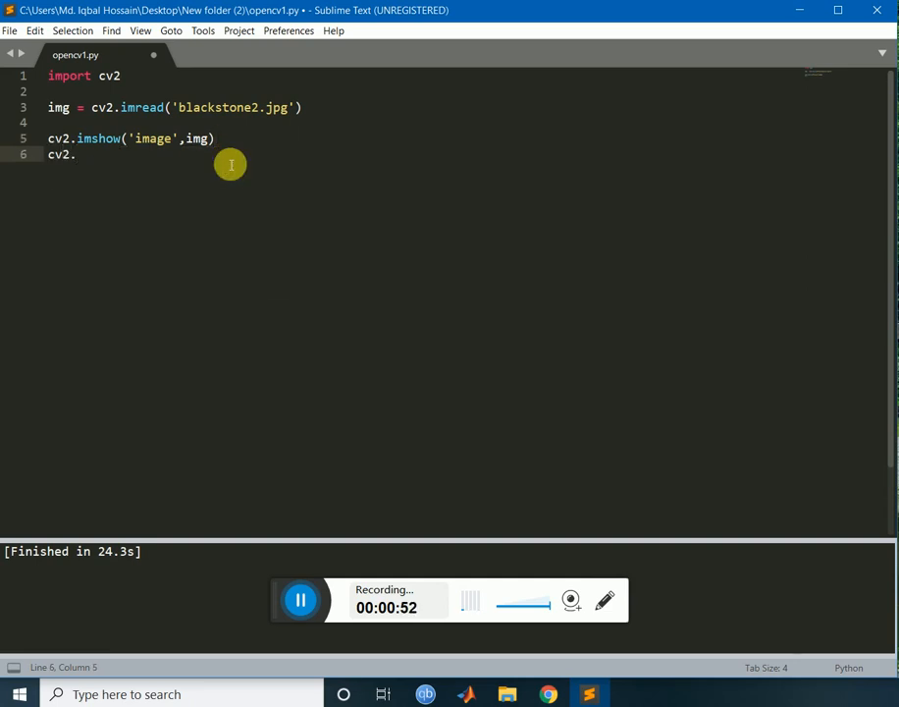
type("wait")
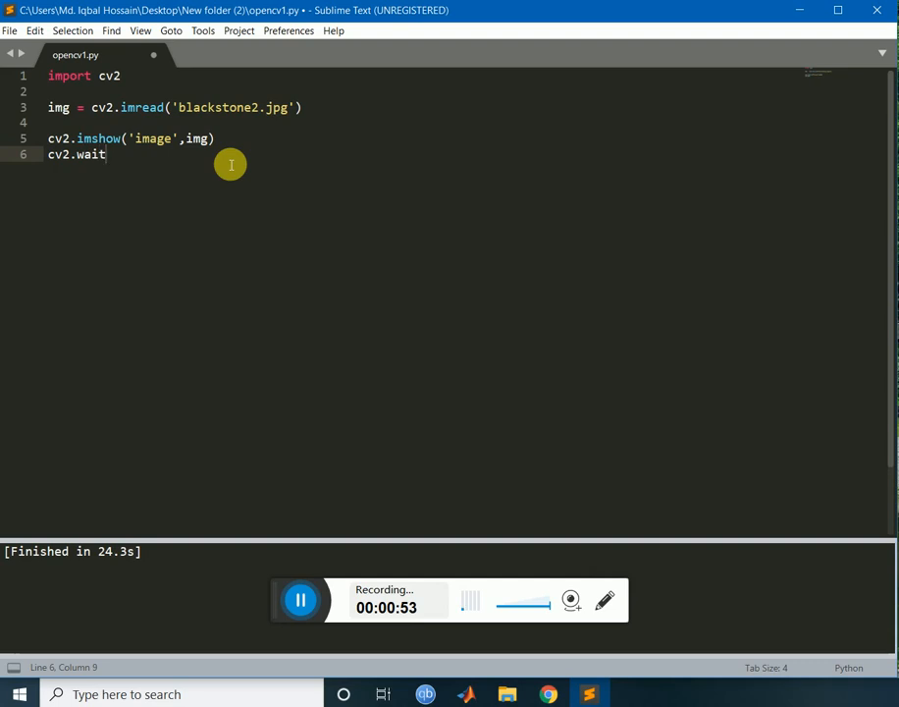
type("Key()")
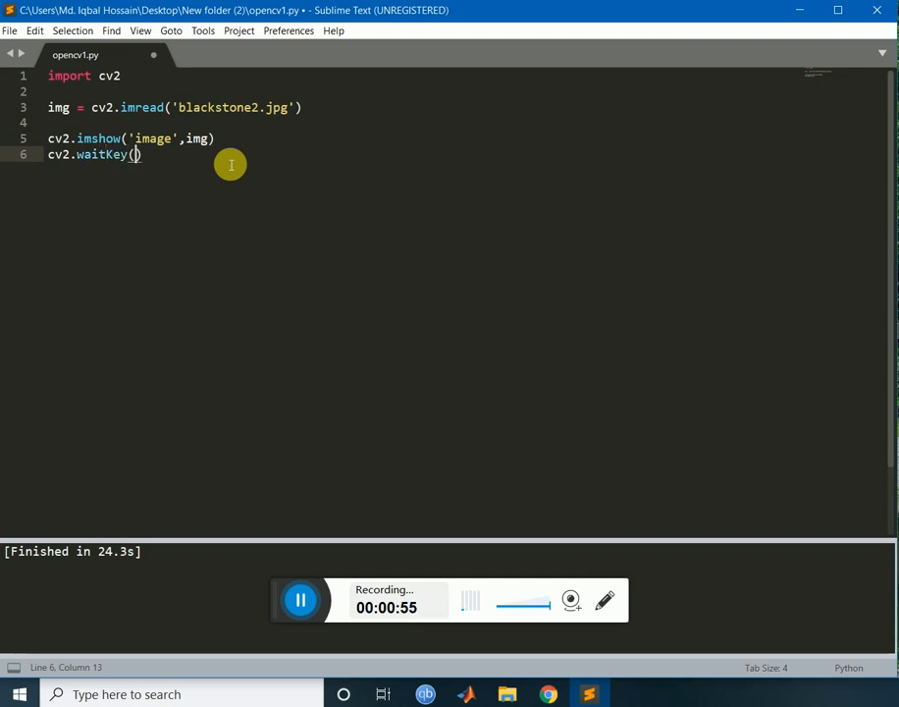
type("0")
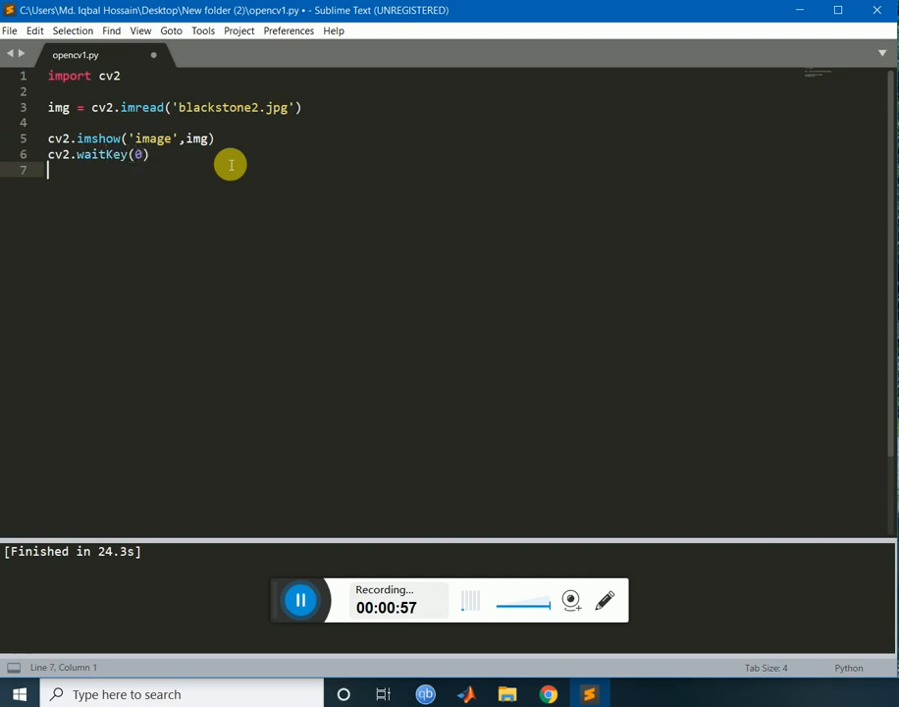
type("cv2")
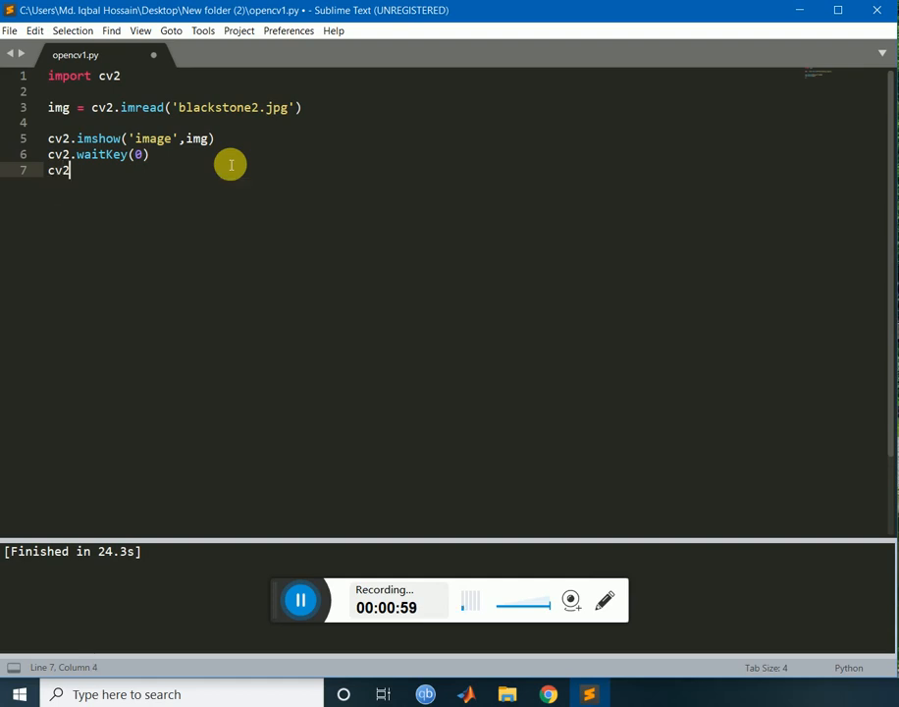
type(".de")
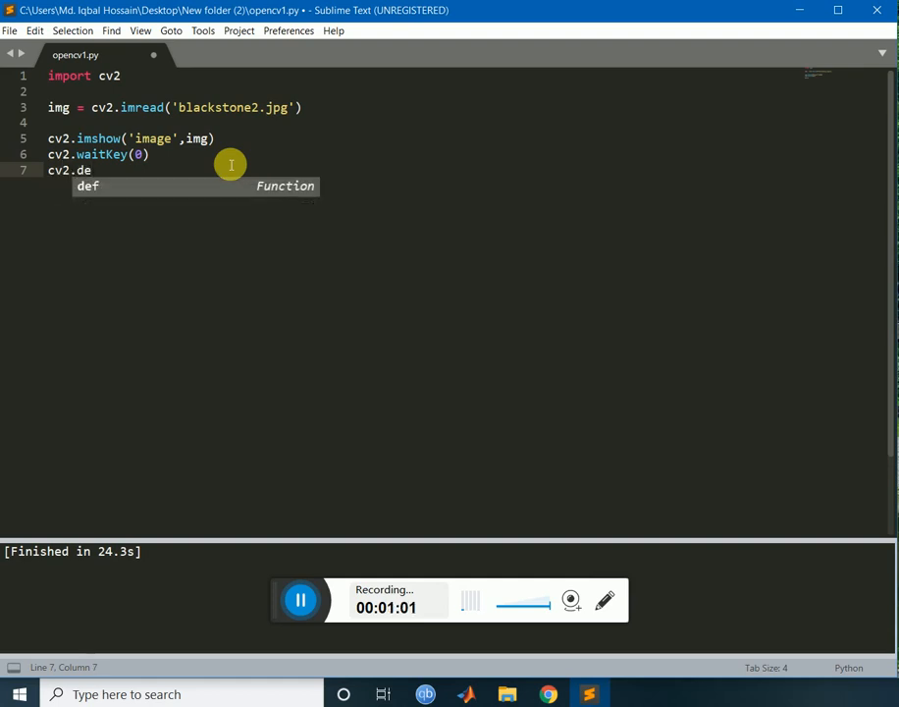
type("stroyAll")
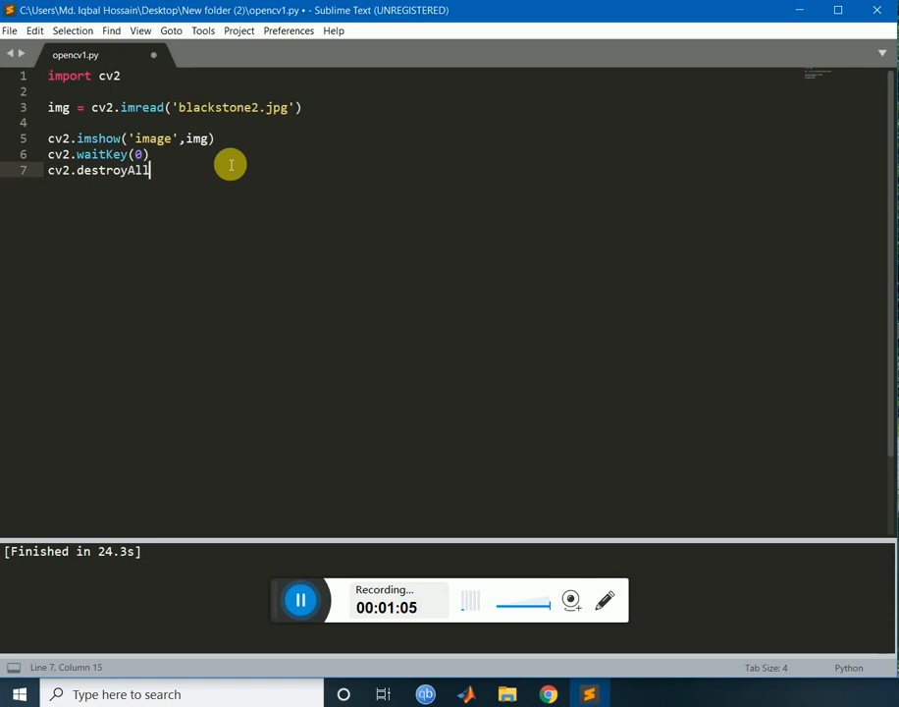
type("Window")
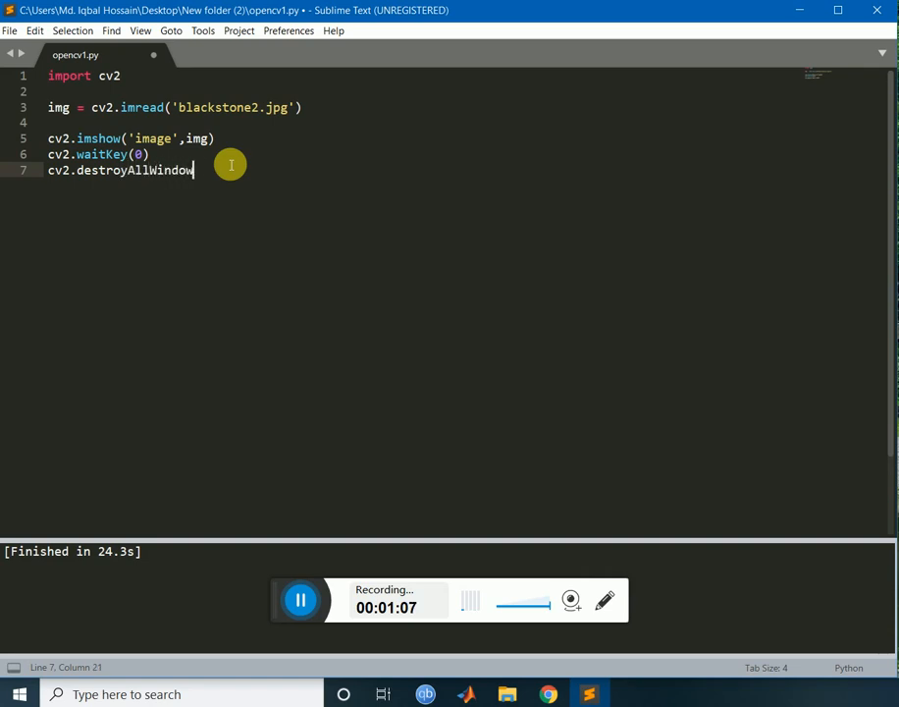
type("s()")
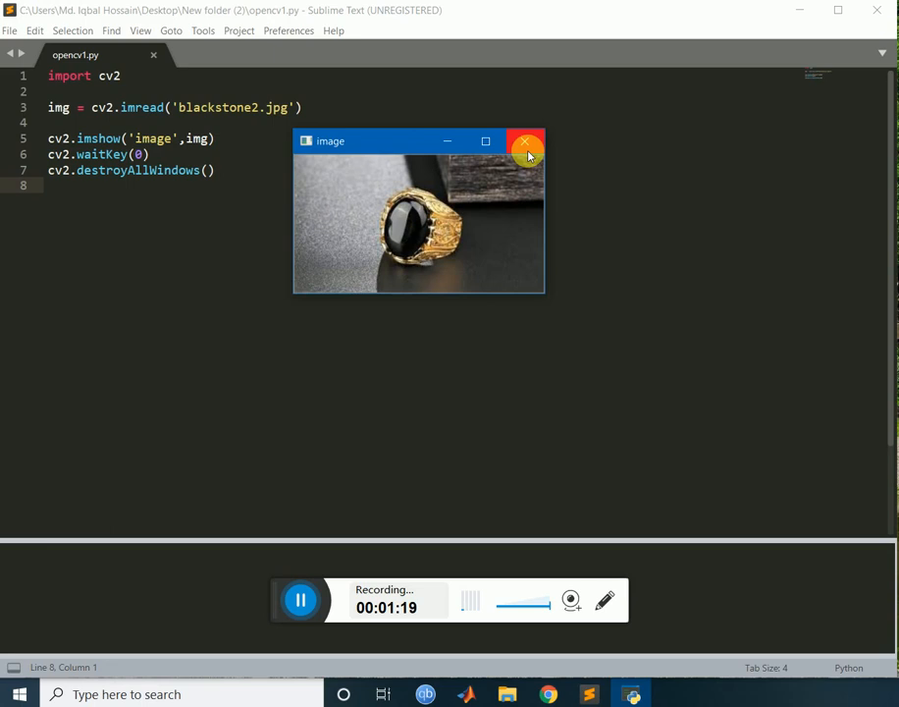
mouse_move(526, 147)
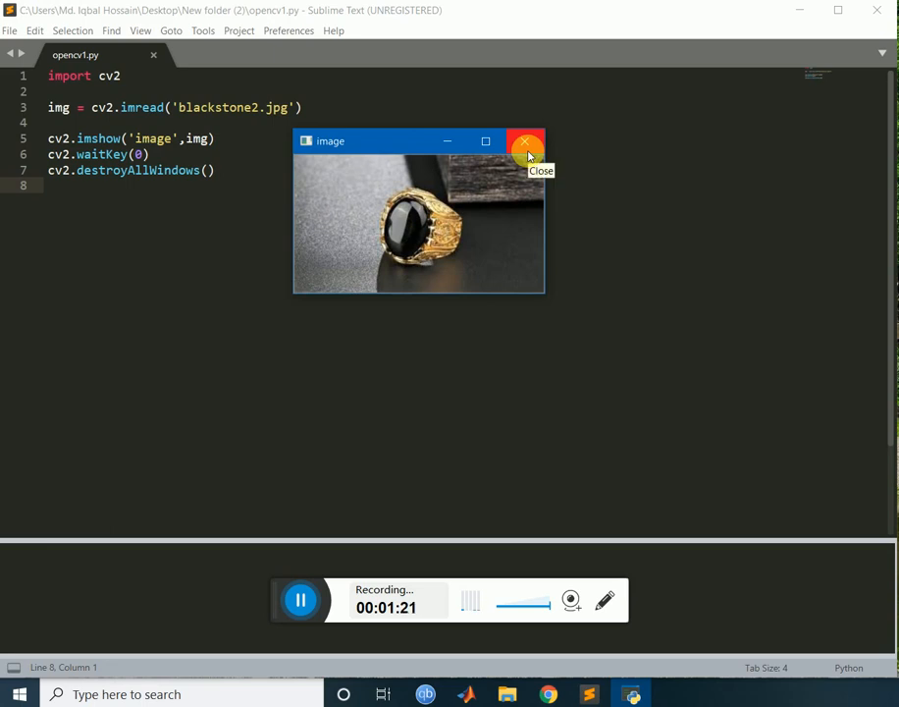
- Close the window showing the ring photo after running the script
left_click(526, 142)
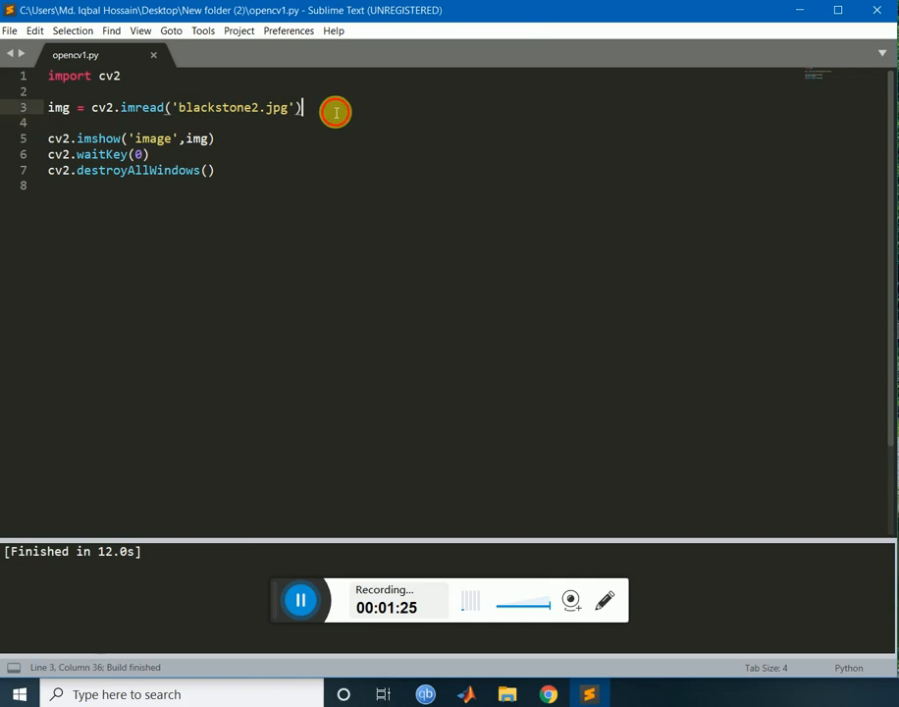
- Add print(img.shape) to output the loaded image's dimensions
type("s")
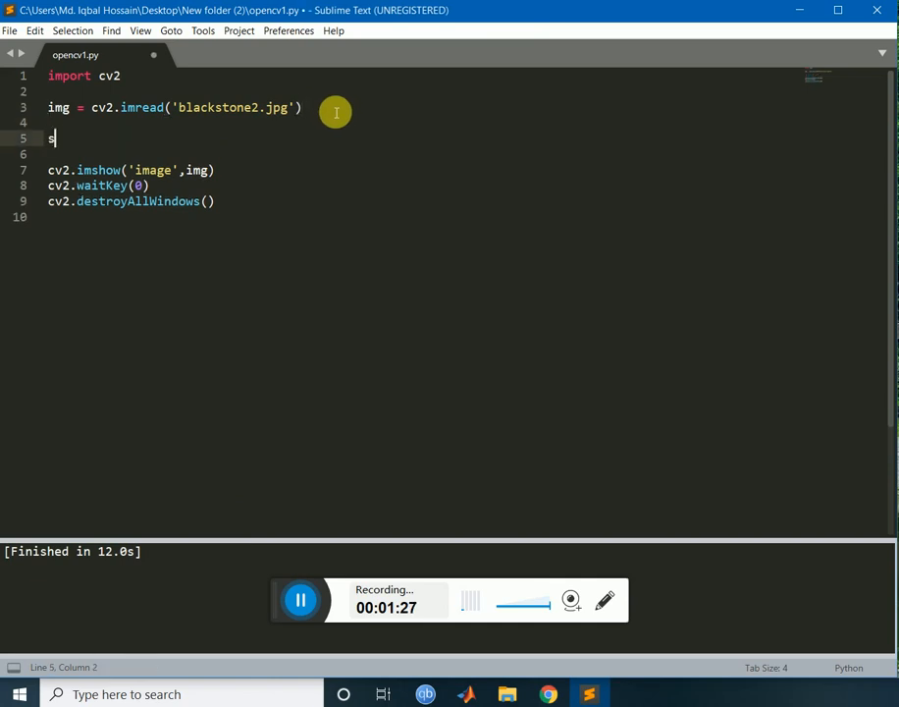
type("rint")
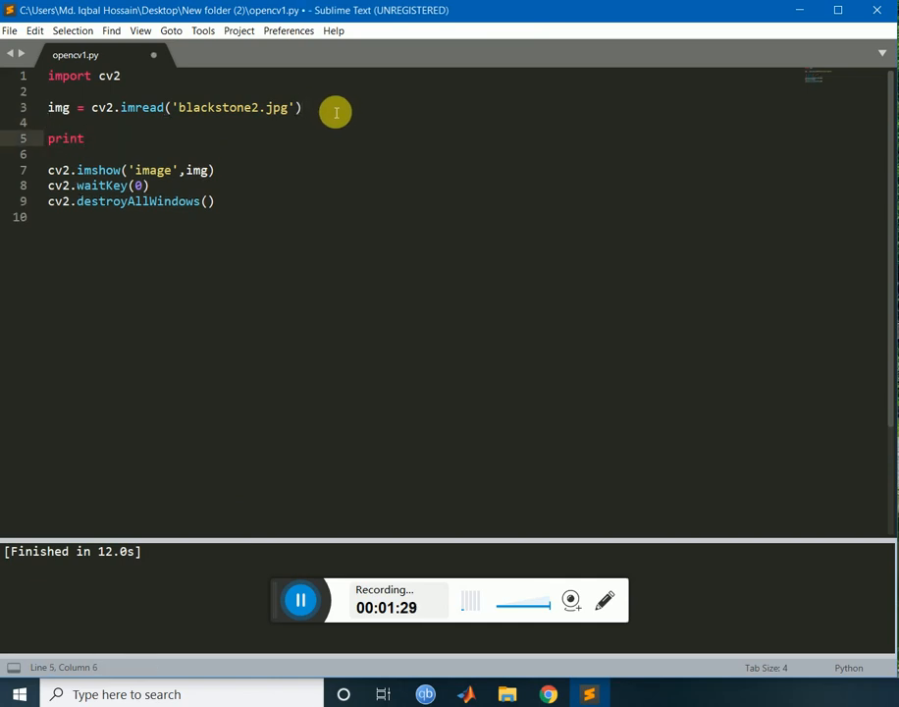
type("(im")
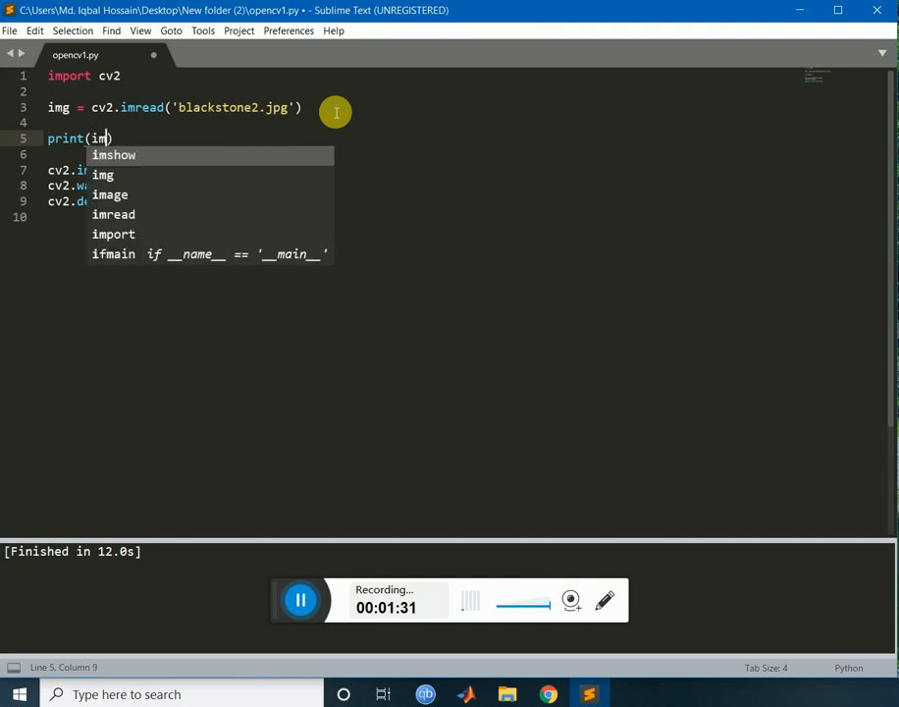
type("g.s")
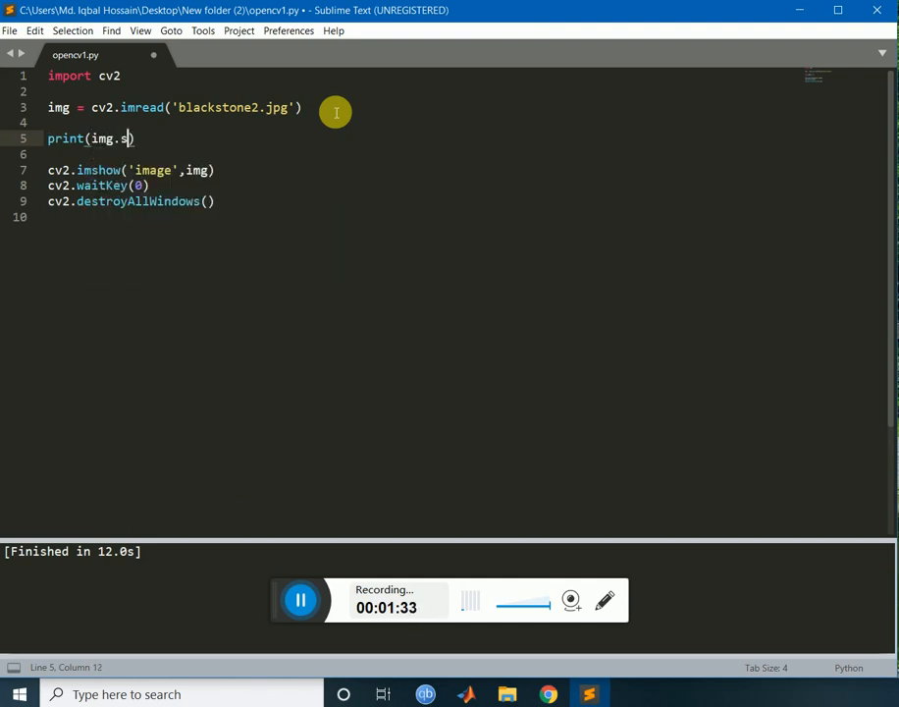
type("hape")
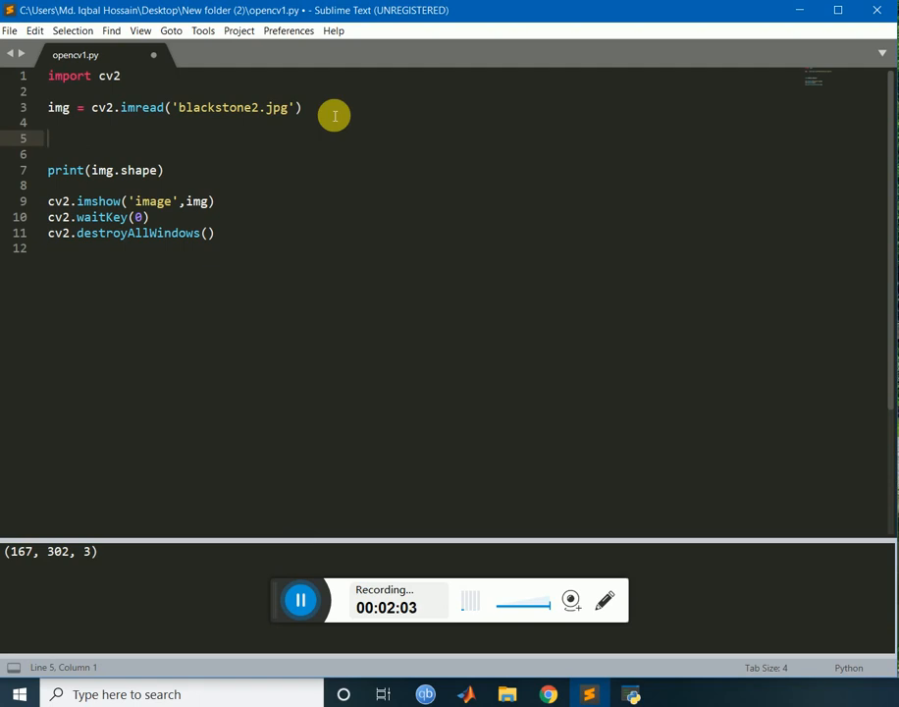
- Start a cv2.line call on img from the top-left point (0,0)
type("cv2")
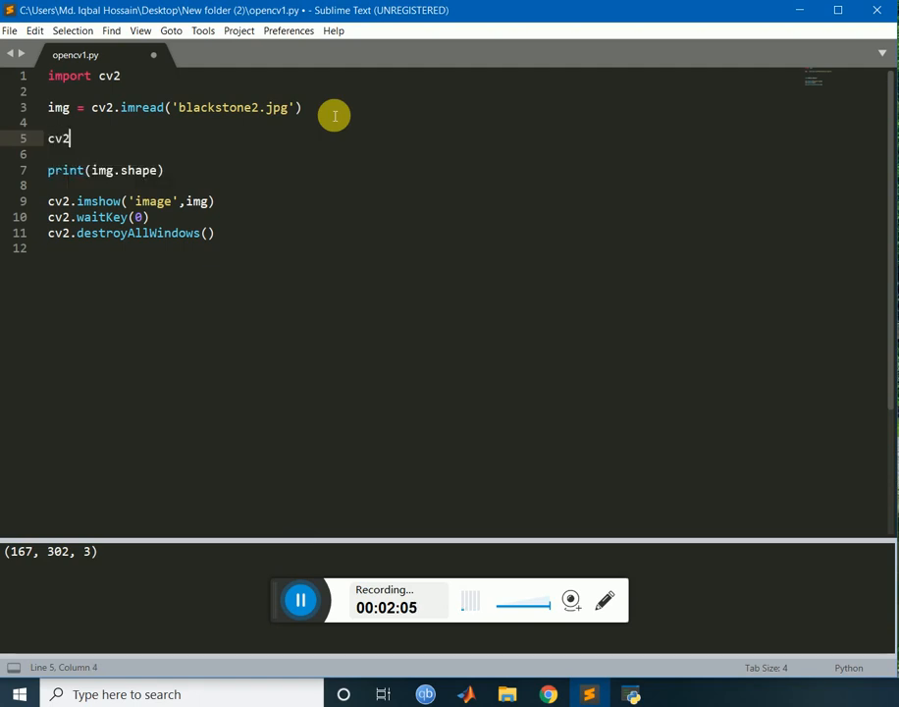
type(".")
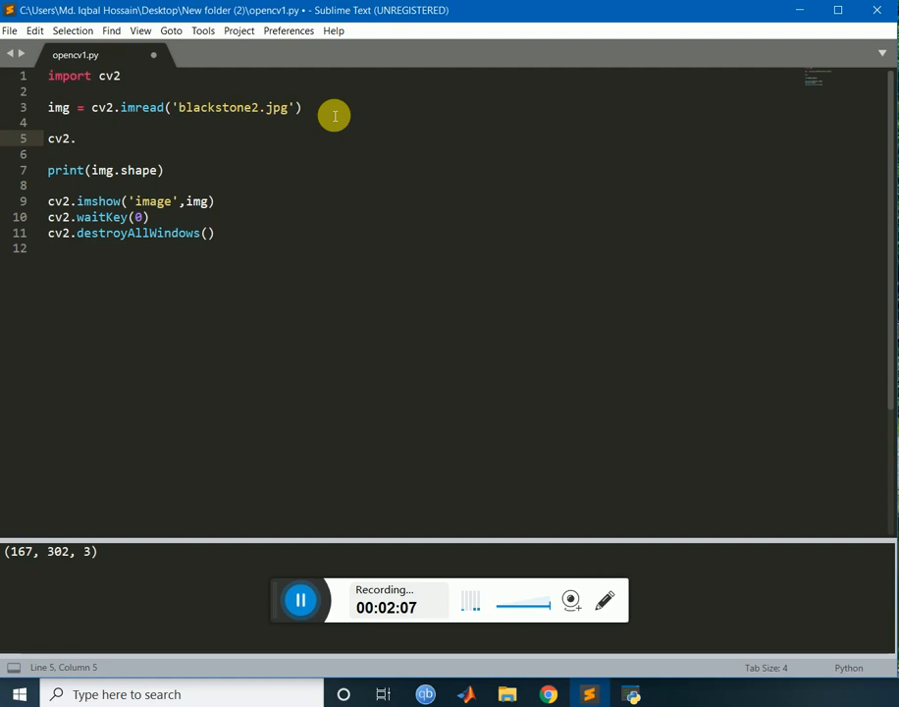
type("line()")
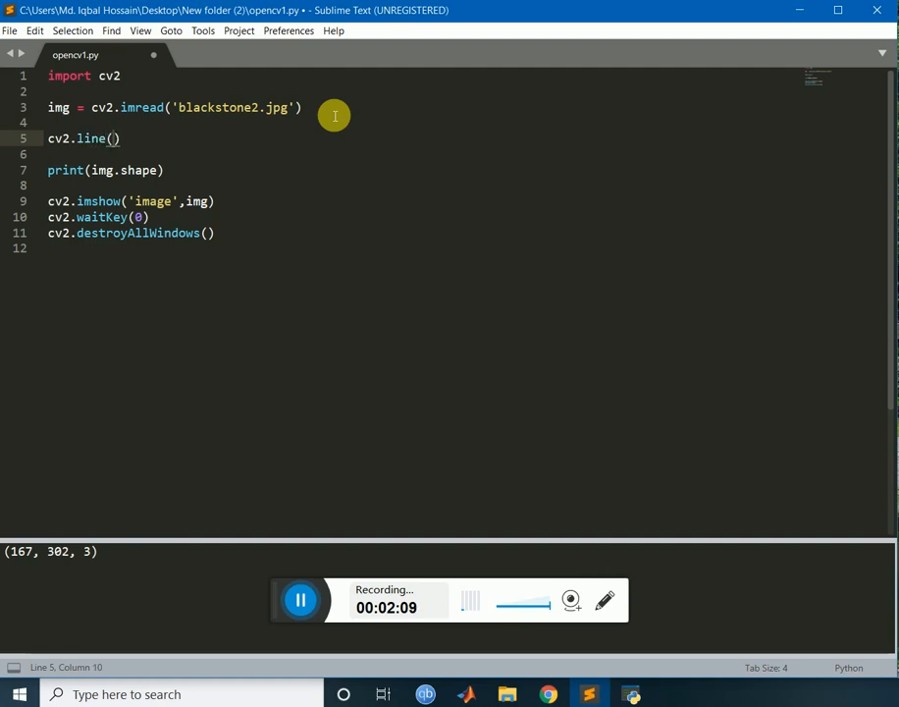
type("img,")
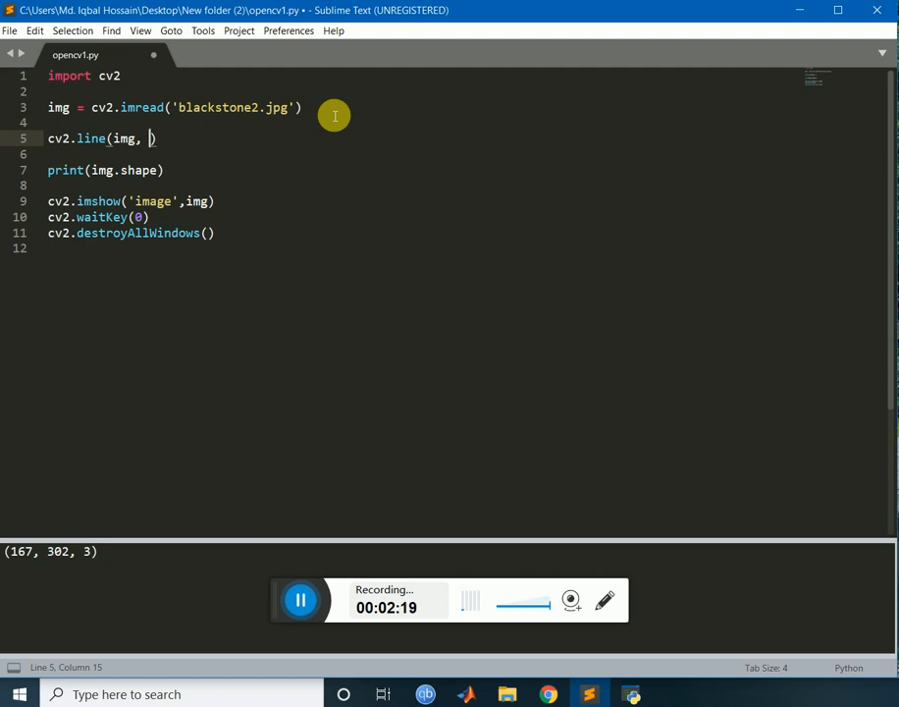
type("(0")
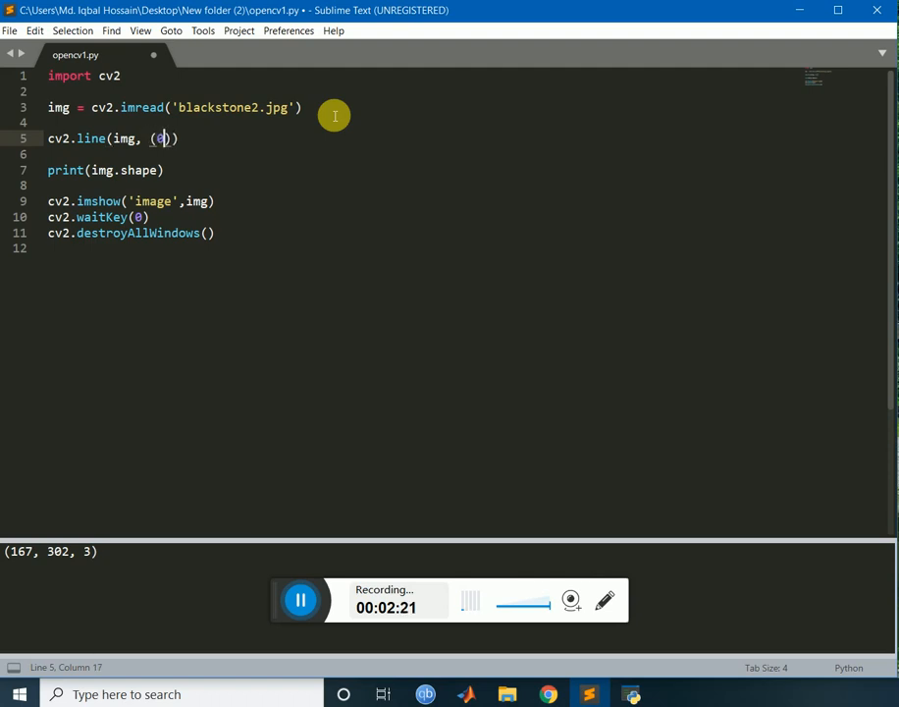
type(",0")
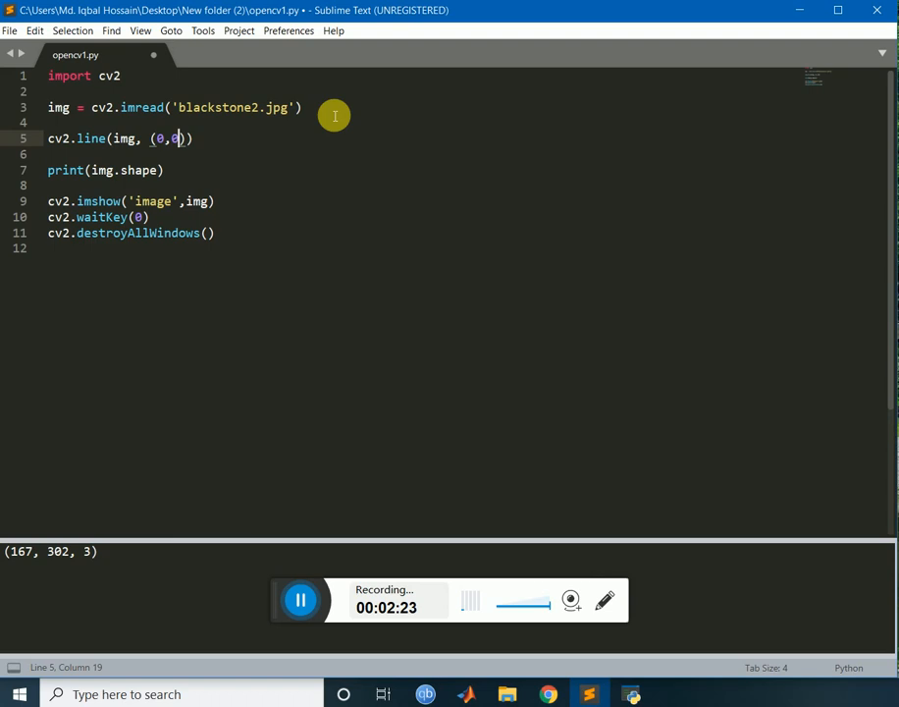
type("),")
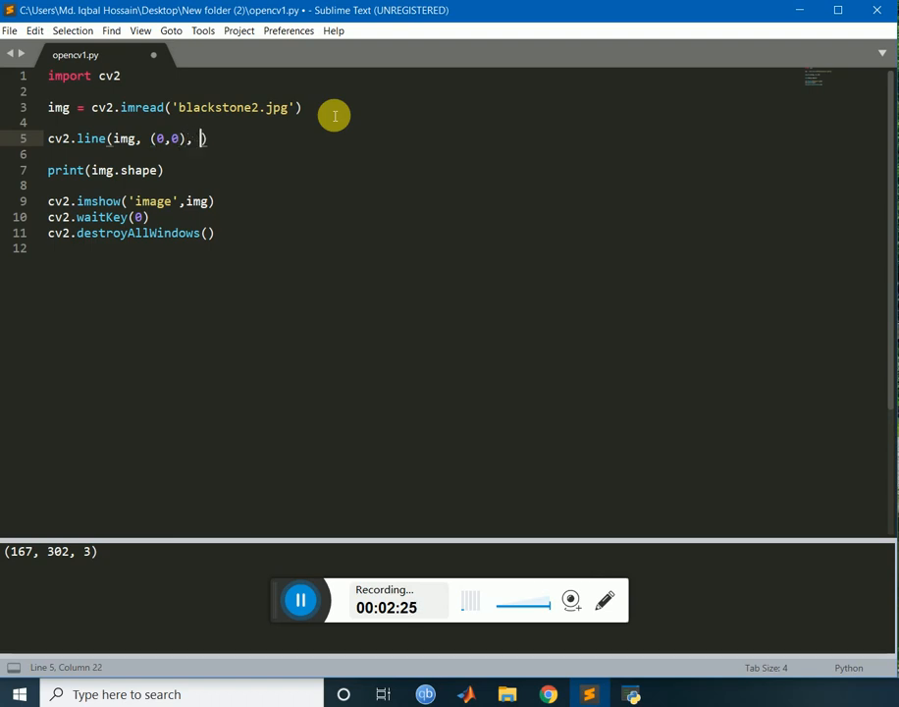
- Finish the line to (150,140) with colour (120,255,150) and thickness 15
type("(")
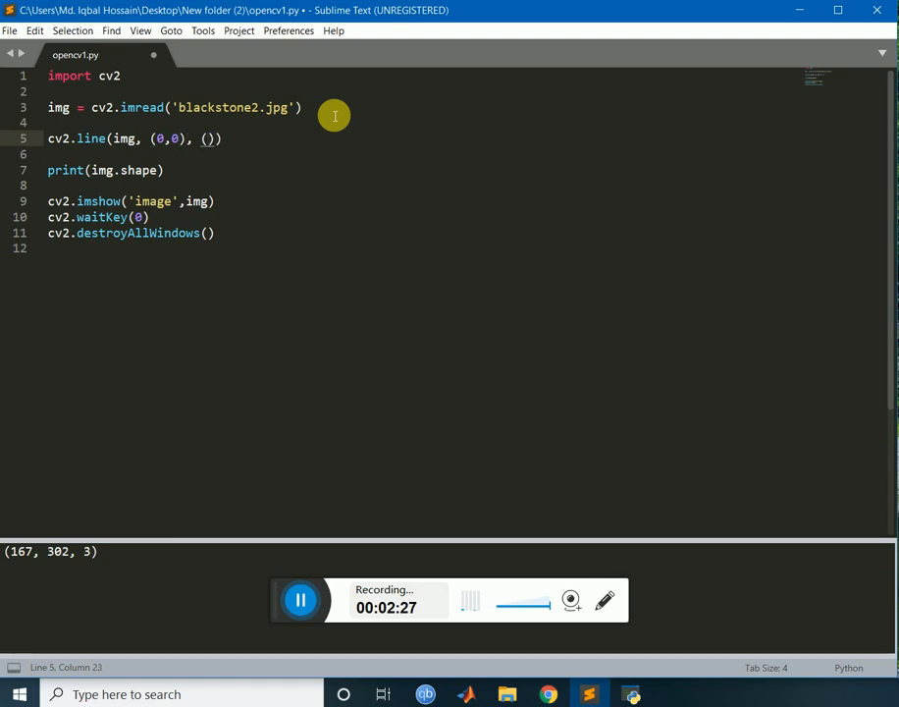
type("150,")
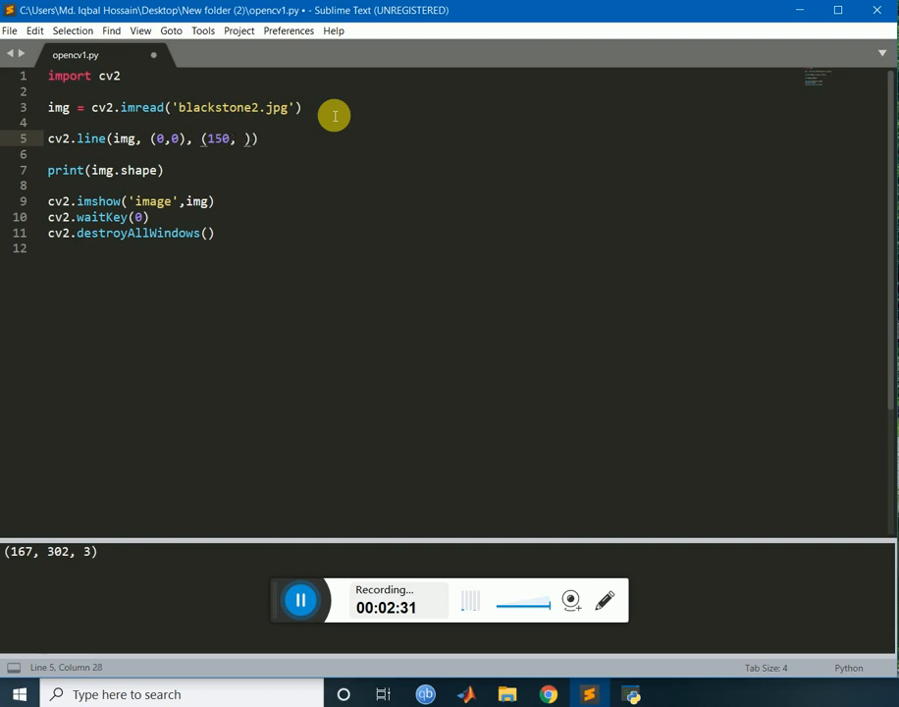
type("140")
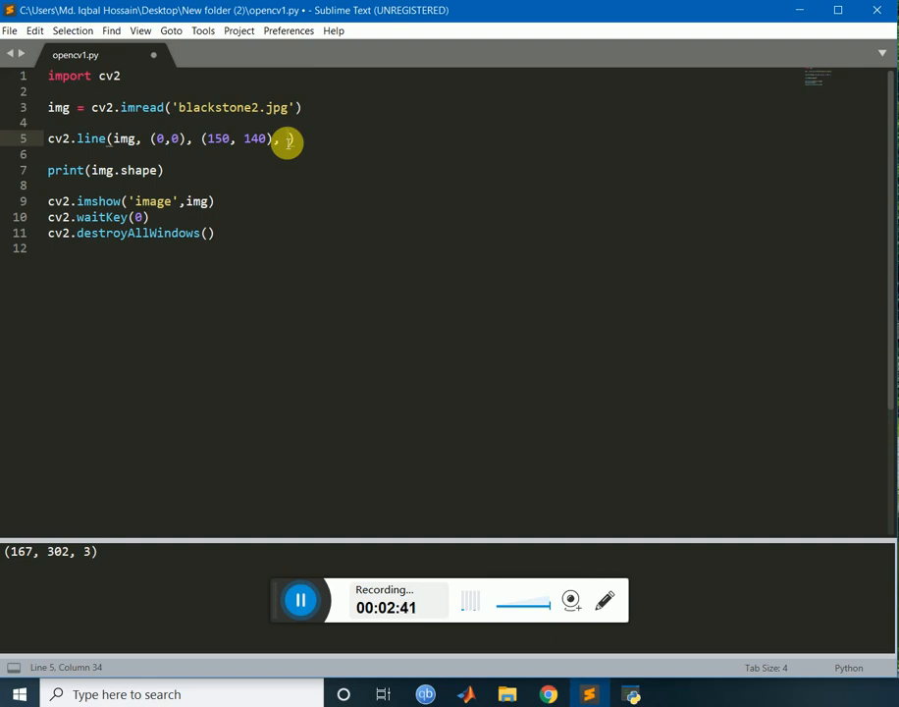
type(")")
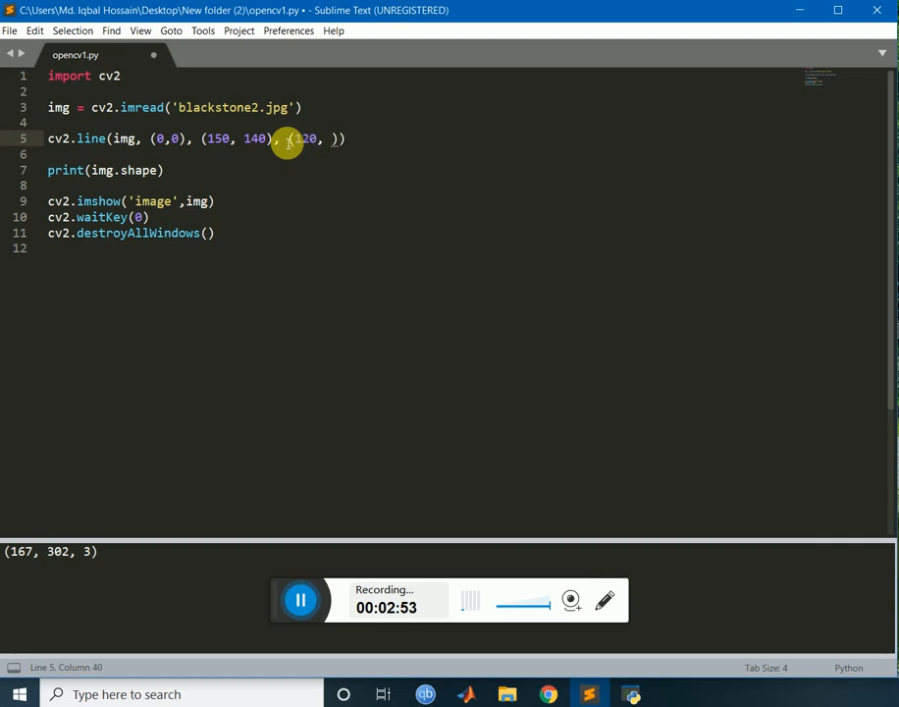
type("2")
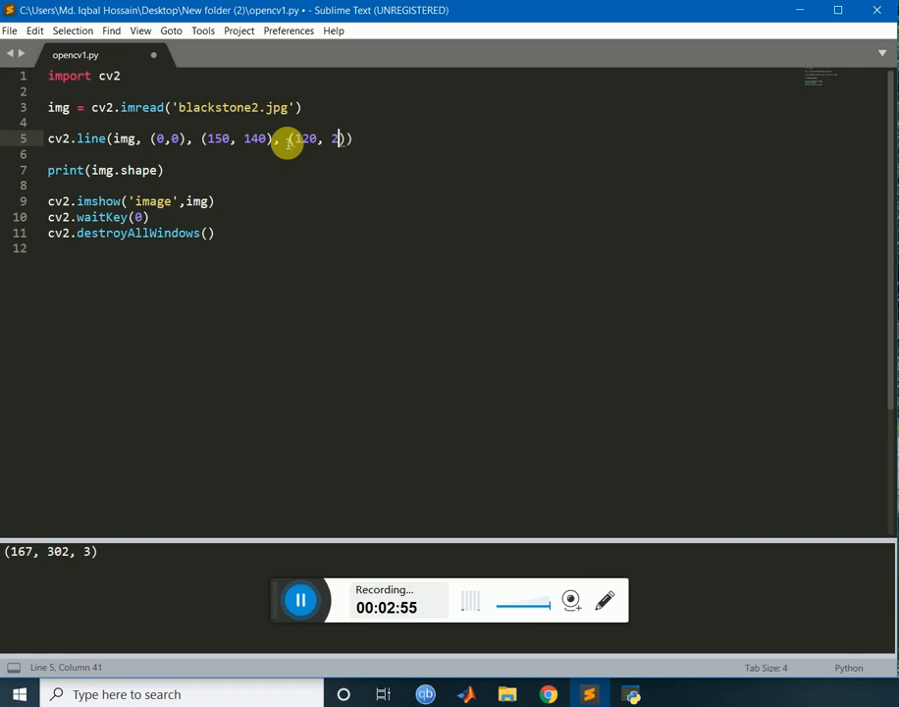
type("55,")
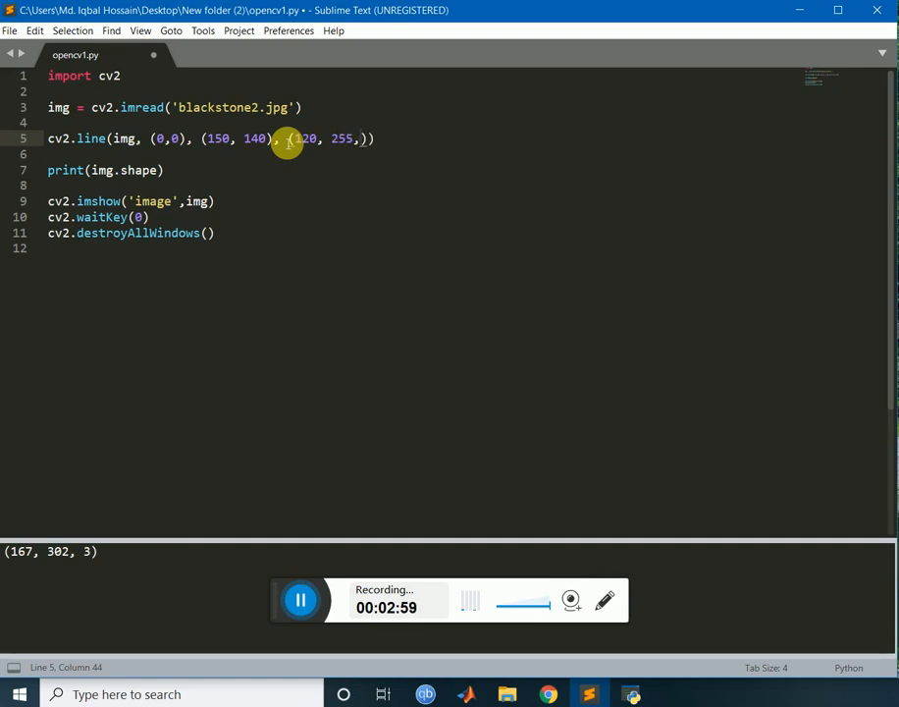
type("150")
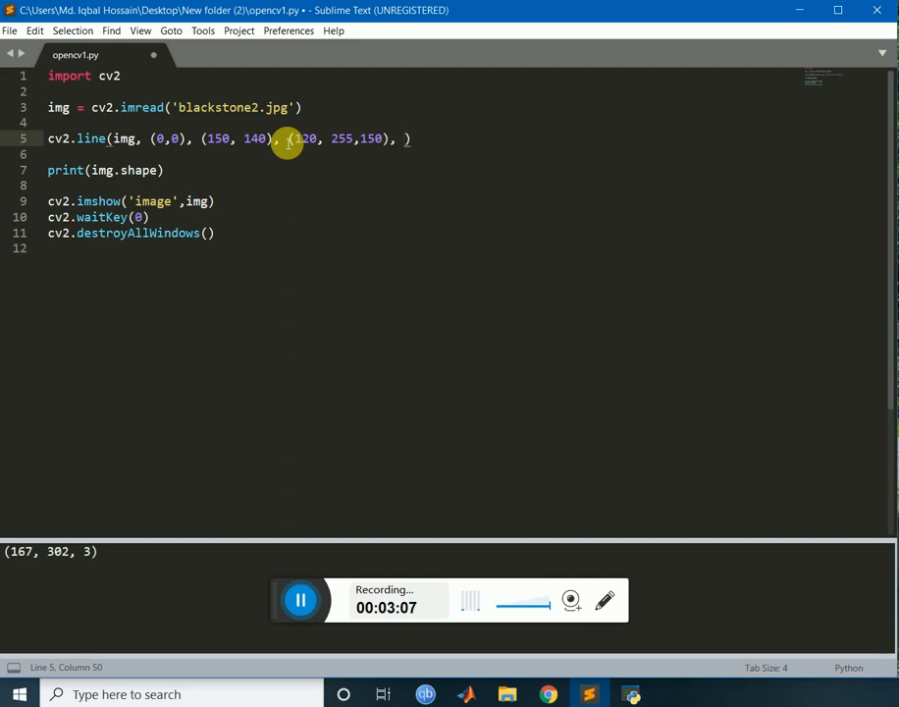
type("15")
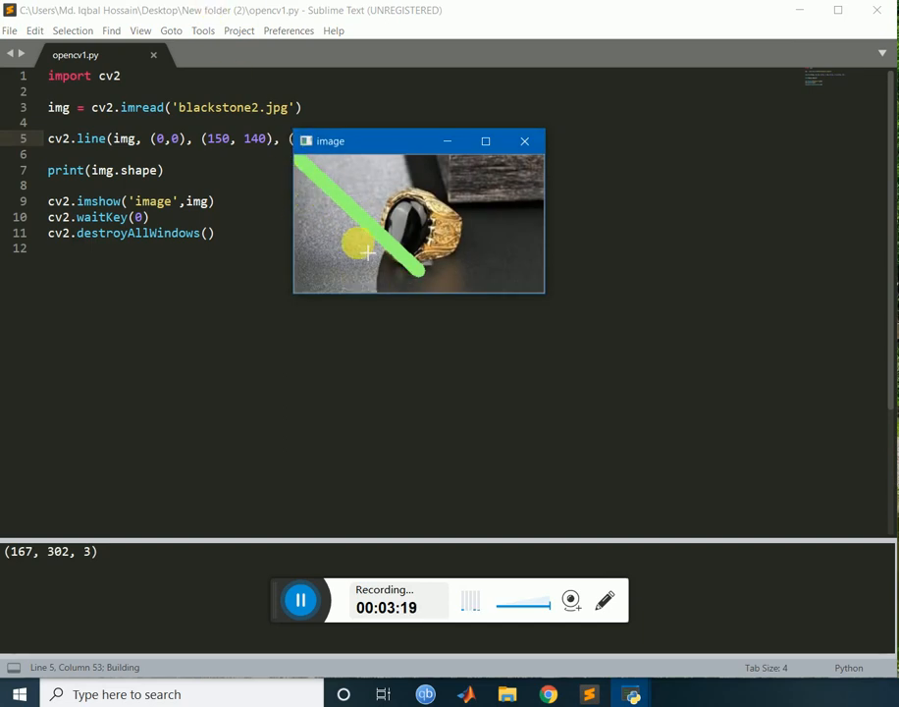
mouse_move(436, 189)
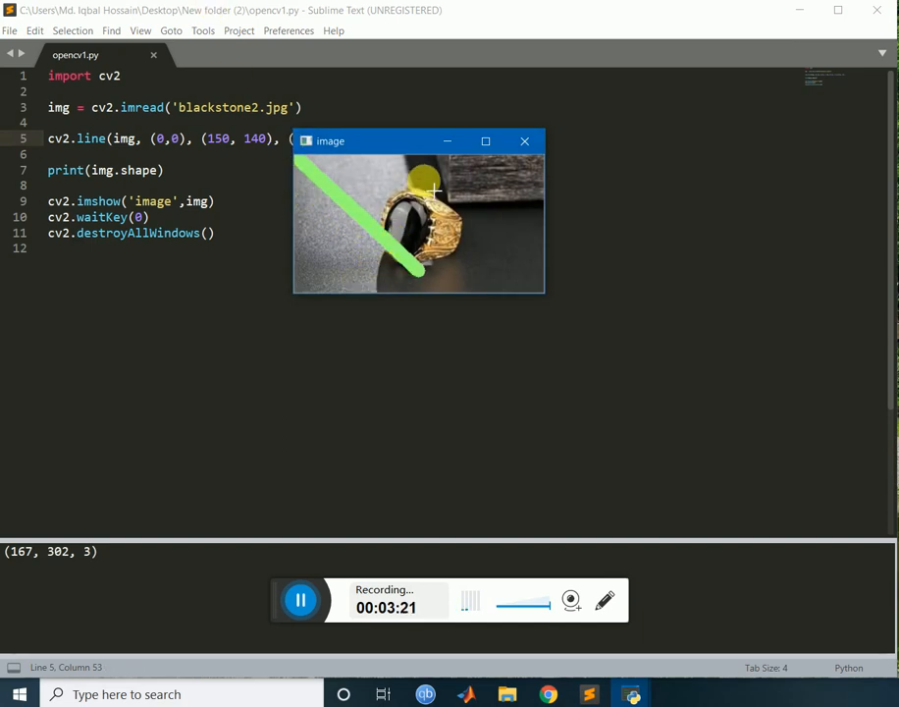
mouse_move(475, 174)
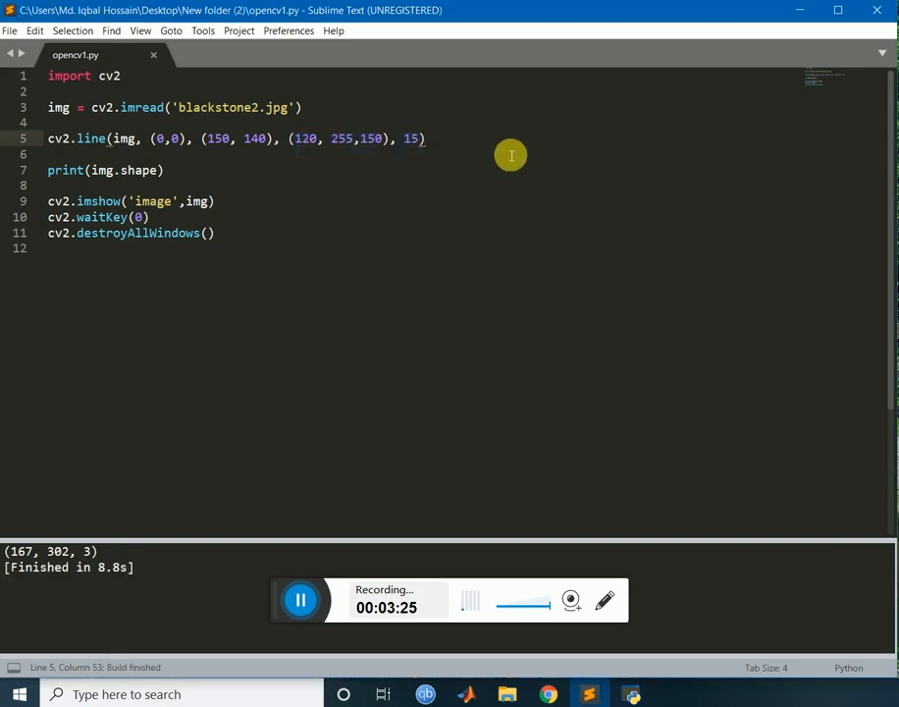
- Start a cv2.recangle call on img with its two corner points
type("cv2.")
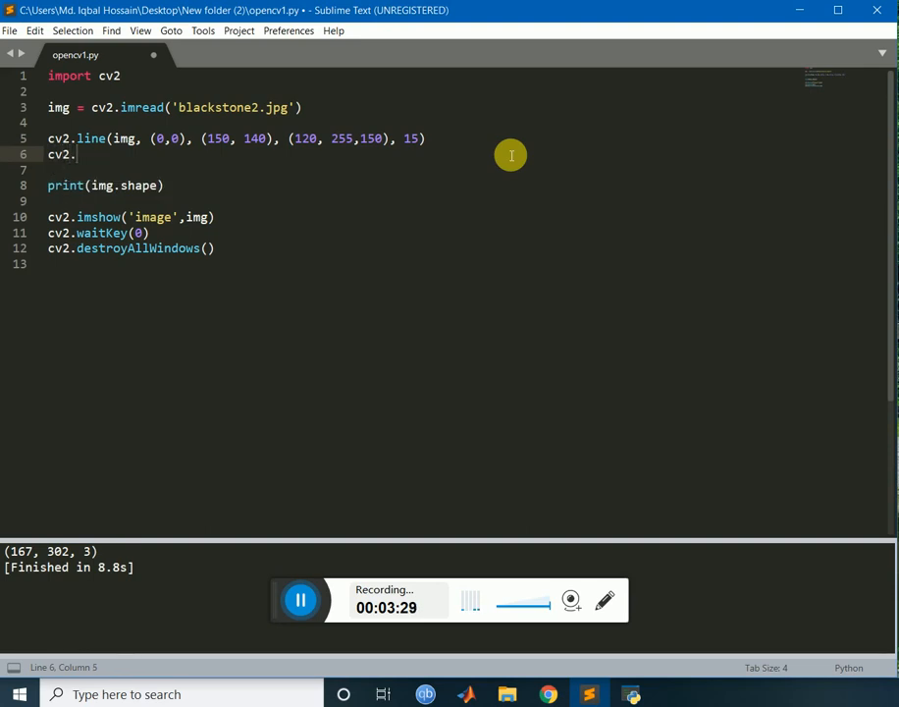
type("re")
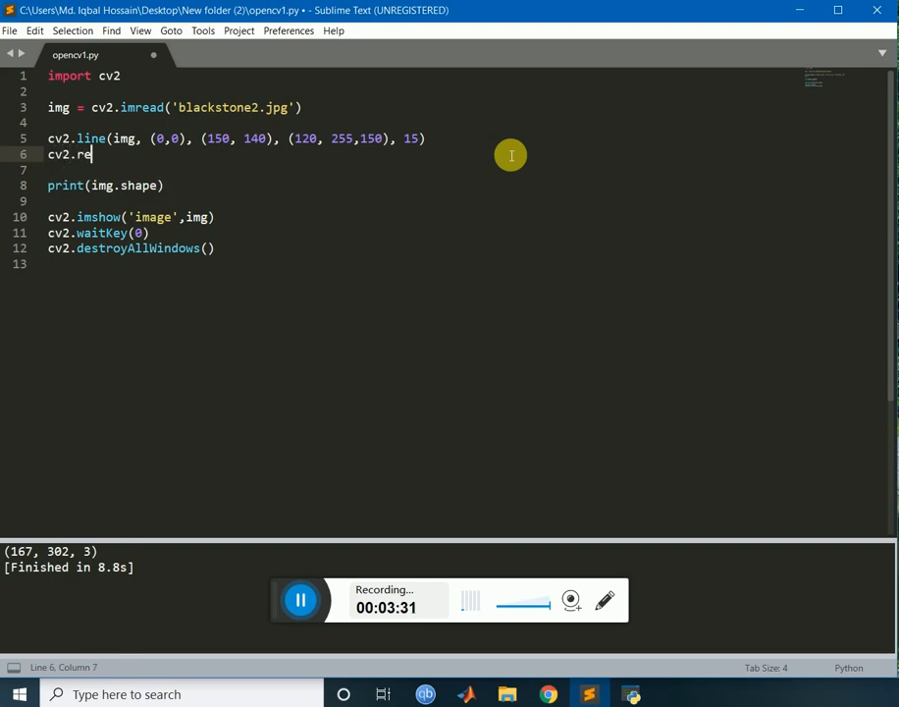
type("cangle(i")
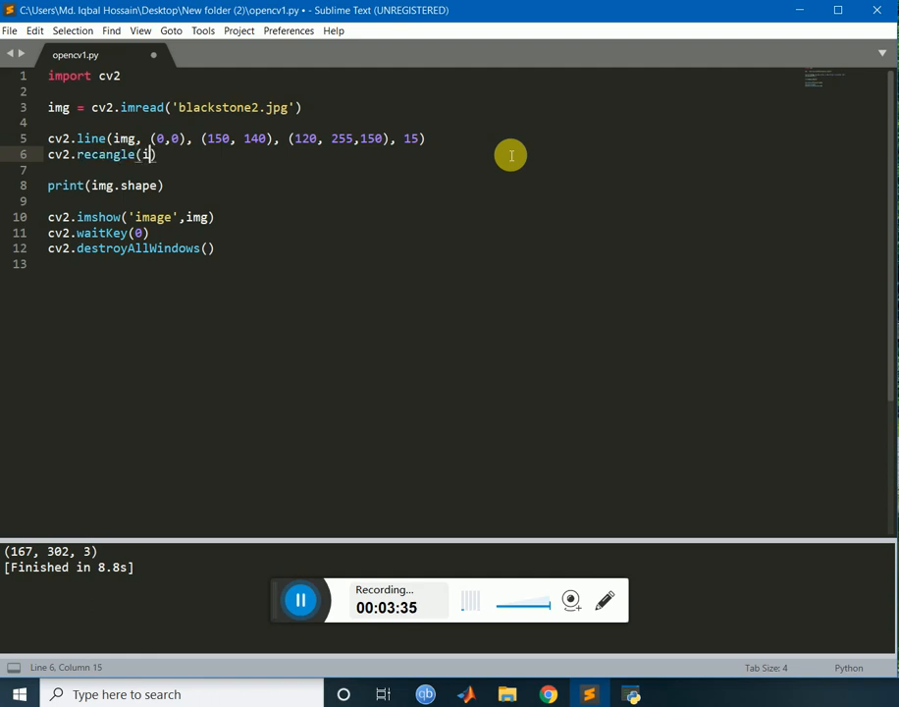
type("mg,")
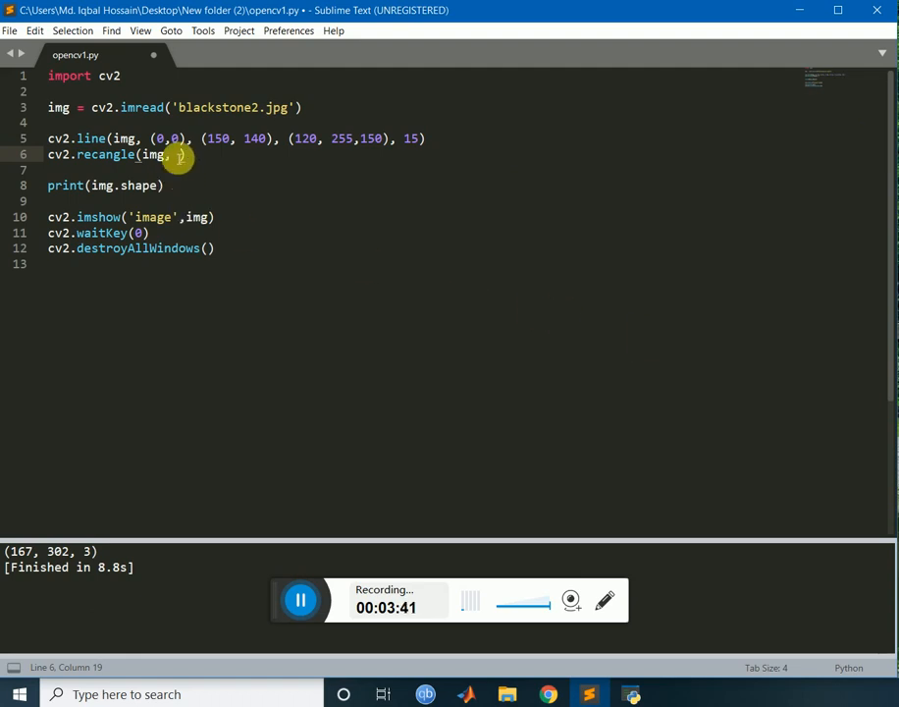
type("(")
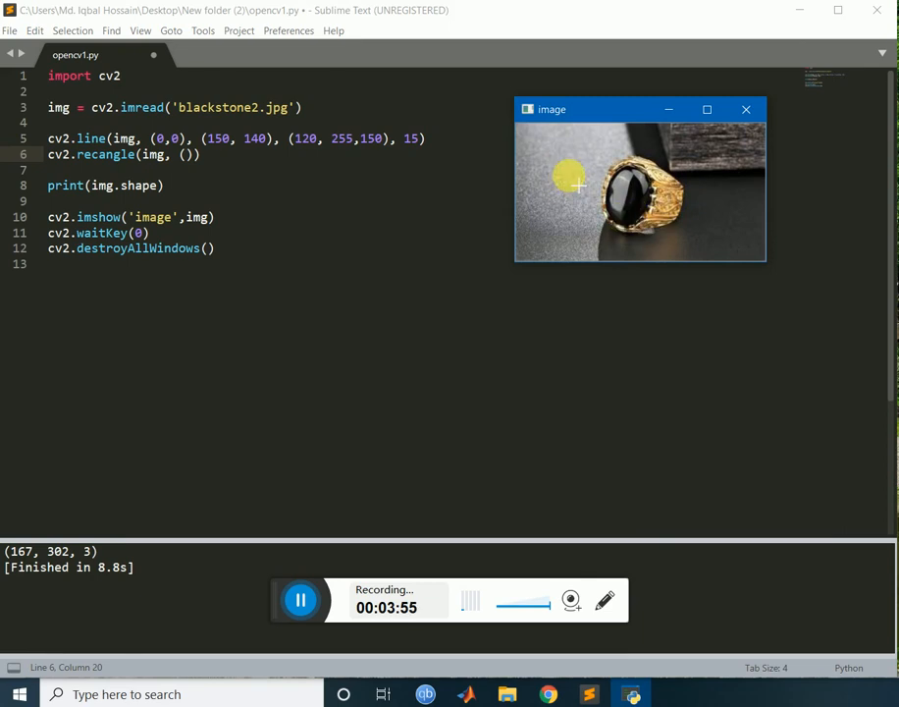
mouse_move(624, 161)
type("20,2")
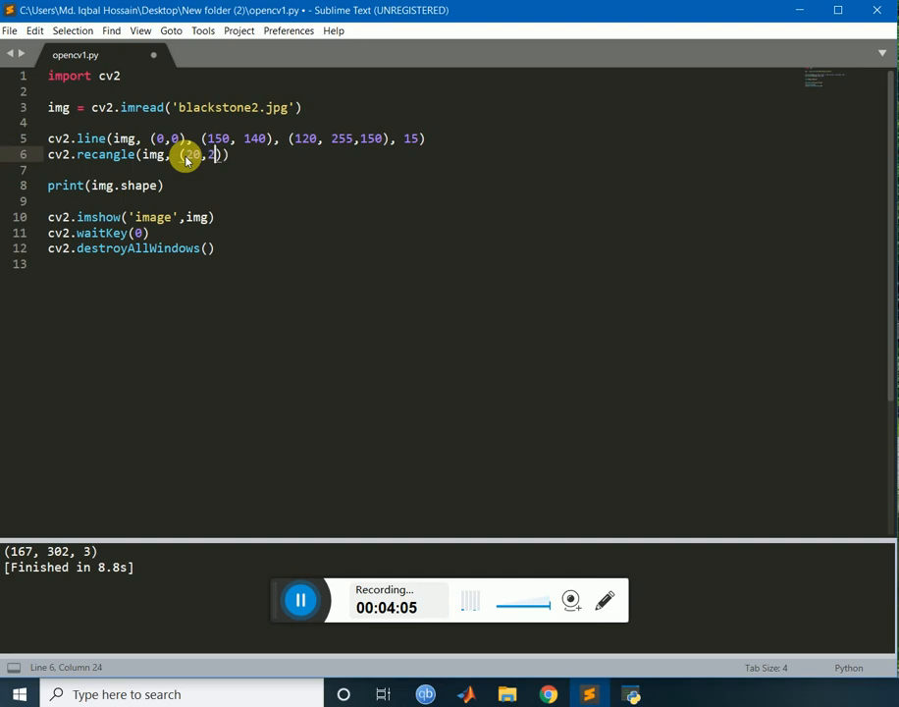
type("5")
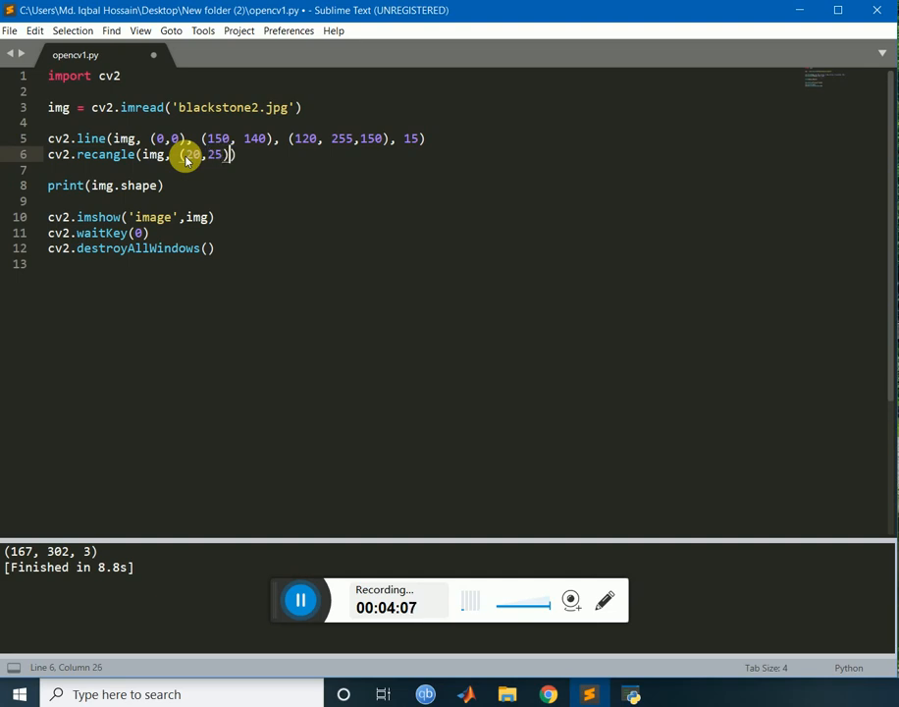
type(",")
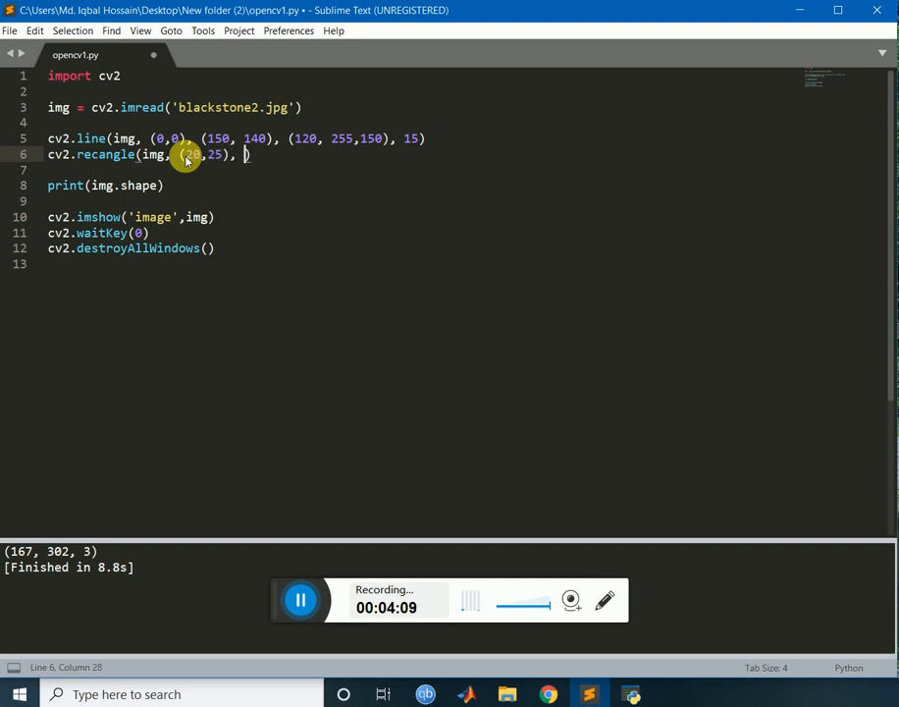
type("100,")
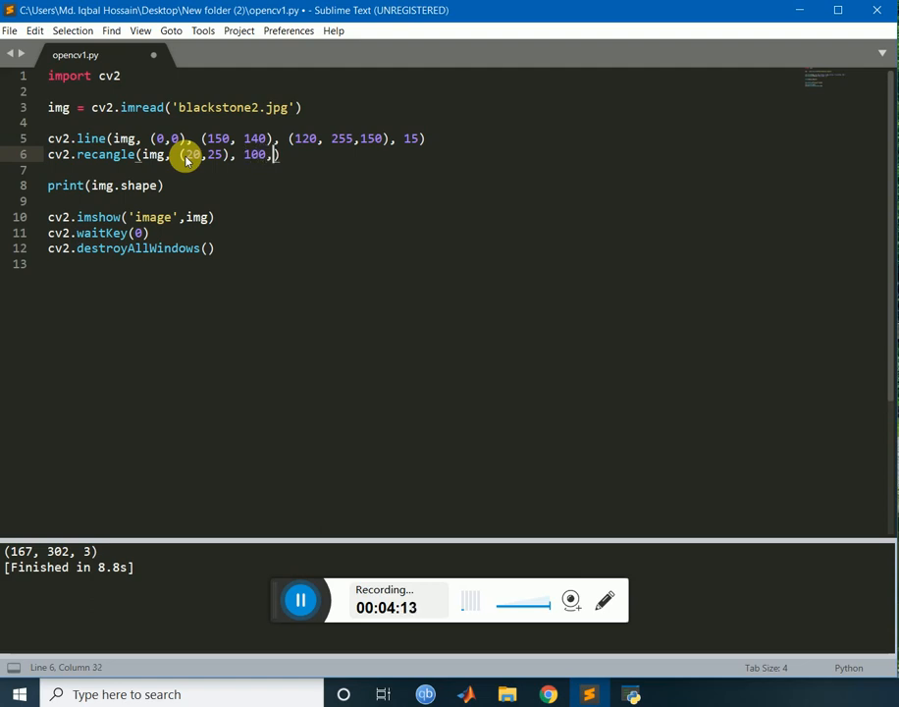
type("100")
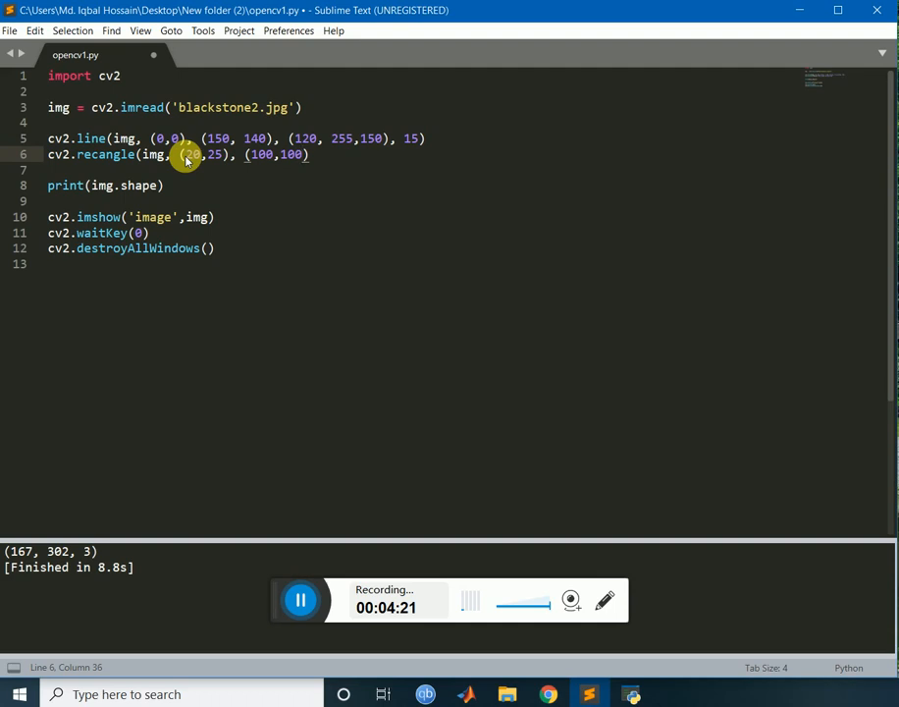
- Give the rectangle colour (150,150,255) and thickness 10
type(",")
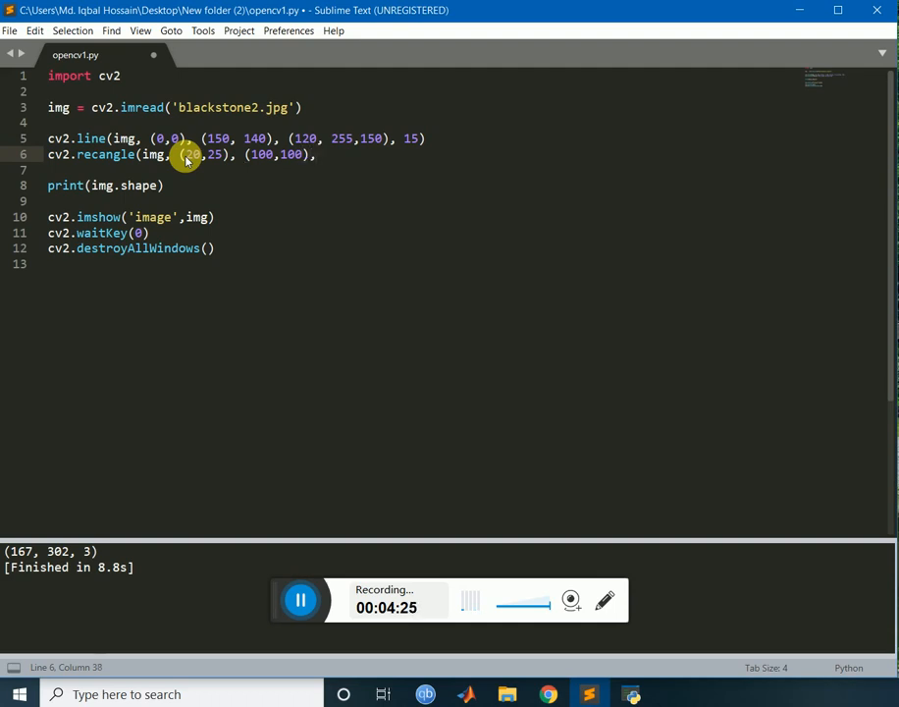
type("()")
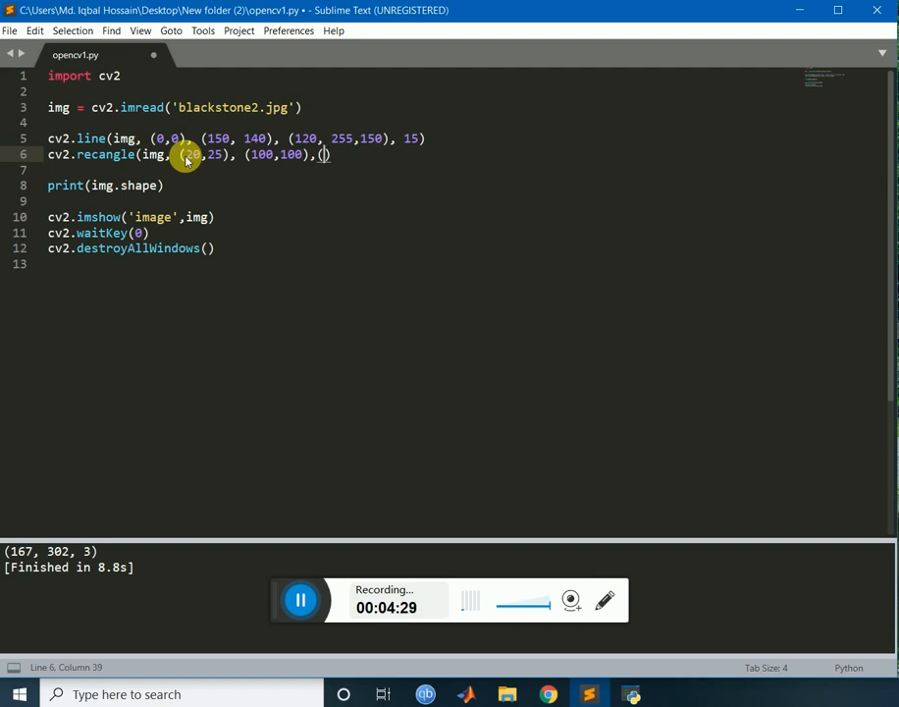
type("150")
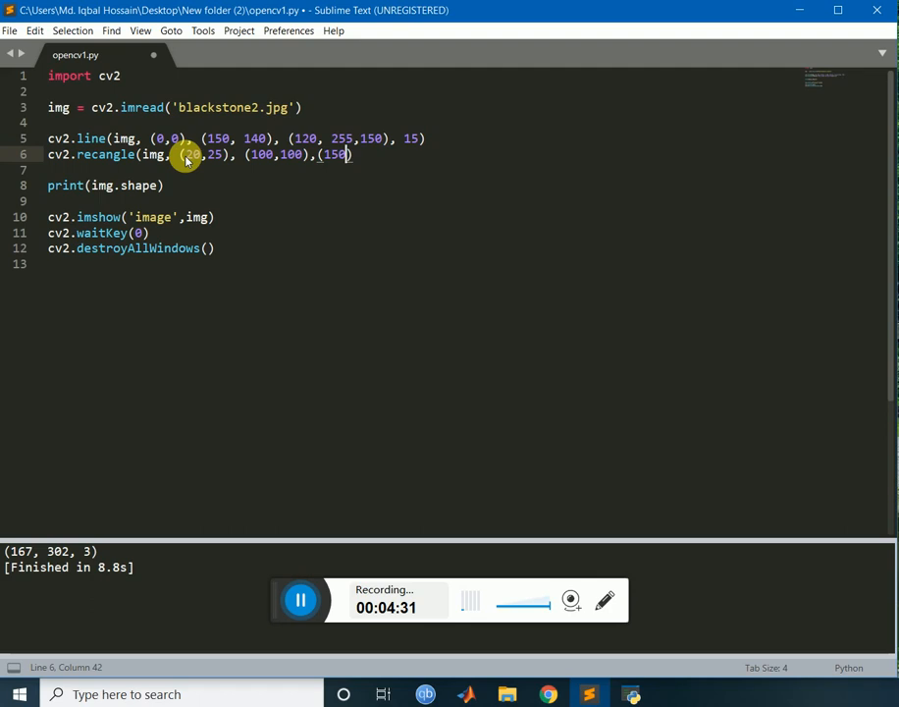
type(",")
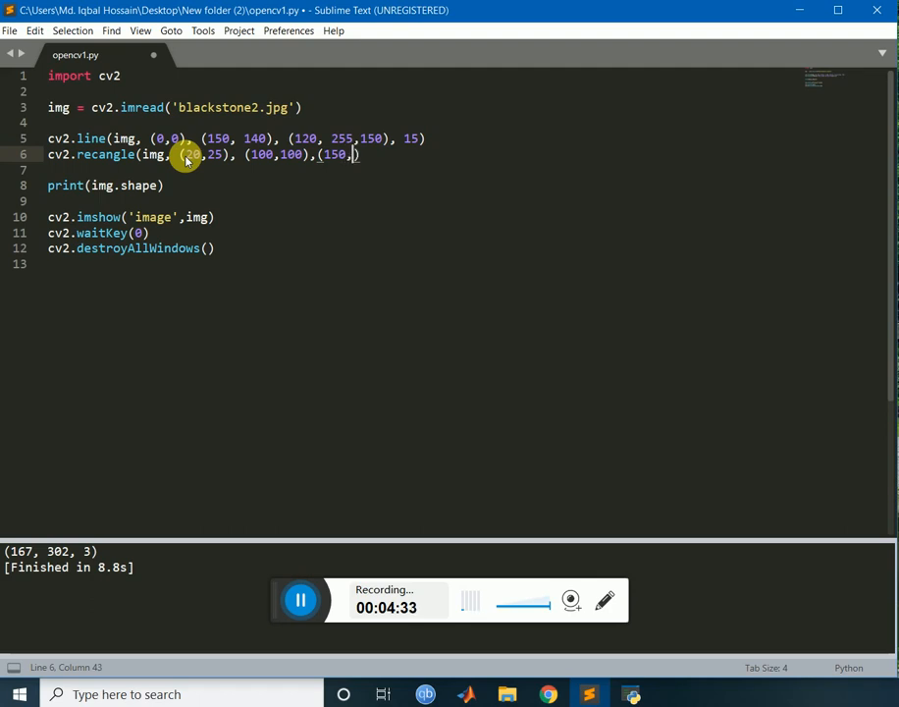
type("150")
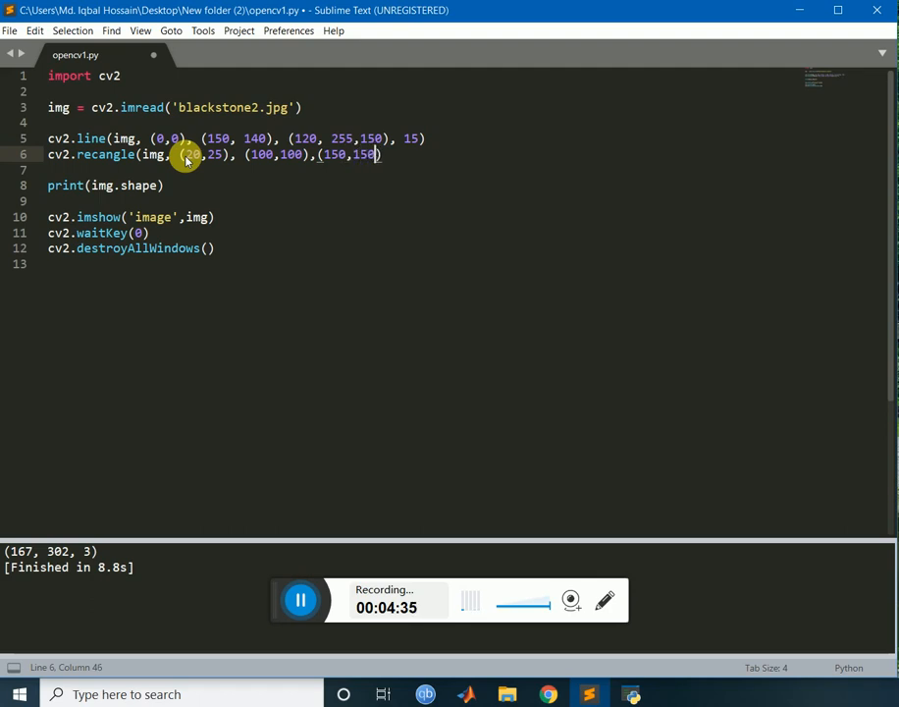
type("25")
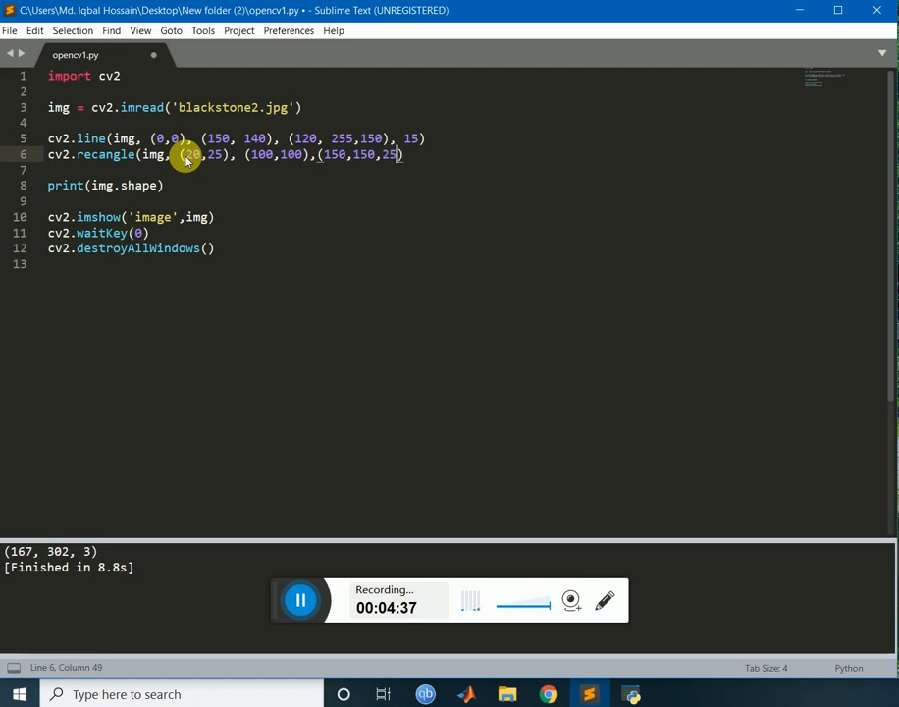
type("5")
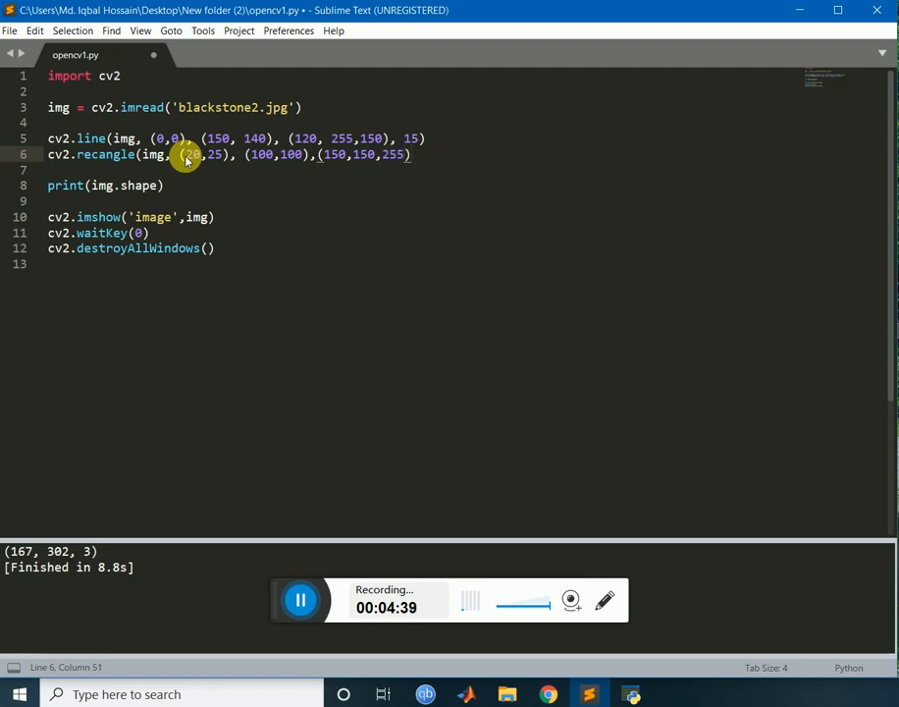
type(", 10)")
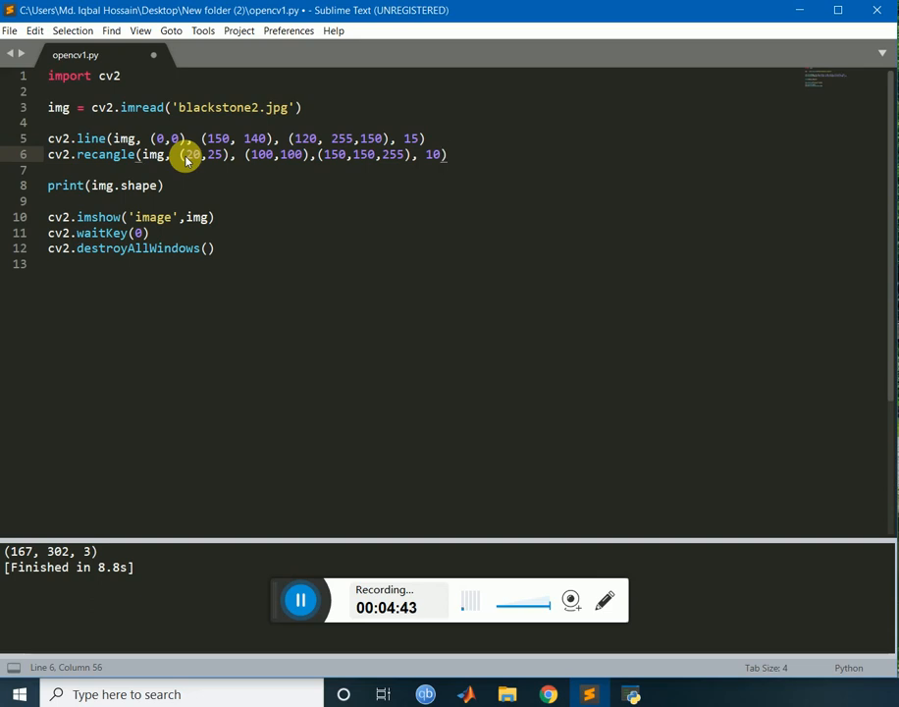
- Run the script, correct 'recangle' to 'rectangle', and close the resulting image window
key("ctrl+b")
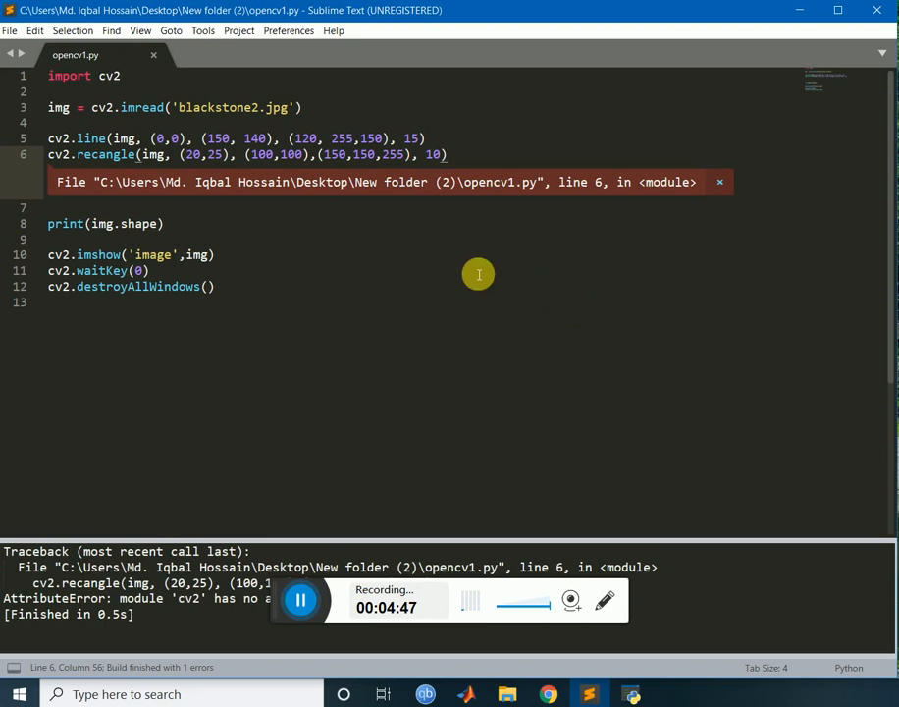
mouse_move(237, 436)
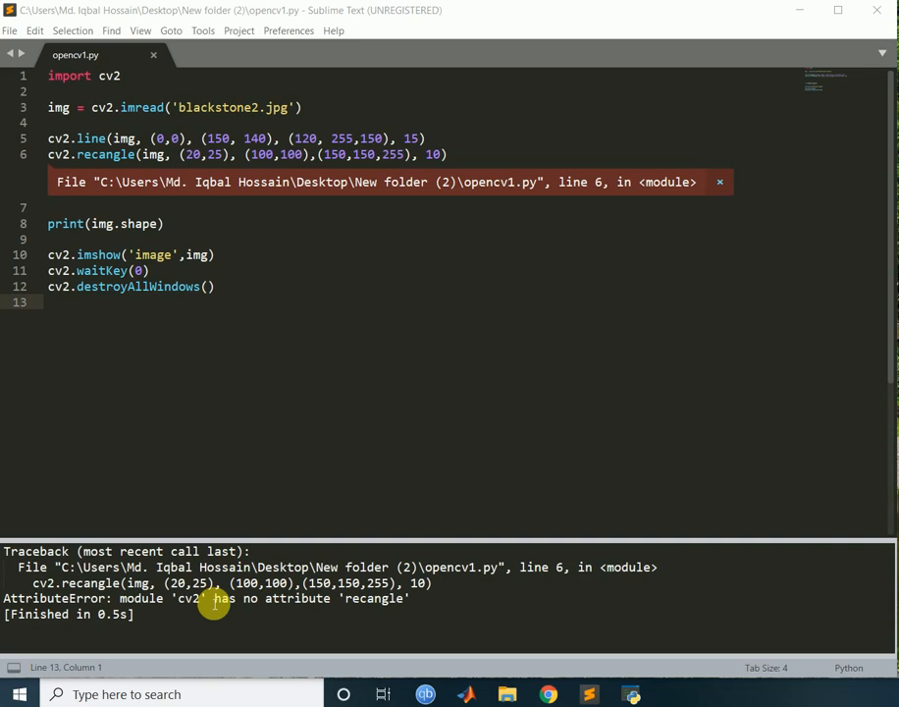
mouse_move(88, 255)
type("t")
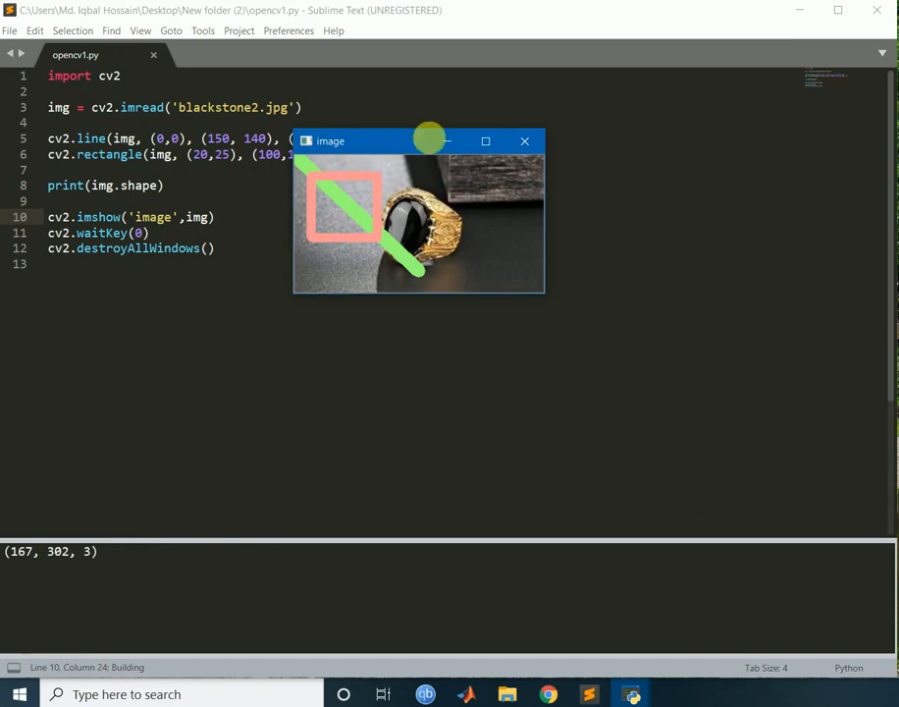
left_click(485, 142)
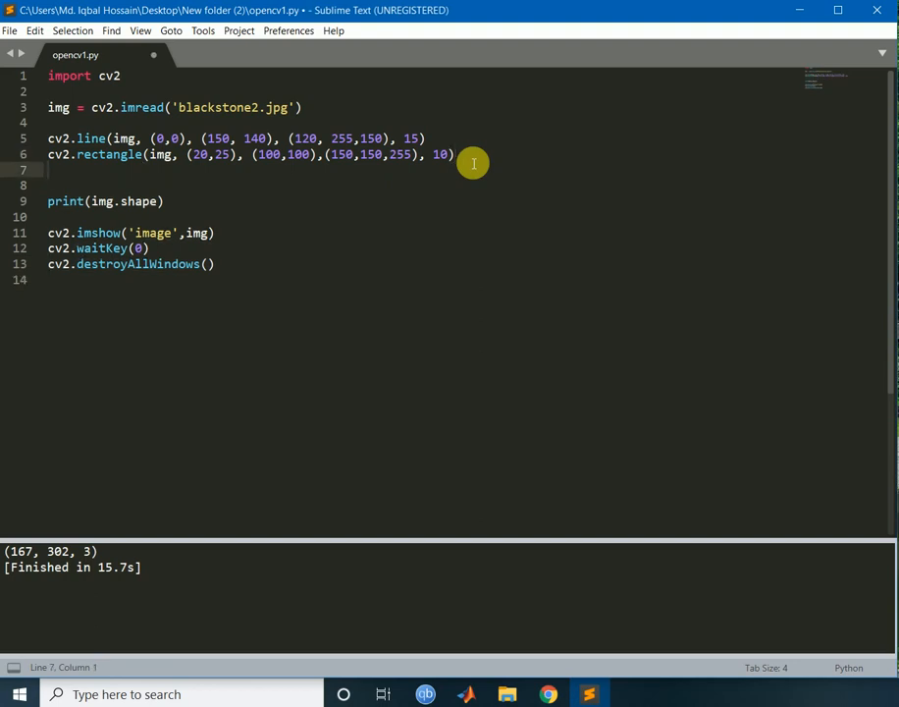
- Start a cv2.circle call on img centred at (50,50) with radius 20
type("cv2")
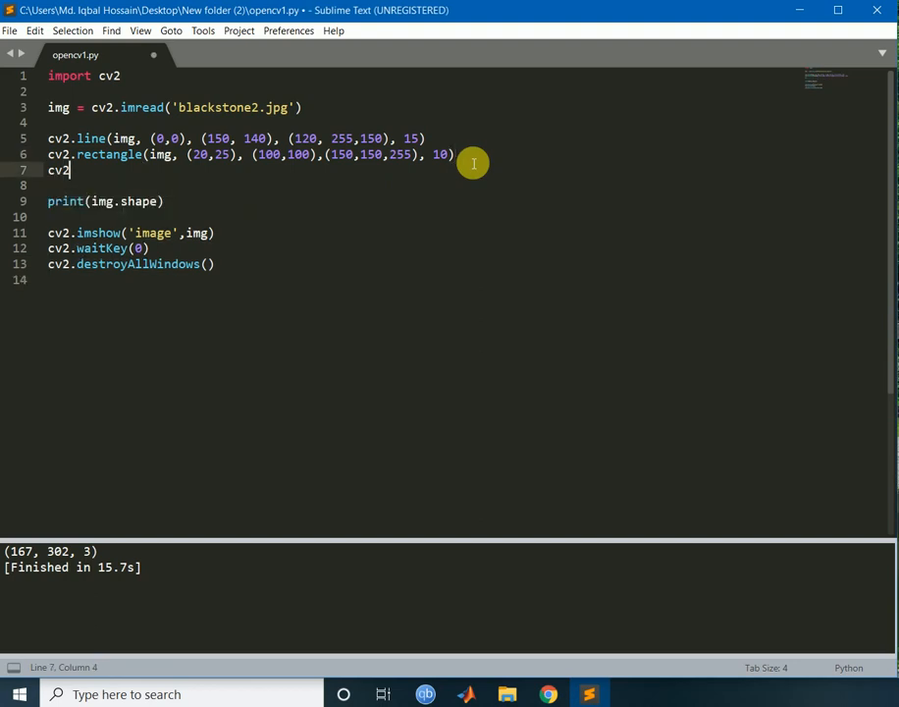
type(".")
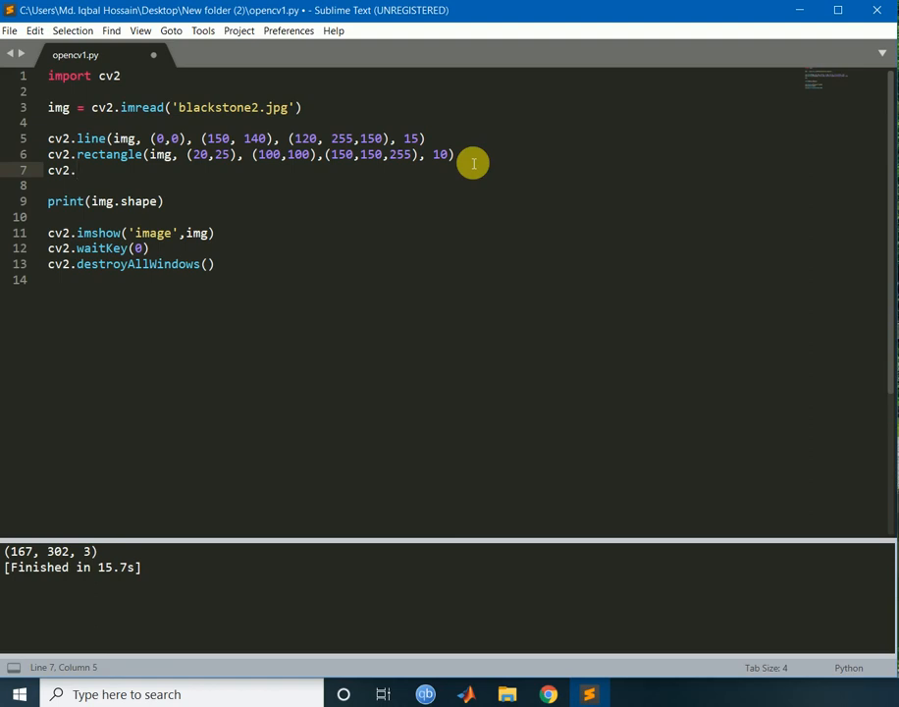
type("circl")
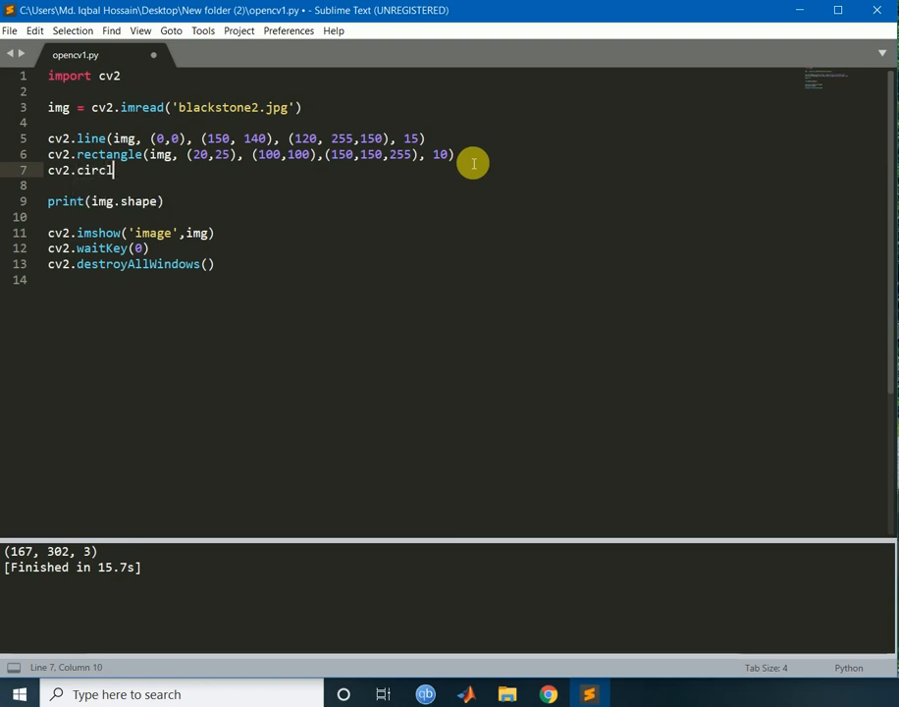
type("e(img,")
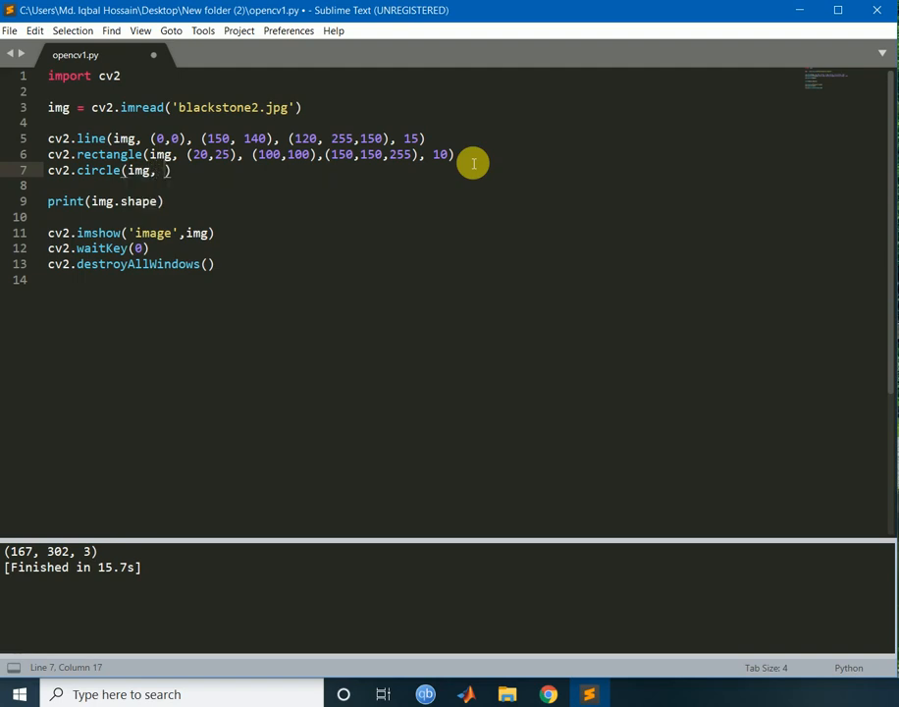
type("(")
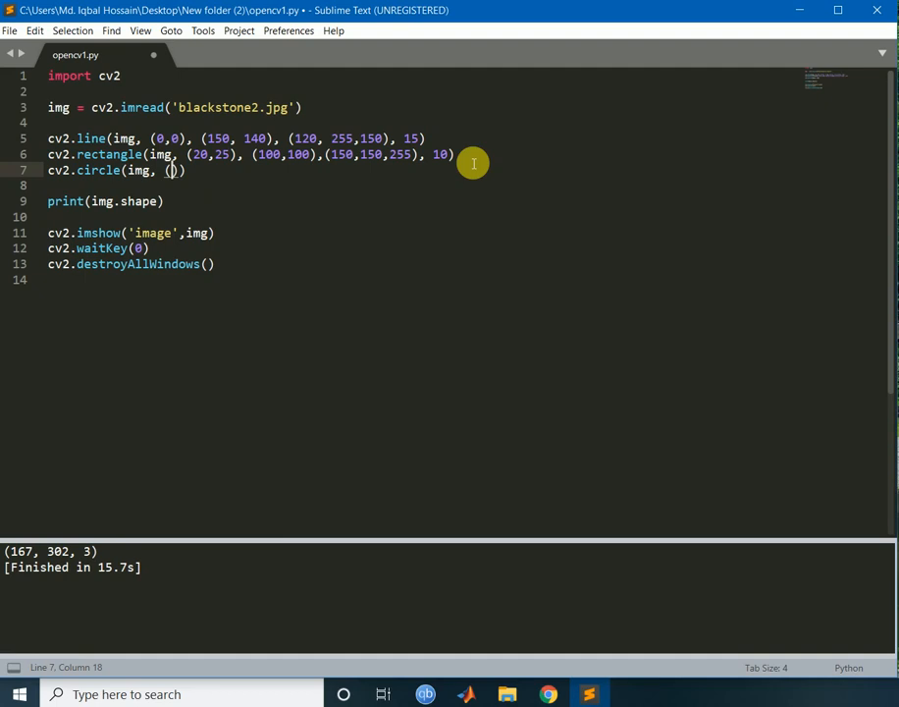
type("50,")
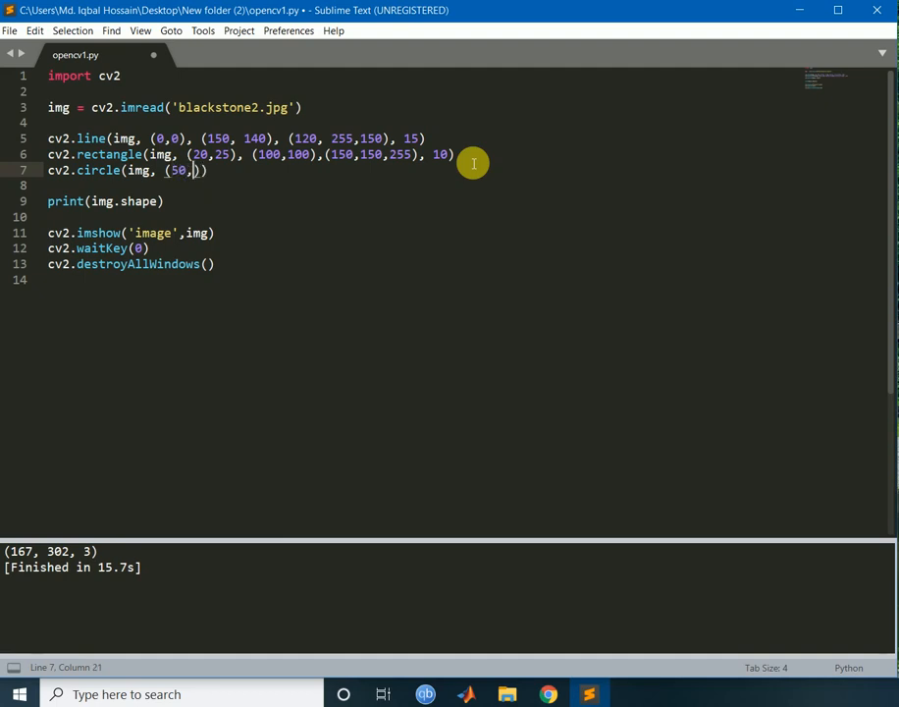
type("50")
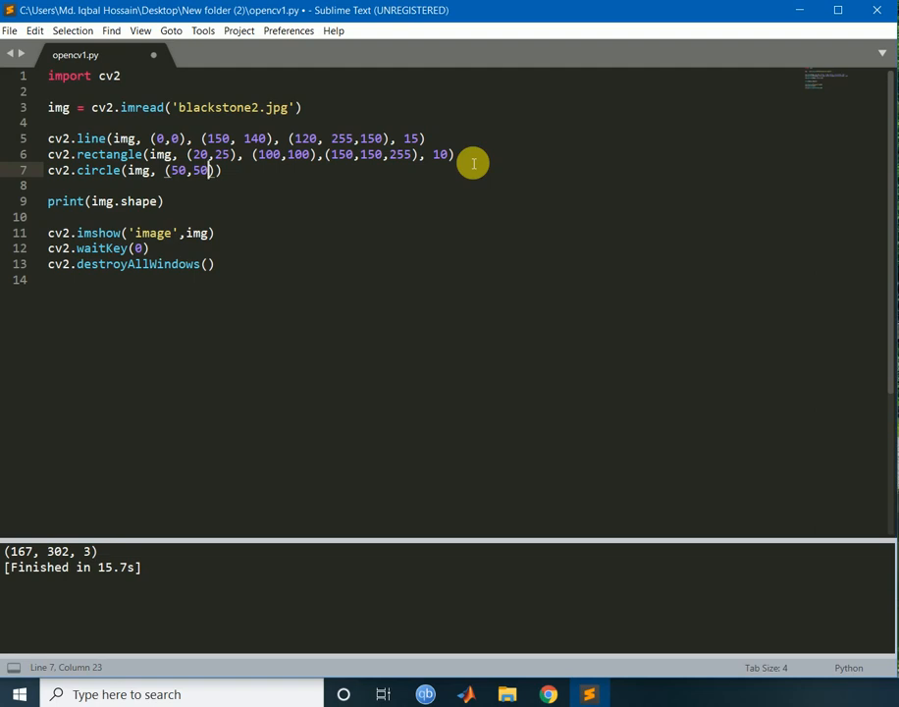
type(",")
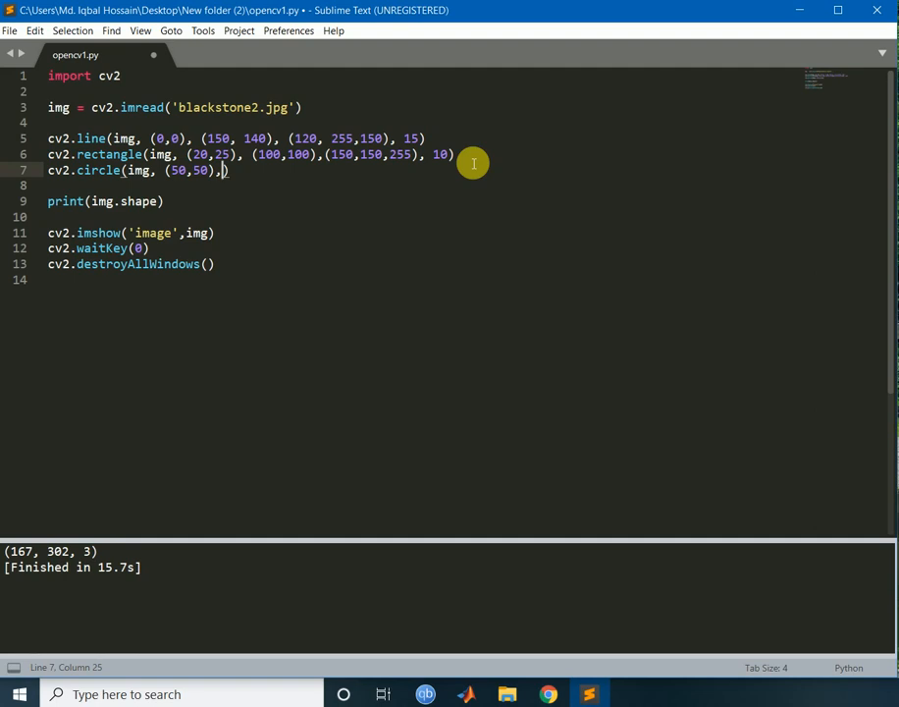
type("20")
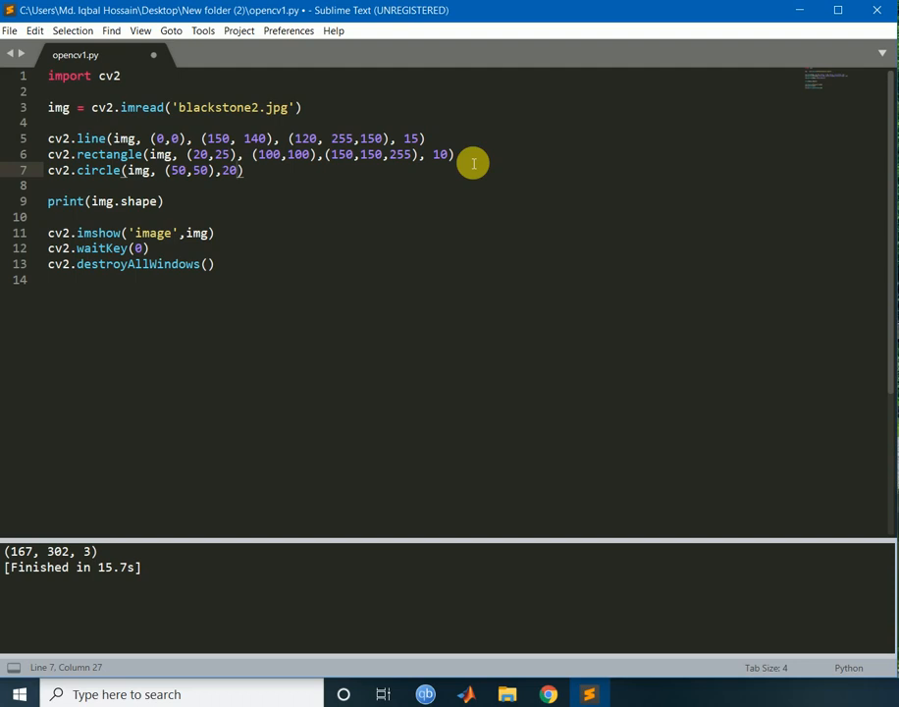
type(",")
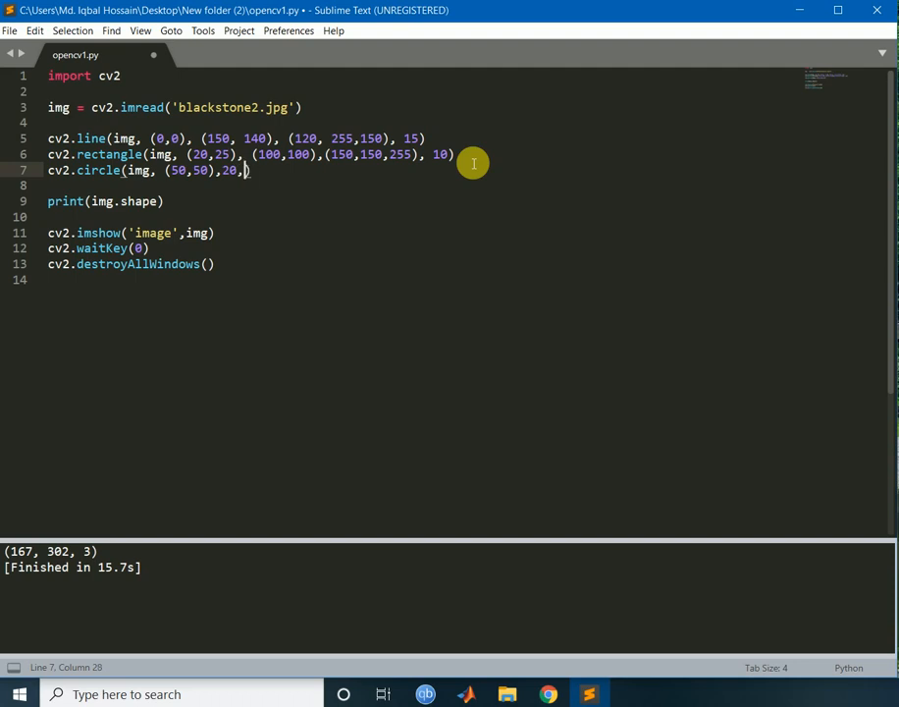
- Give the circle colour (200,200,150) and thickness 5, run it and close the image window
type("()")
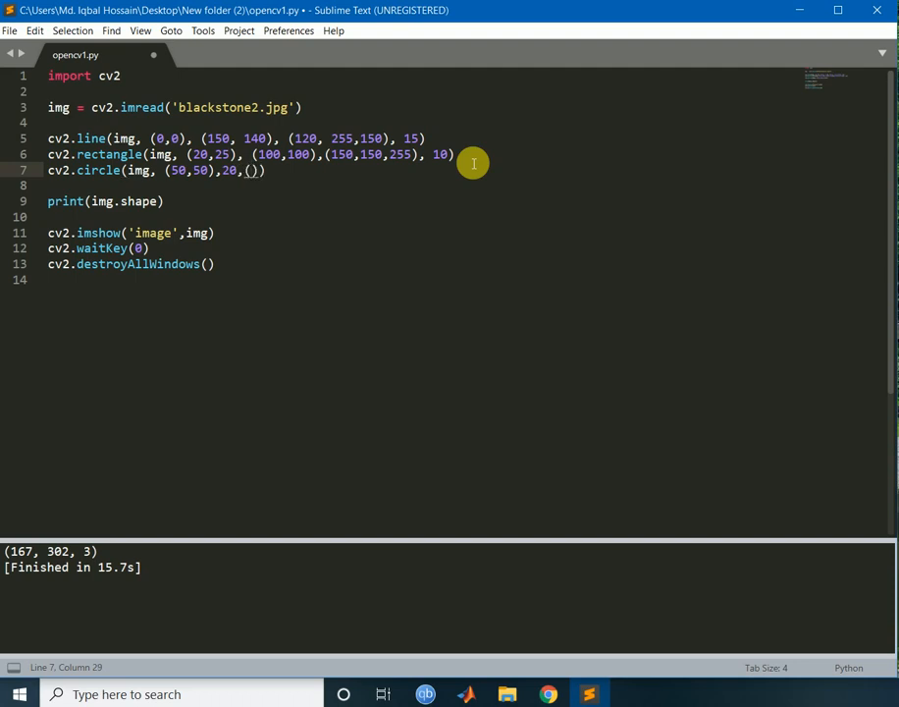
type("200")
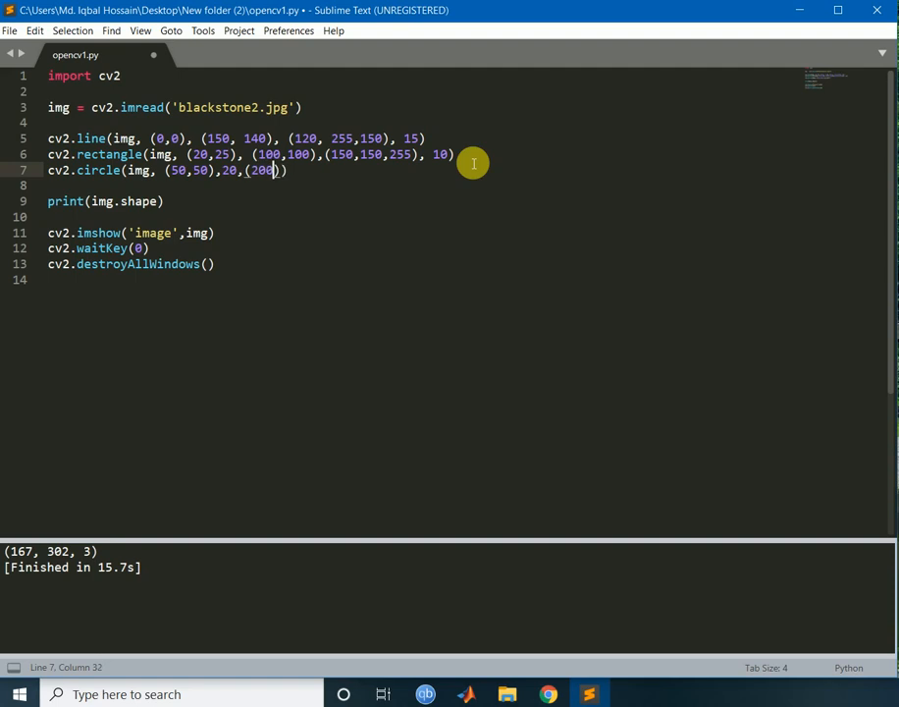
type("0,200,150")
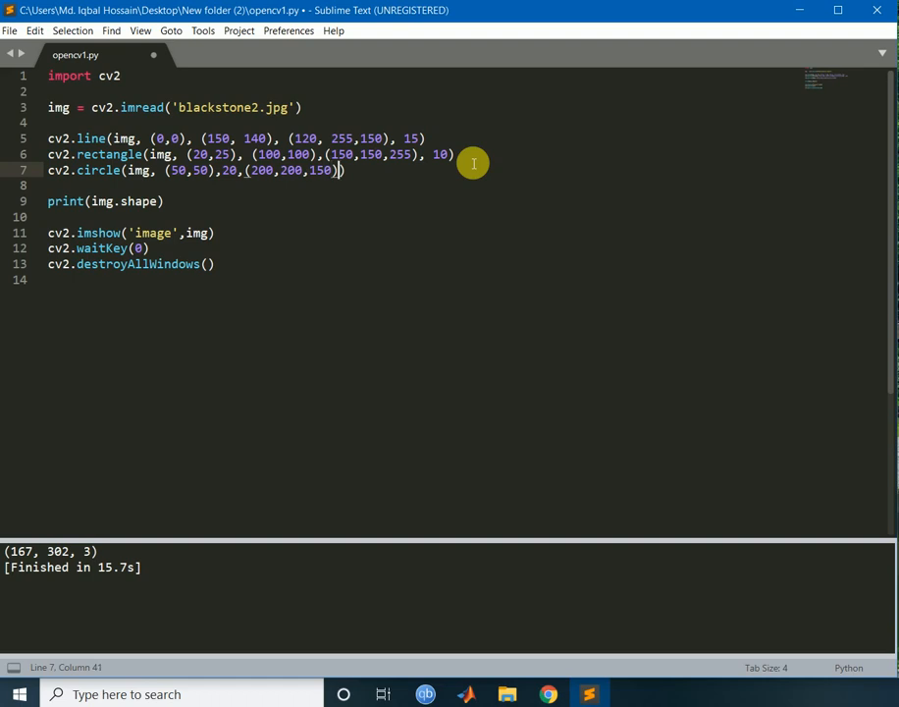
type(",")
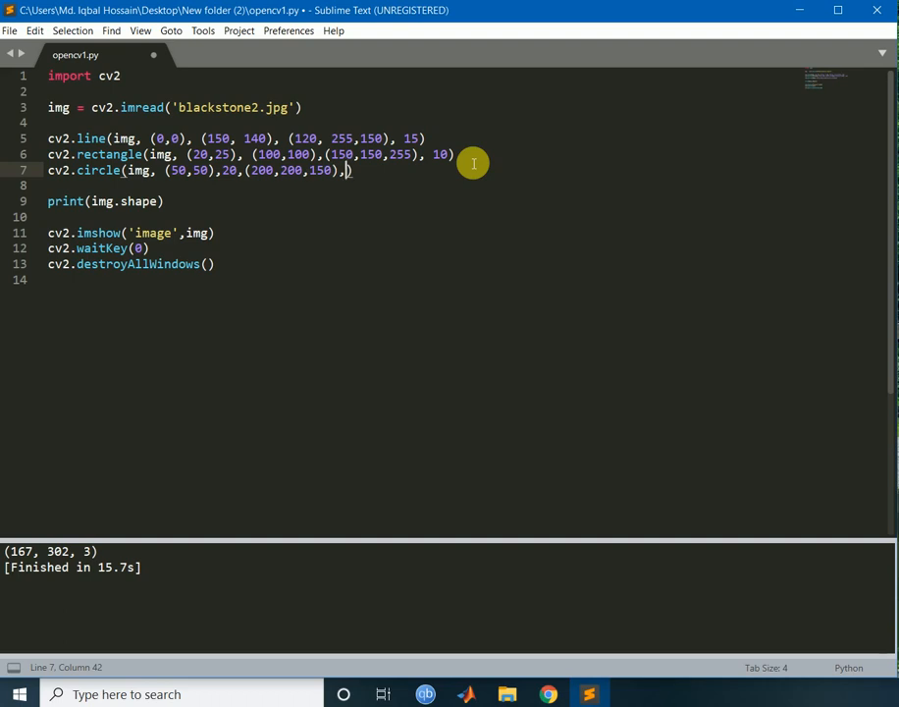
type("5")
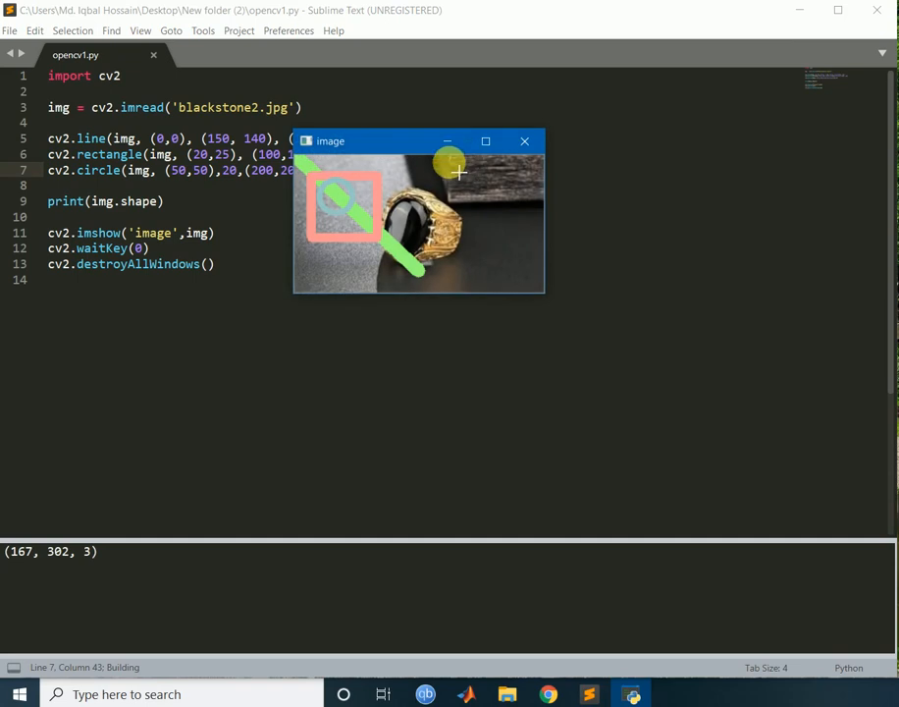
left_click(485, 141)
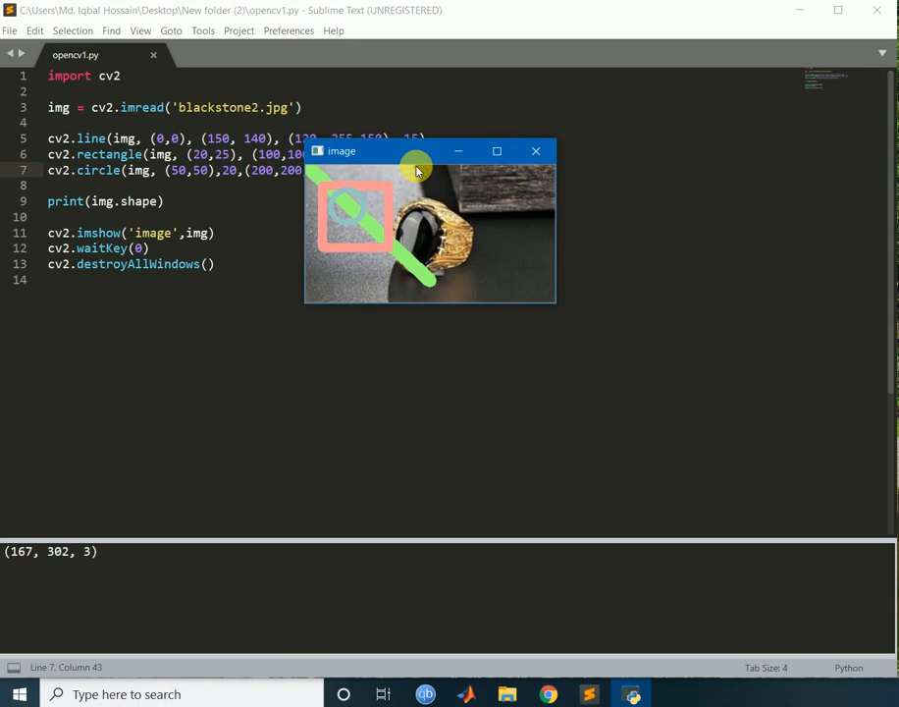
left_click(536, 151)
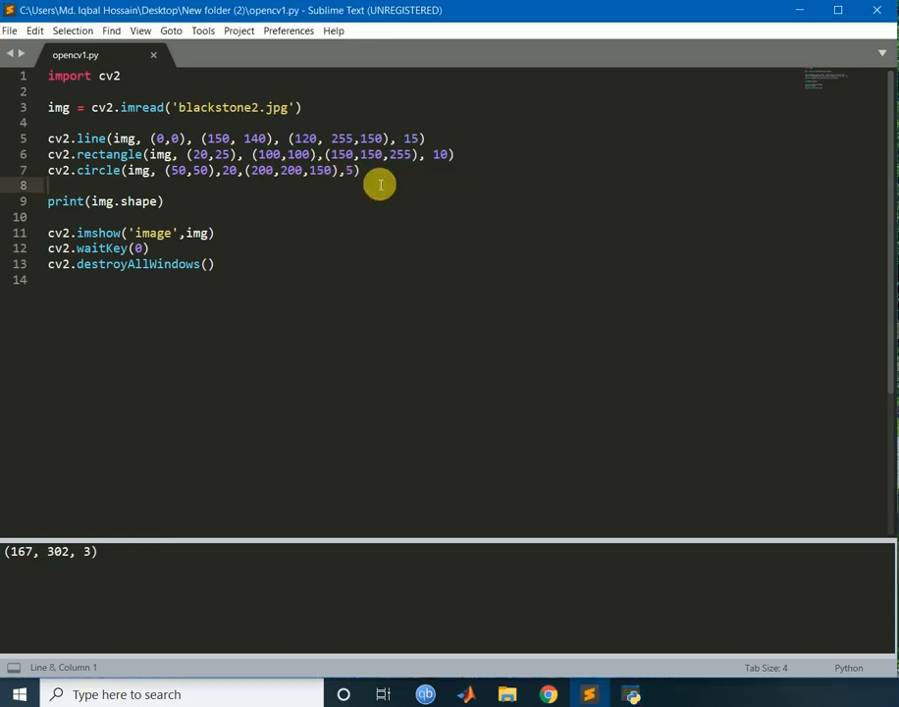
- Begin a 'point =' line and add 'import numpy as np' below import cv2
key("enter")
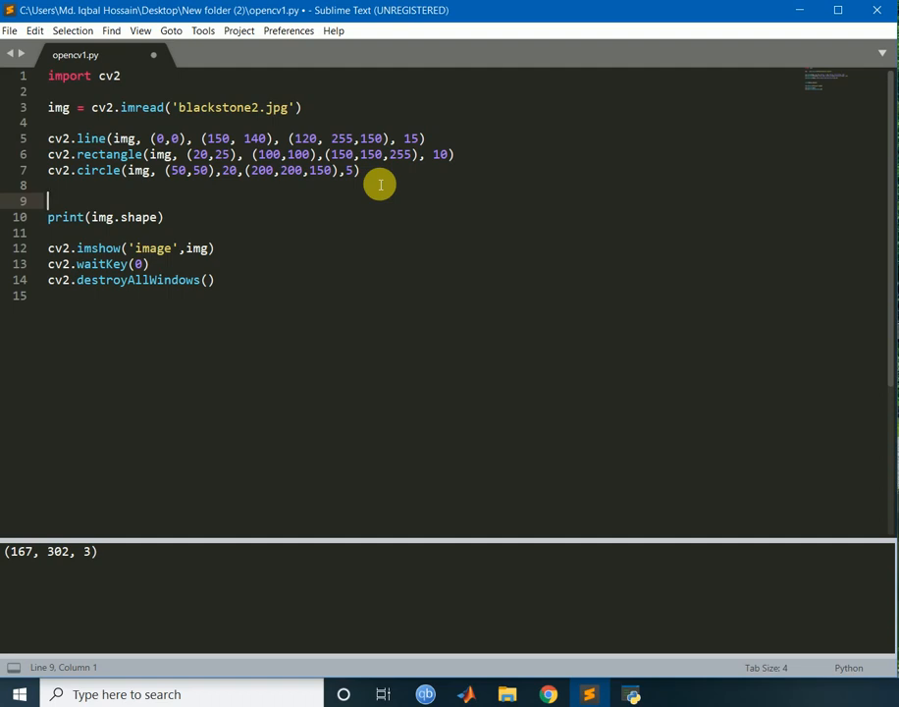
type("point")
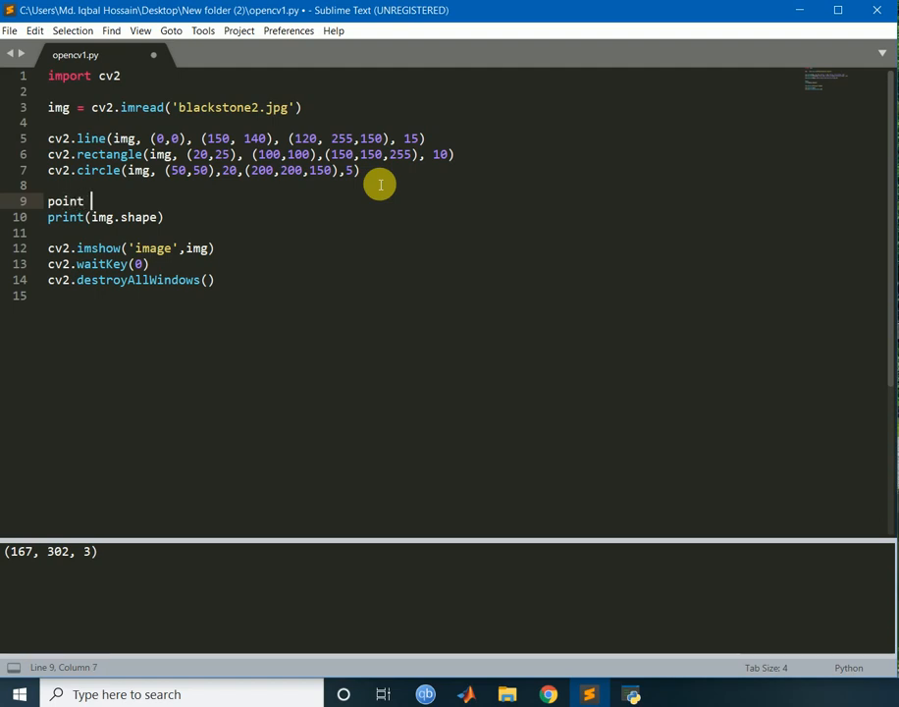
type("= [")
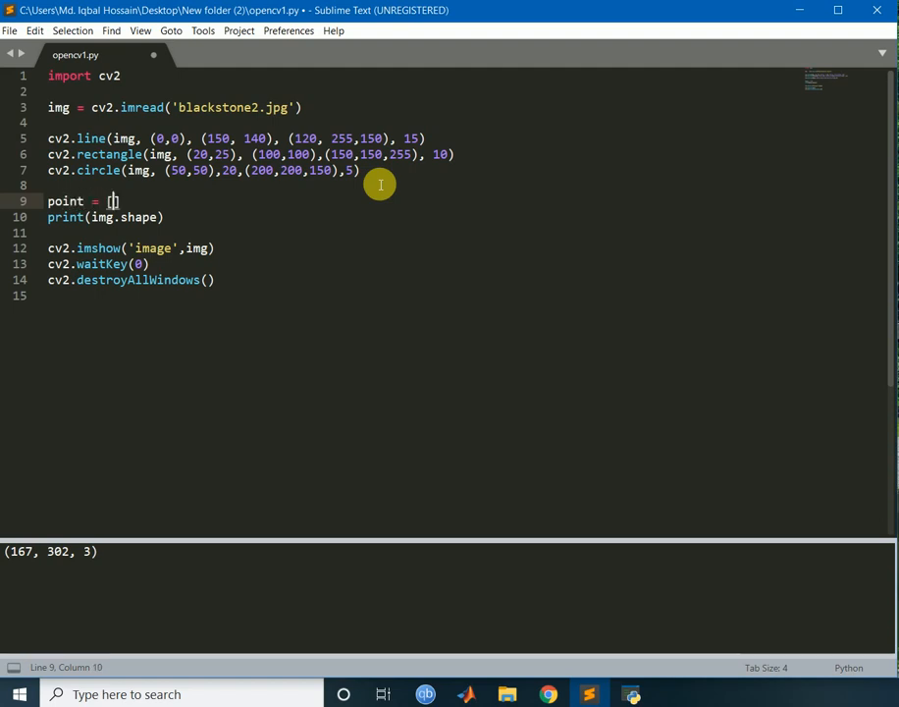
key("Backspace")
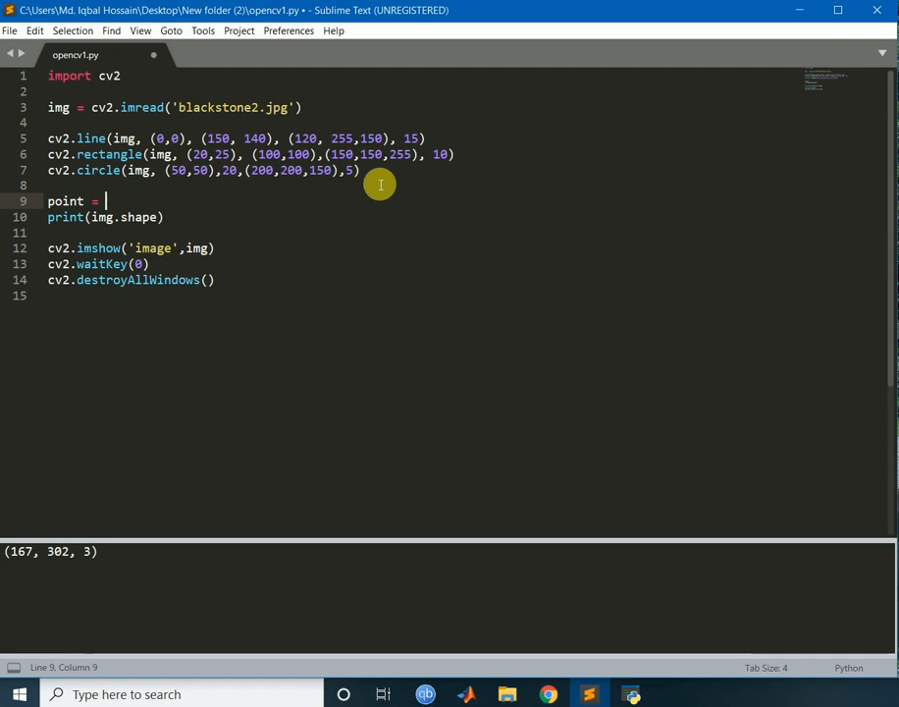
left_click(120, 75)
type("import numpy as")
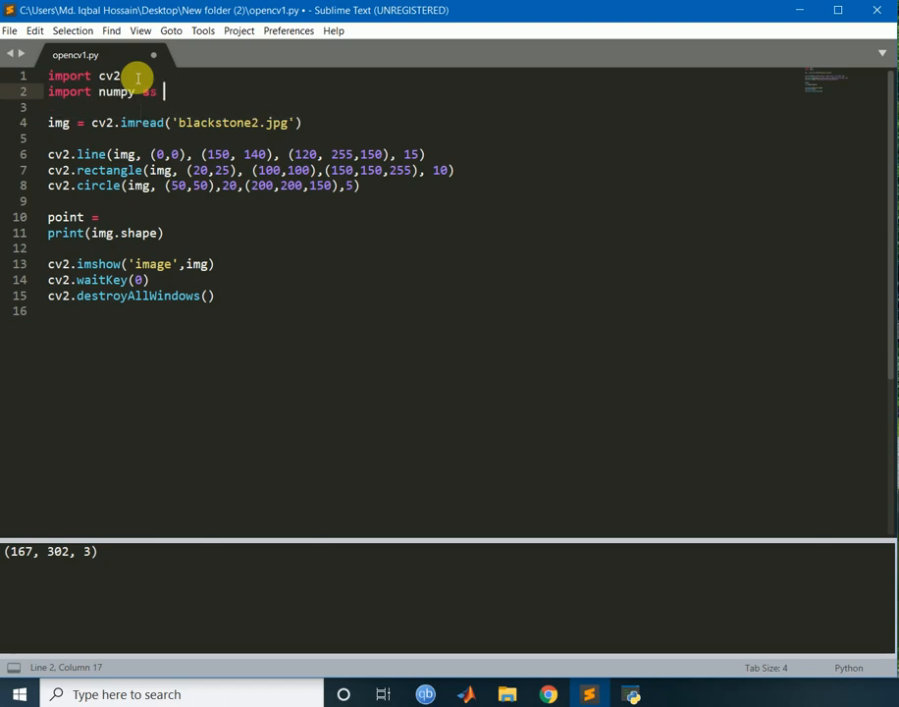
type("np")
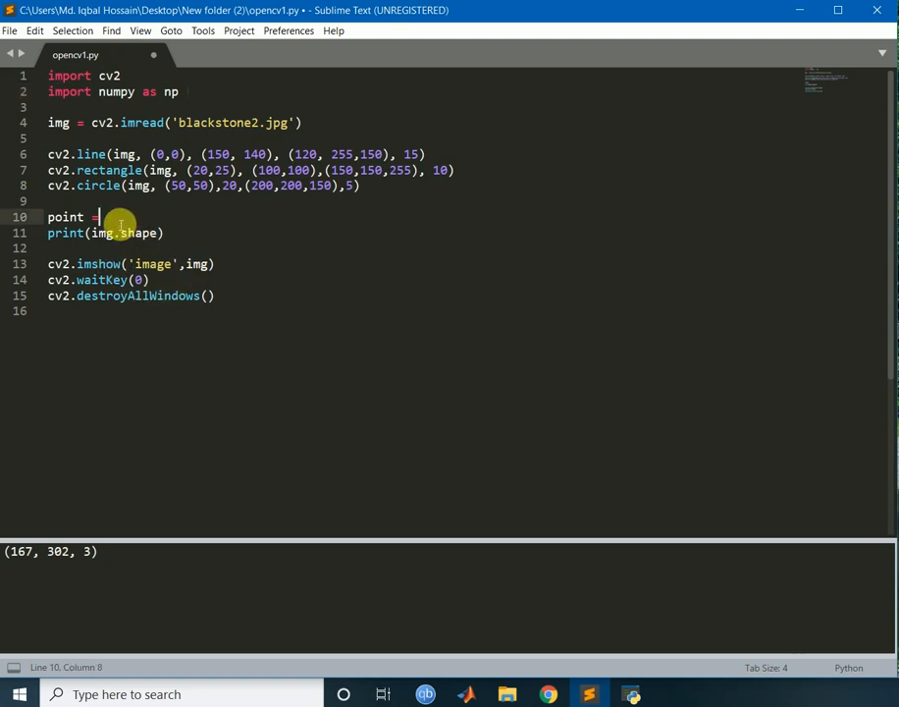
- Make point an np.array starting with pairs [10,15] and [30,30]
type("np.ar")
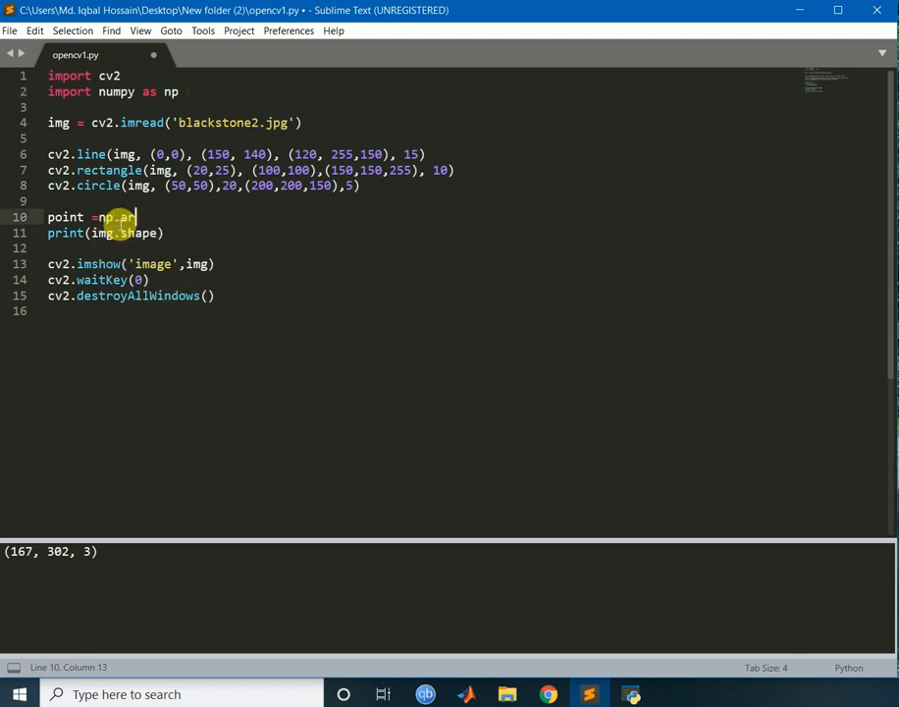
type("ray()")
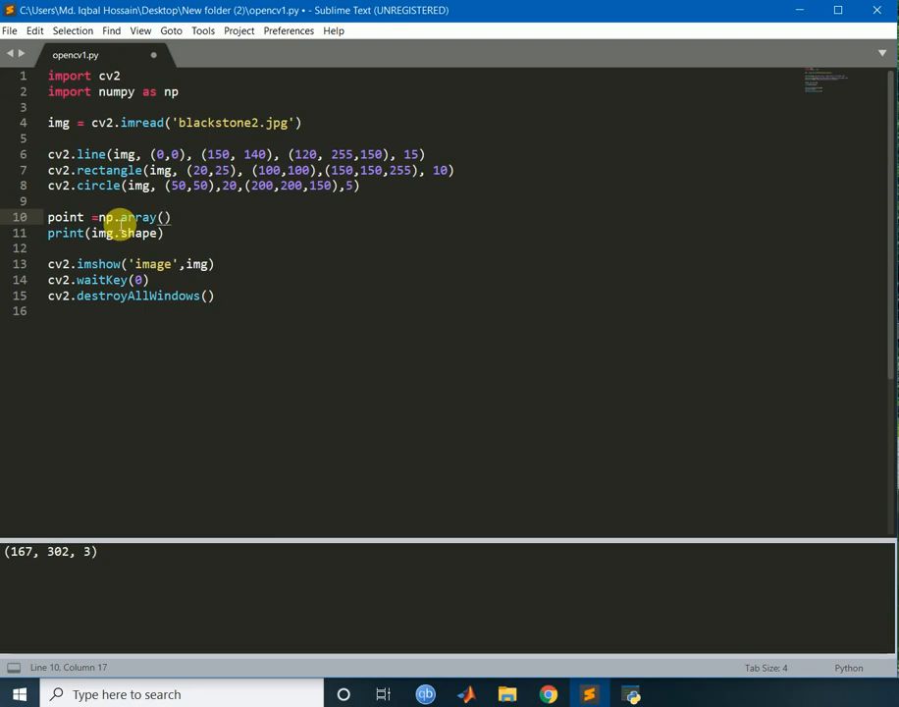
type("[")
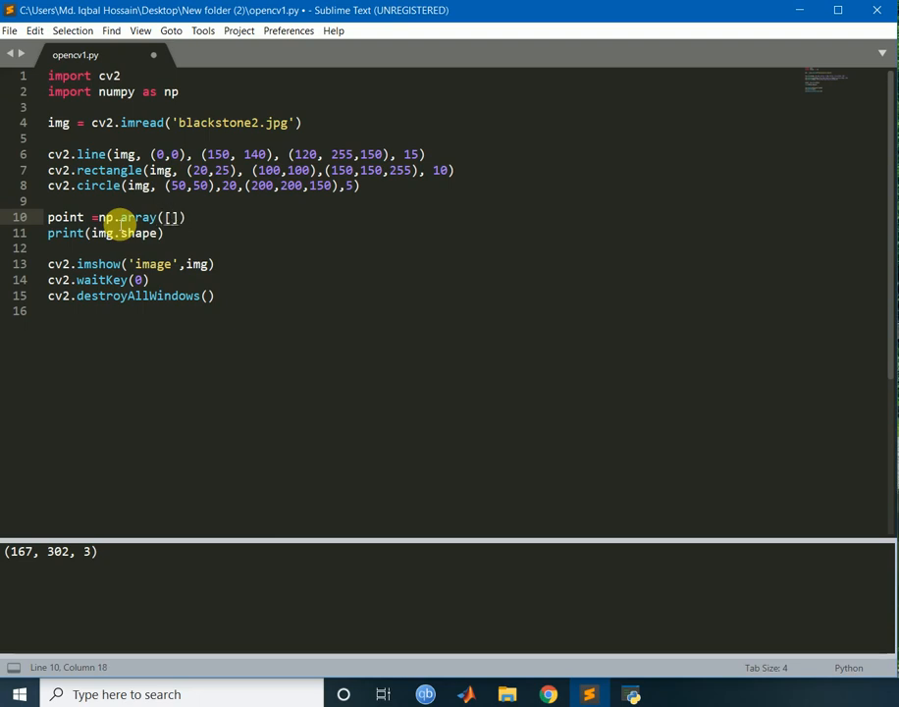
type("[")
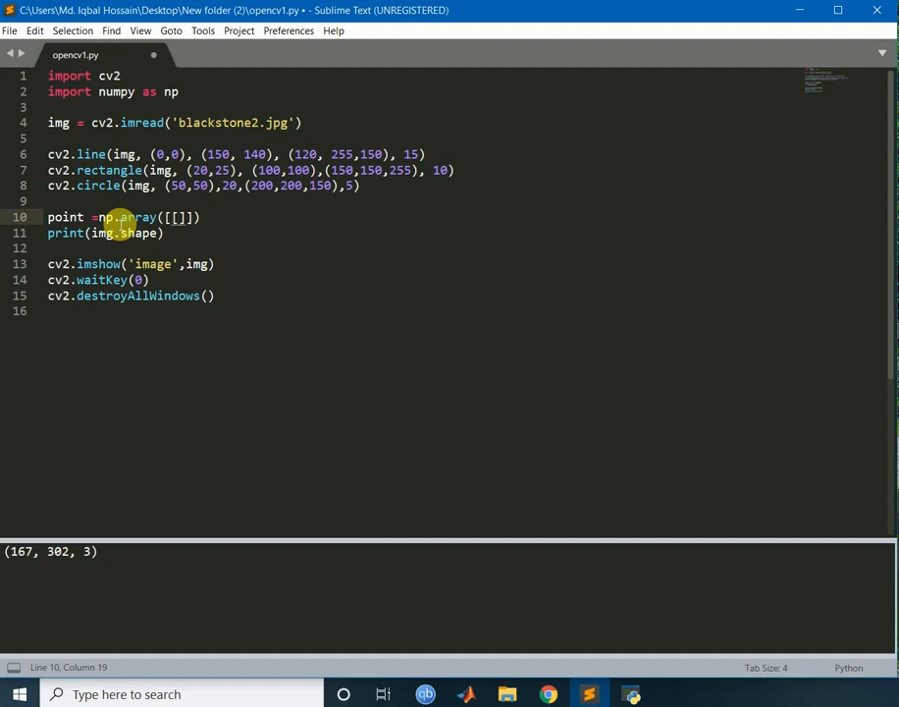
type("10")
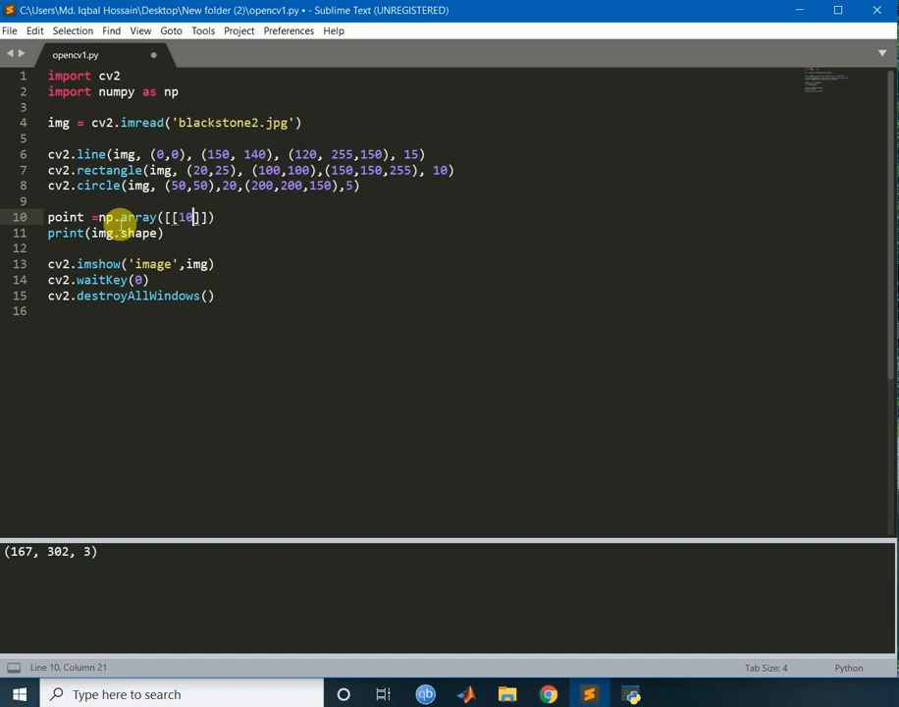
type(",15")
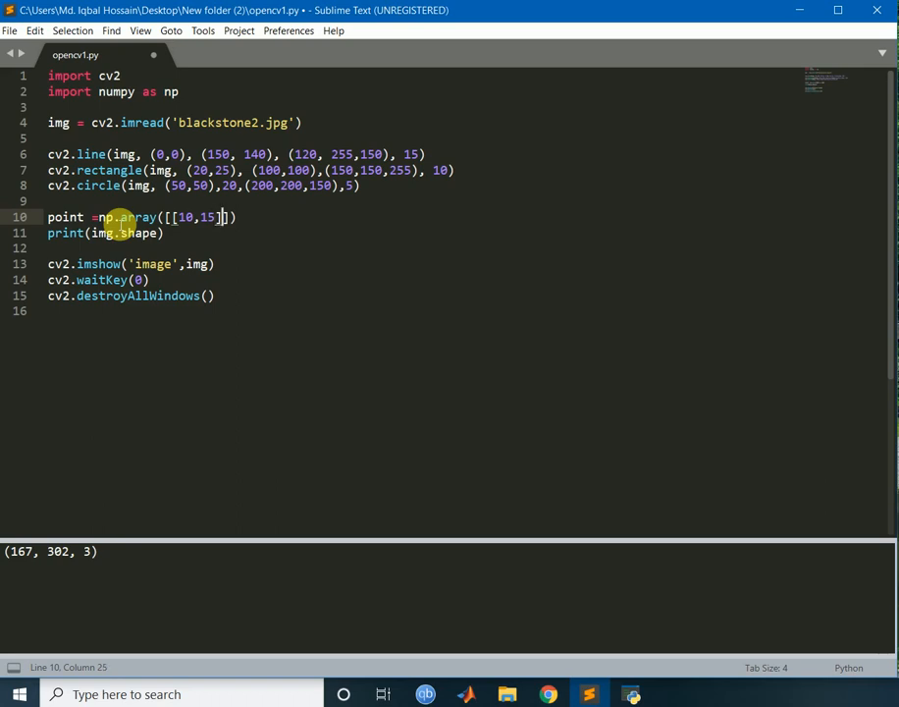
type(",[]")
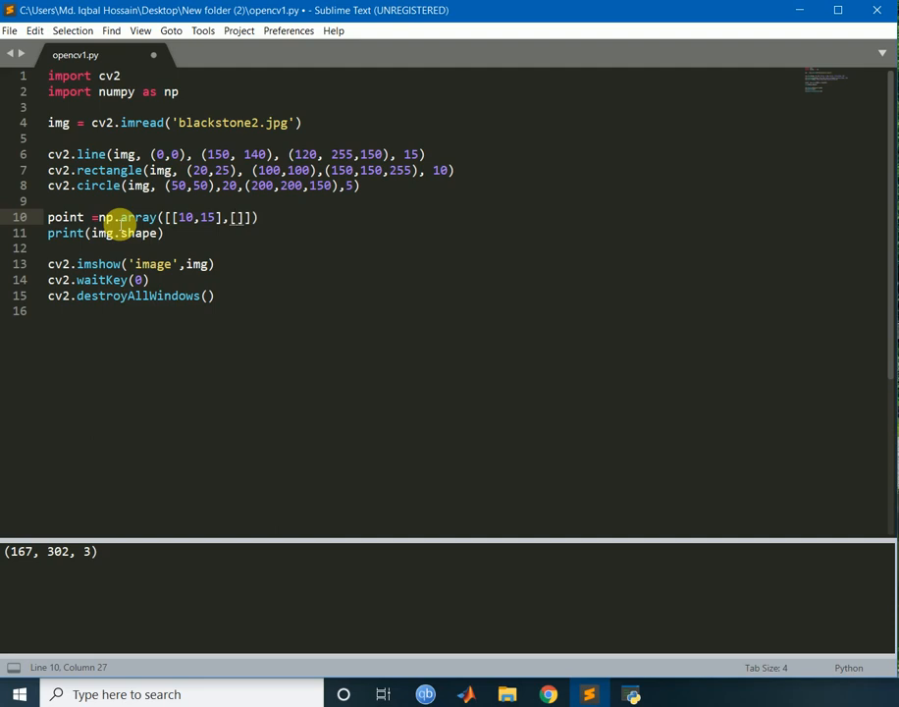
type("30,")
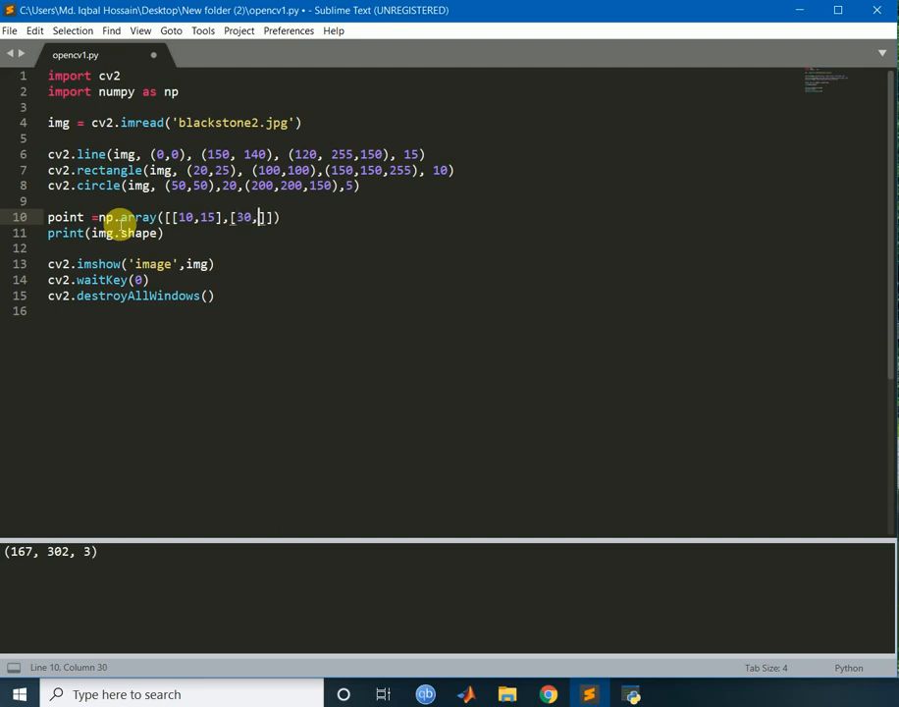
type("30,")
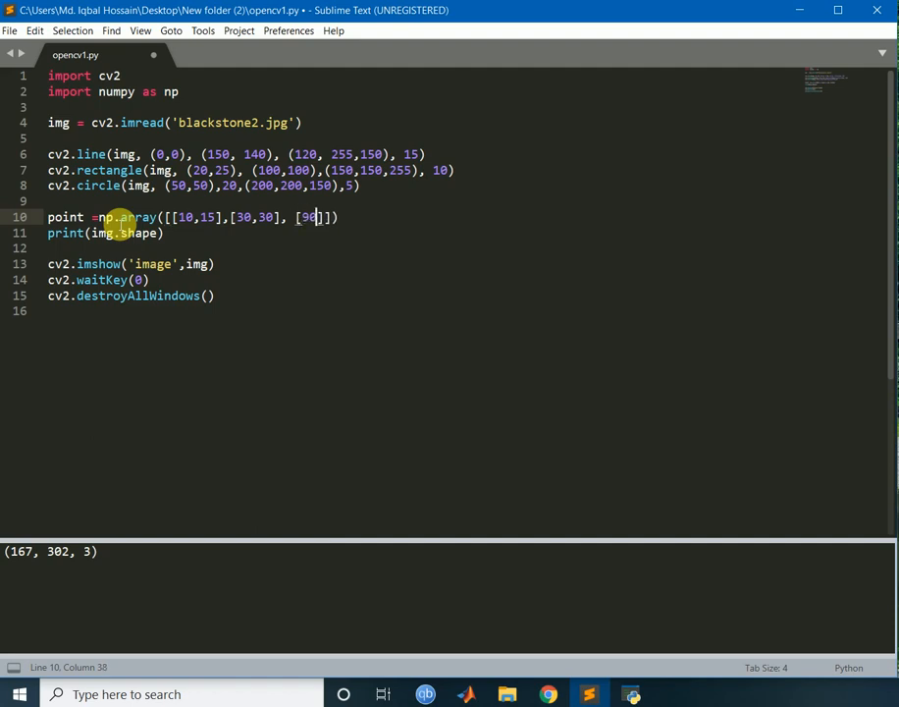
- Add the remaining pairs [90,90], [150,150] and [80,80] and close the array
type(",90")
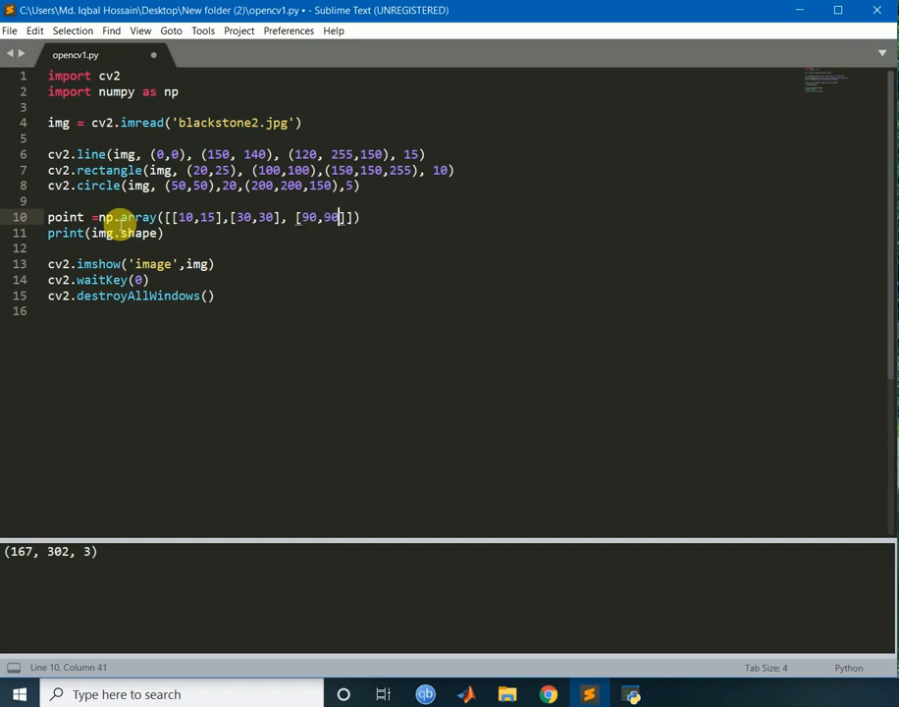
type(",")
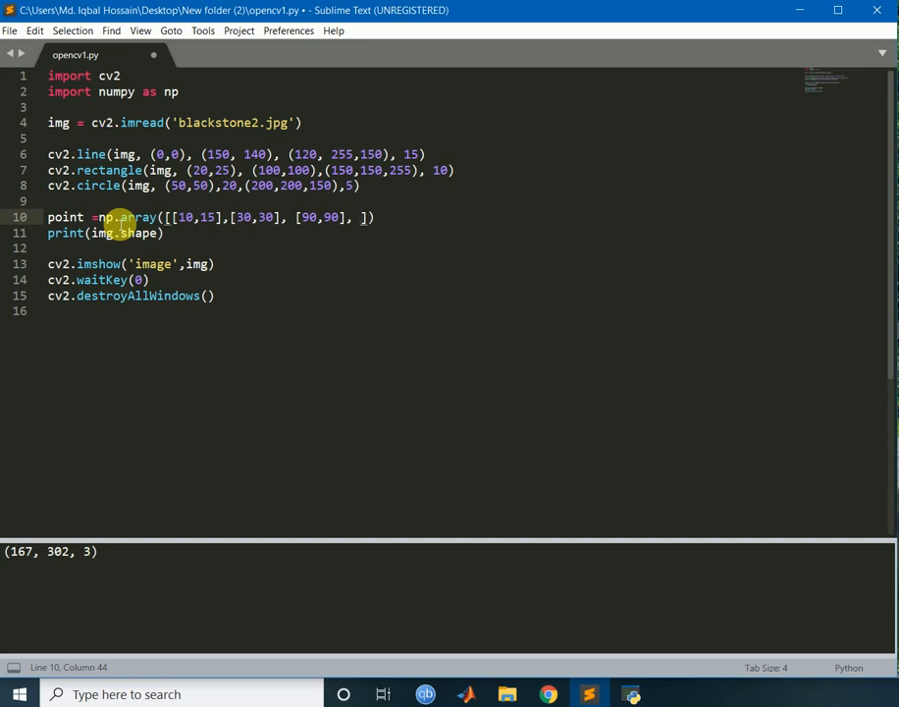
type("150,")
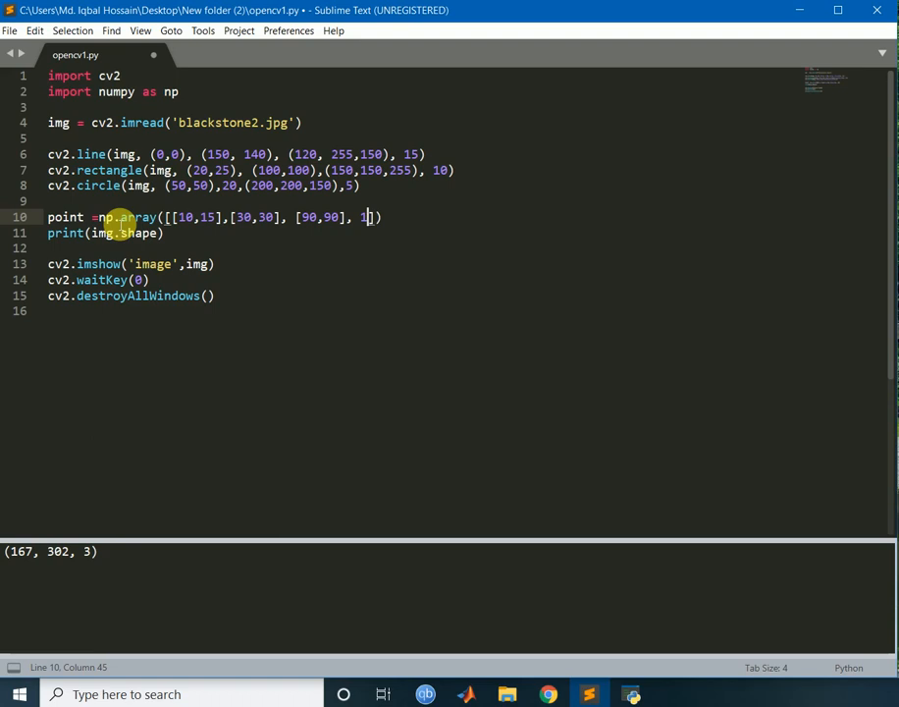
type("150,")
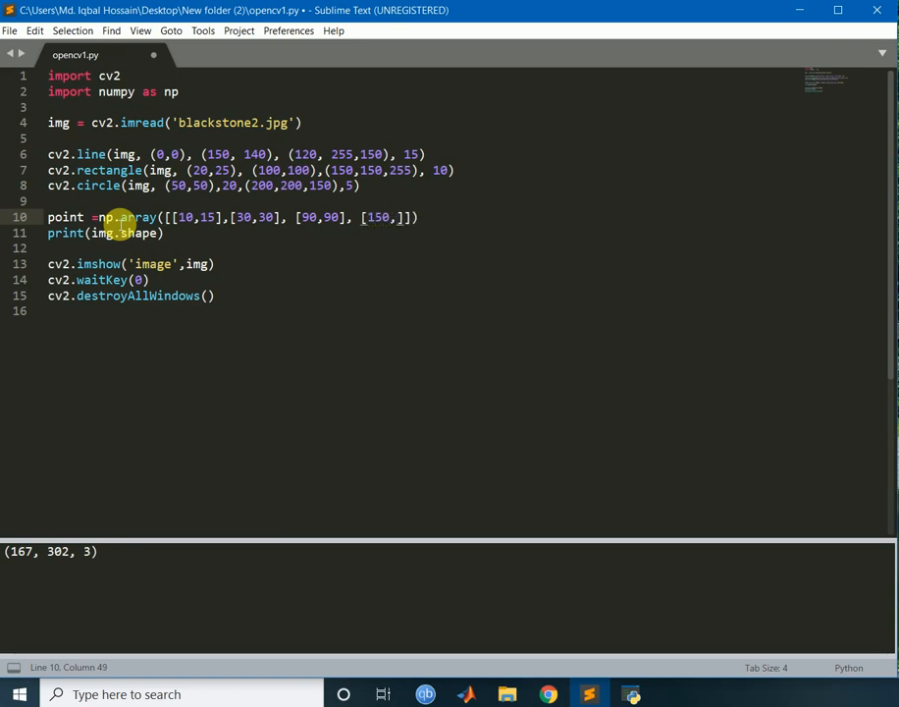
type("150")
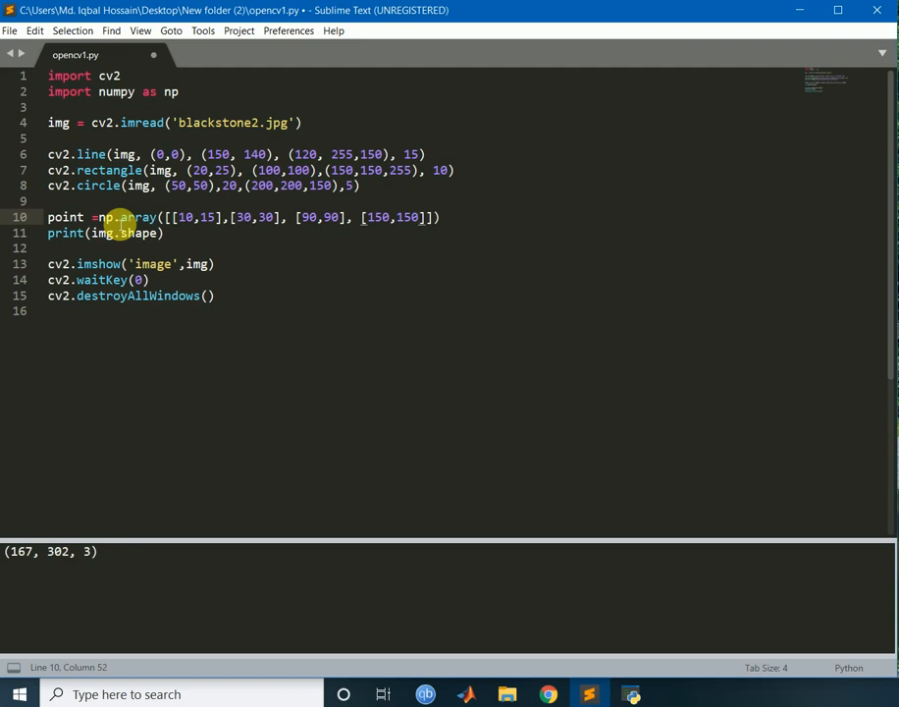
type(",[9")
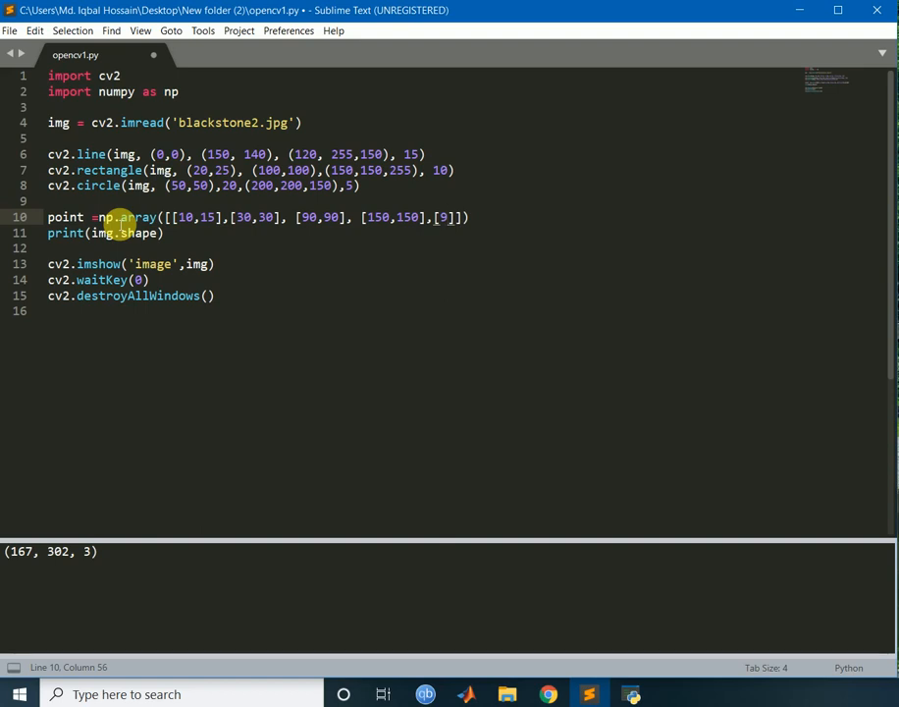
key("backspace")
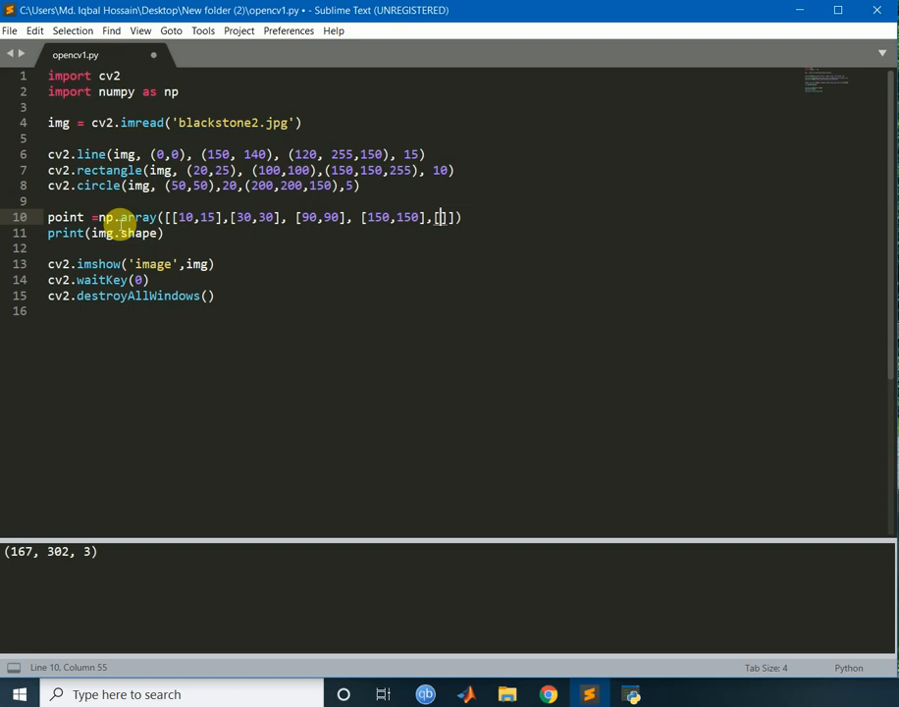
type("80")
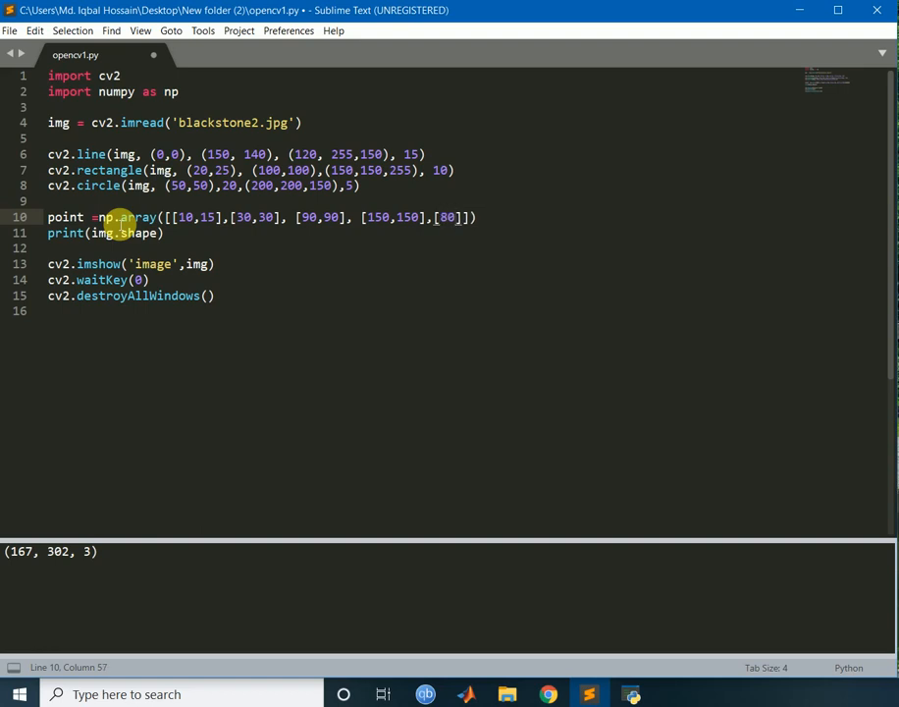
type(",80")
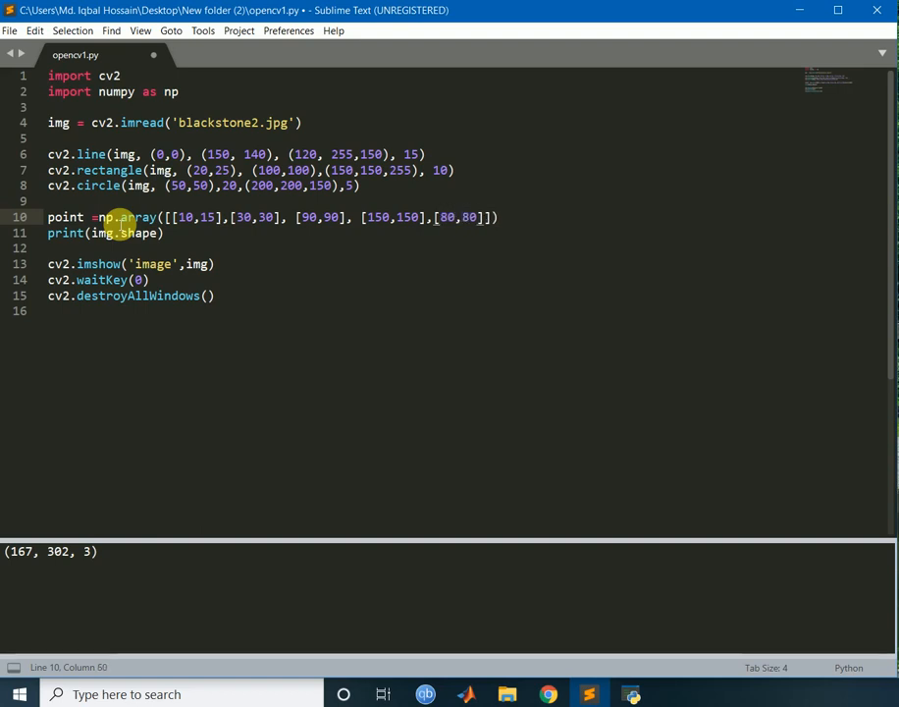
type(")")
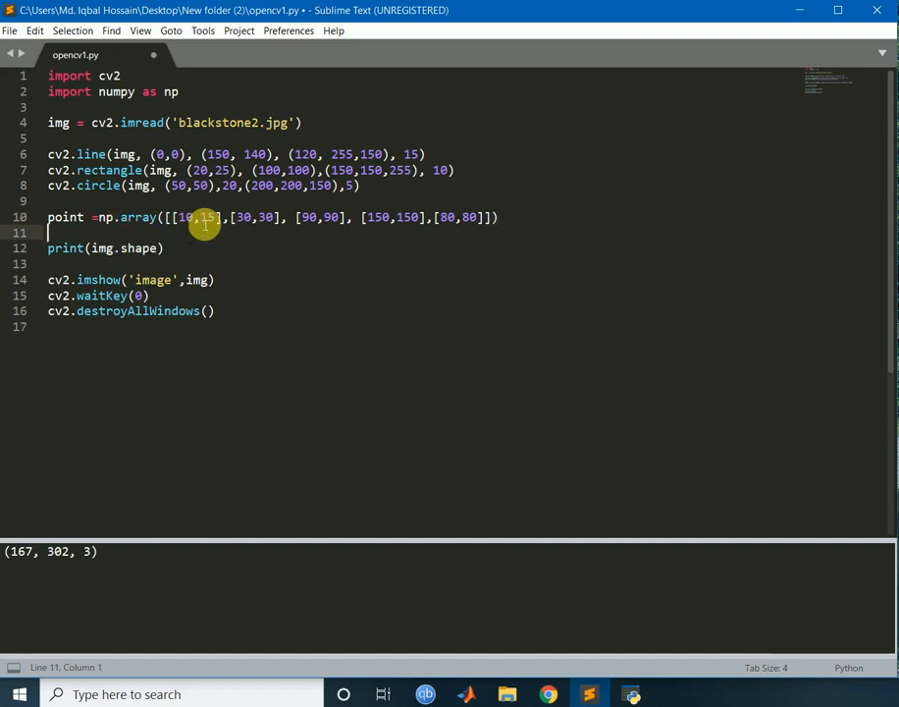
mouse_move(324, 258)
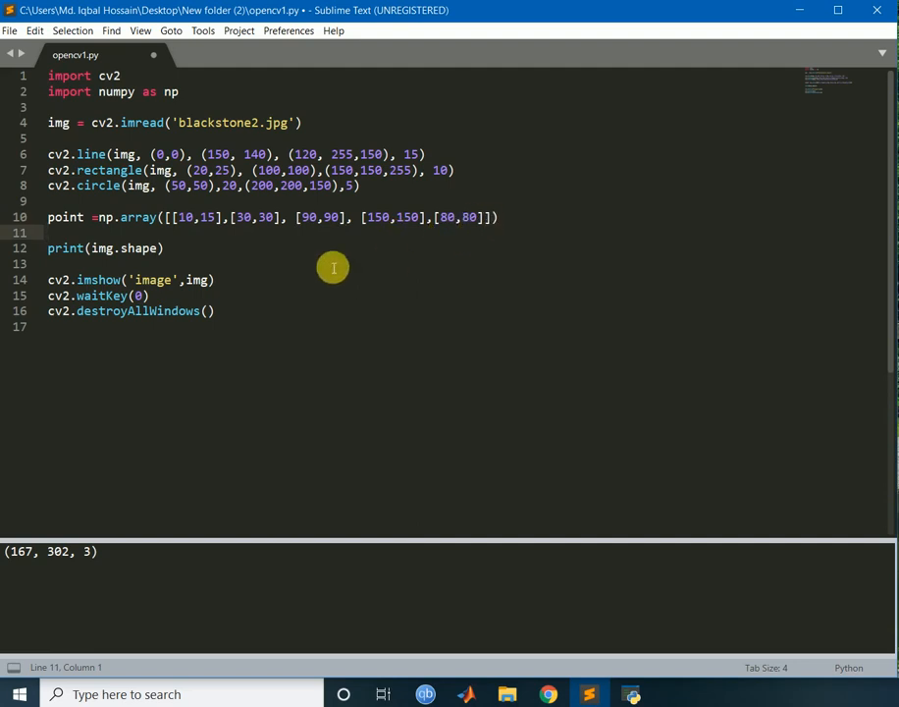
- Start cv2.polylines on img with the point array as a closed (True) shape
type("cv2.p")
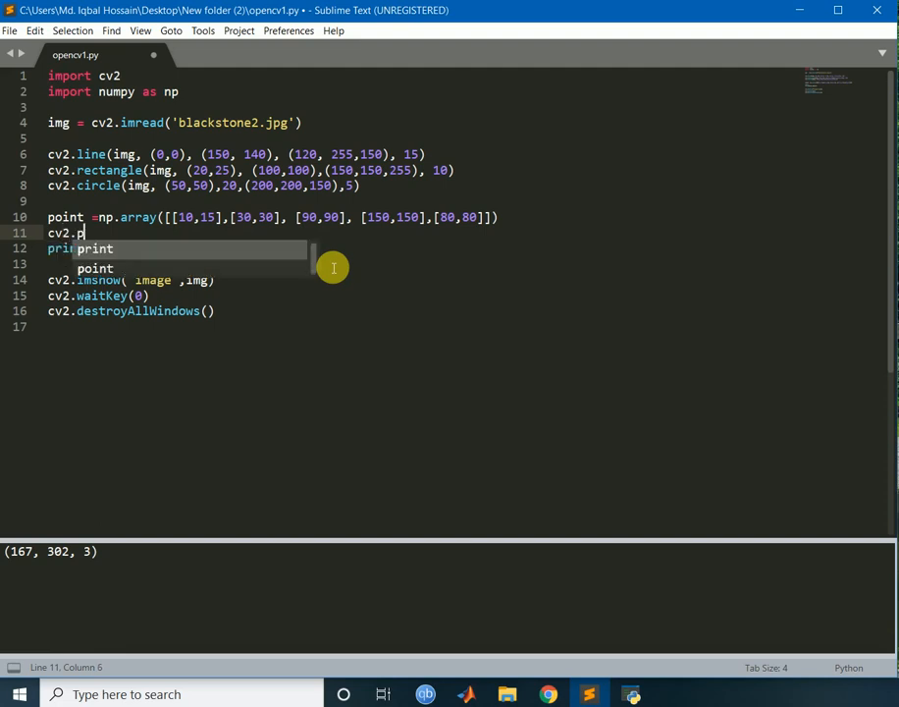
type("olyli")
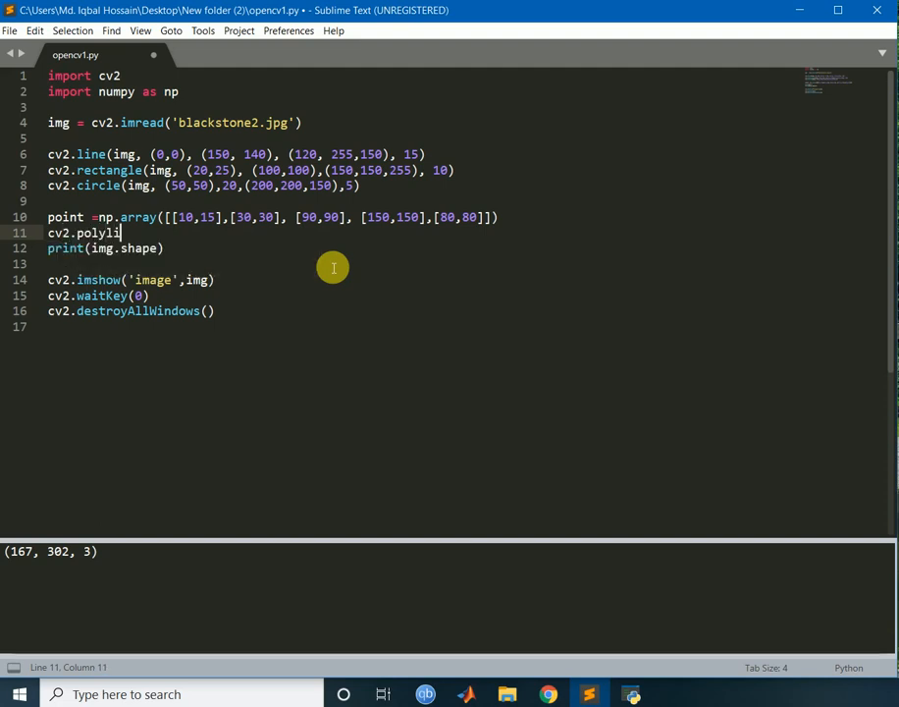
type("nes(i")
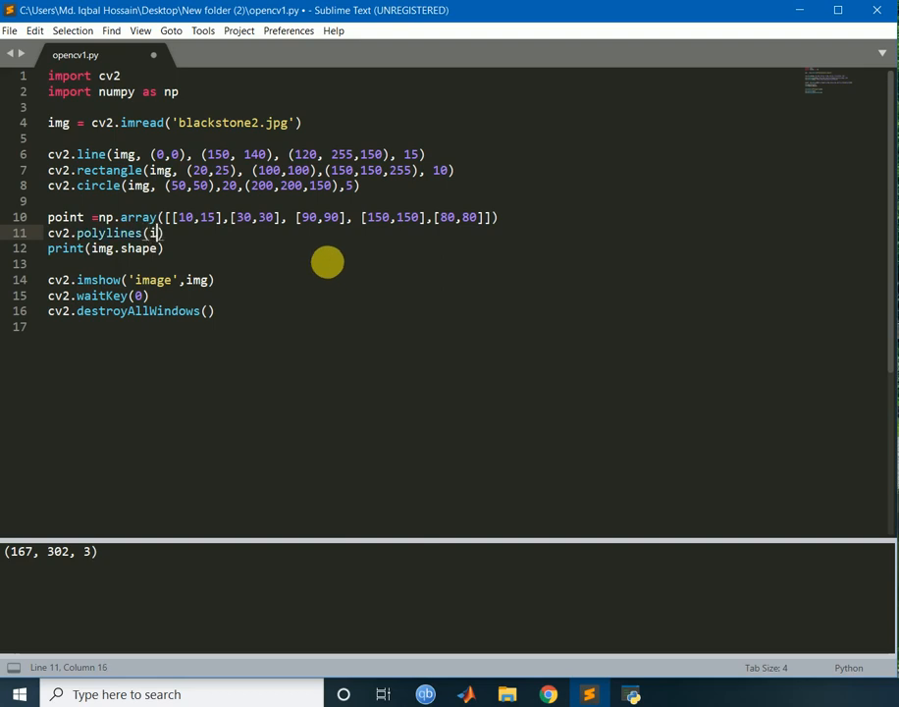
type("img,")
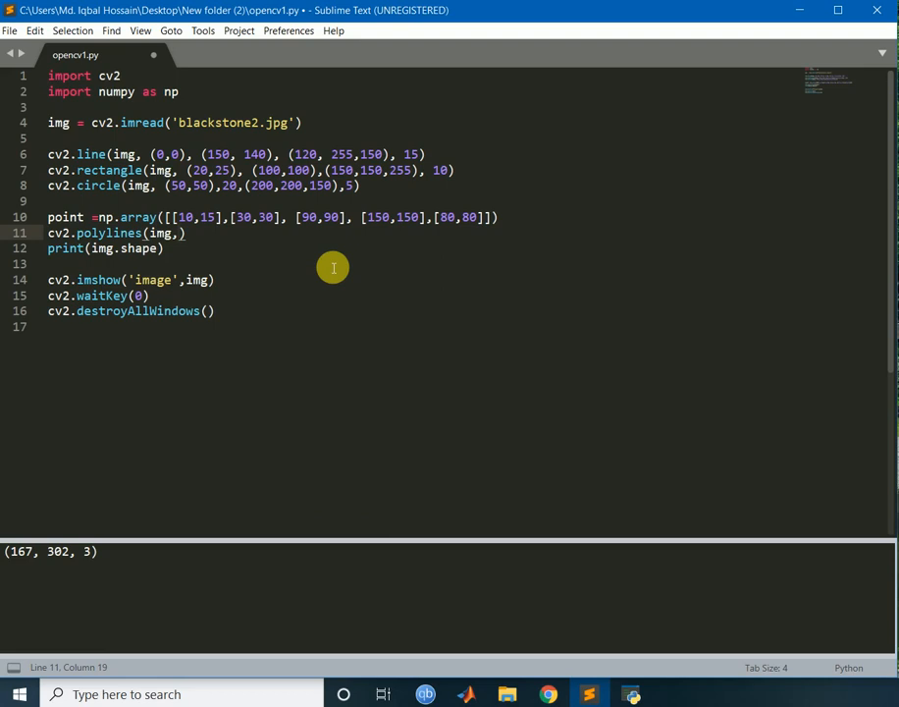
type("pon")
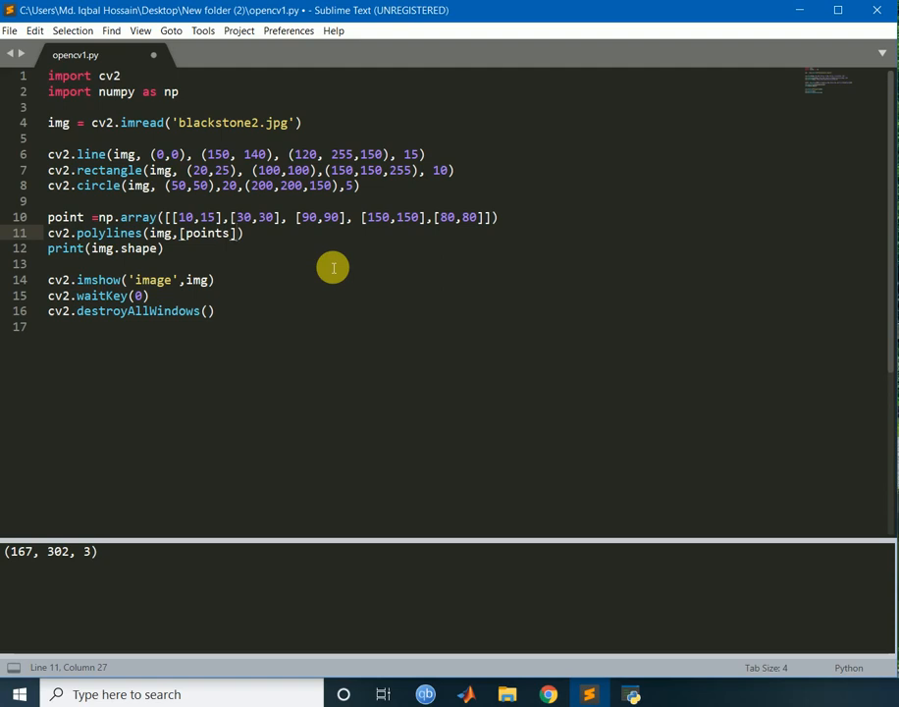
type(",")
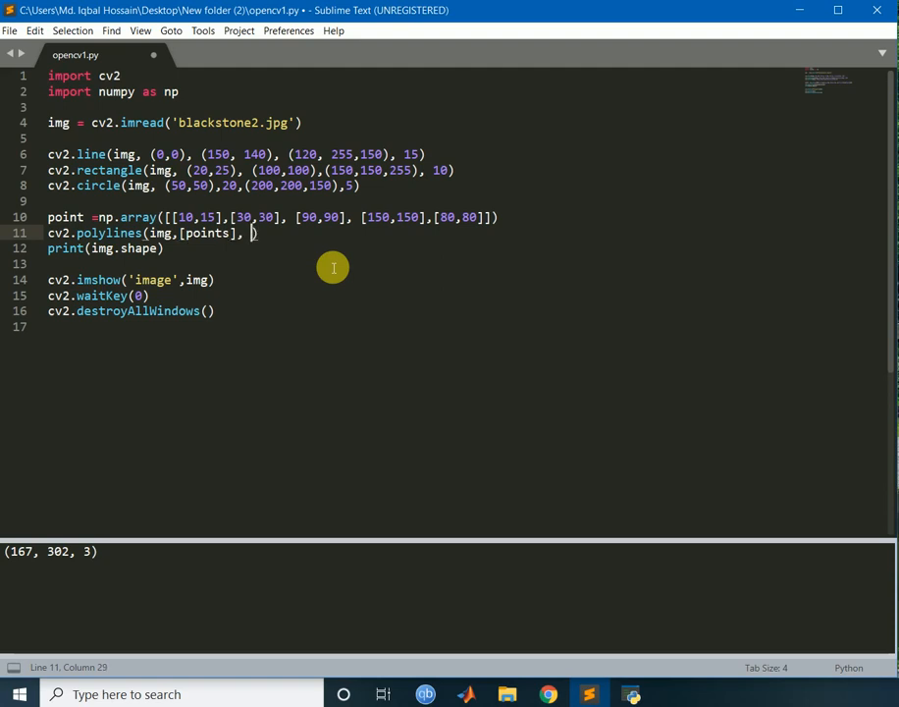
type("T")
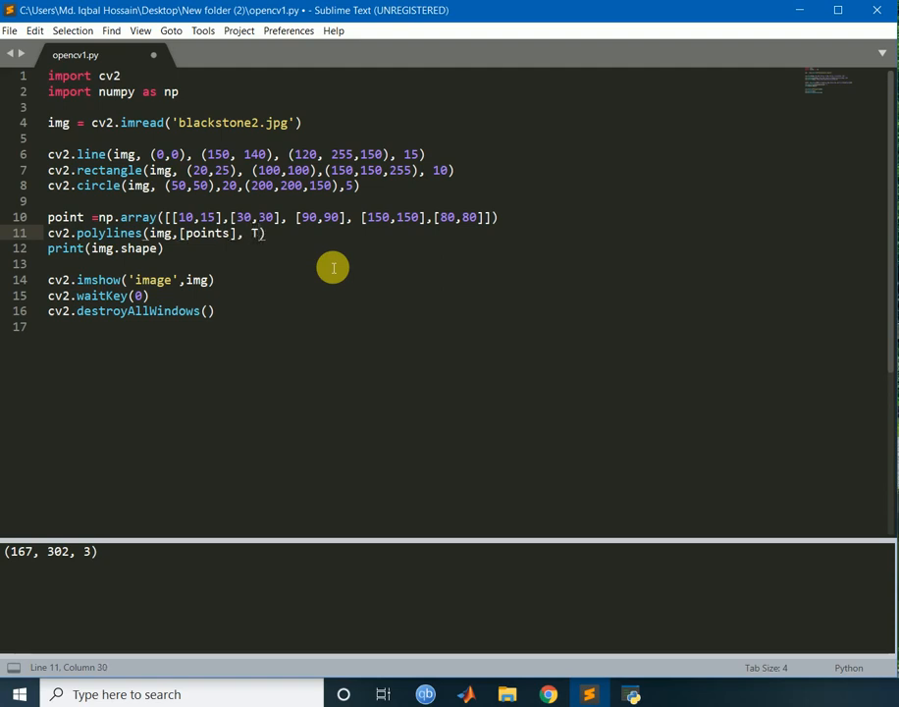
mouse_move(322, 269)
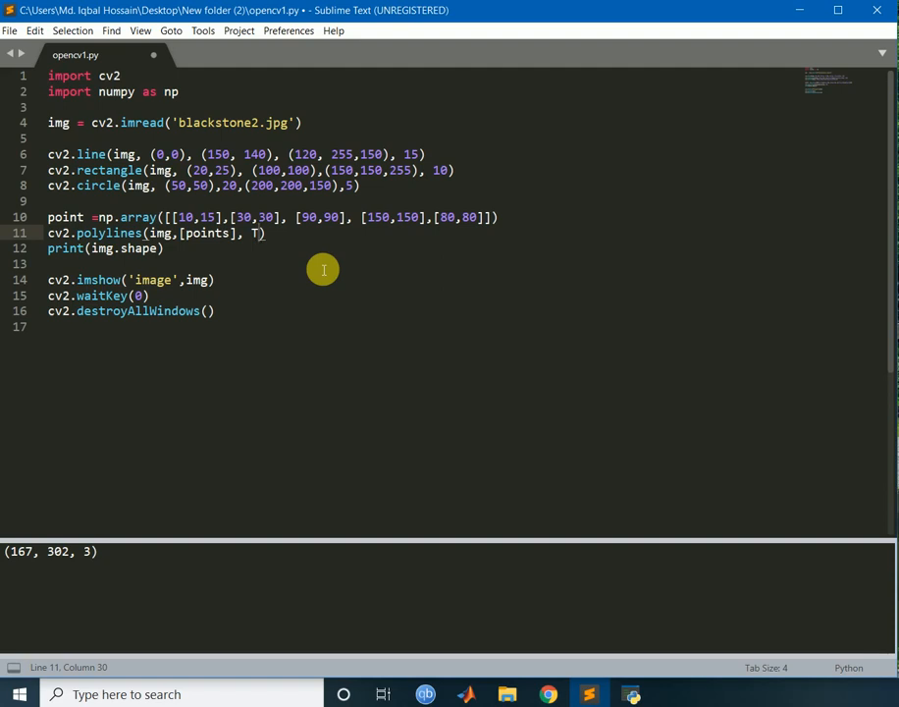
type("r")
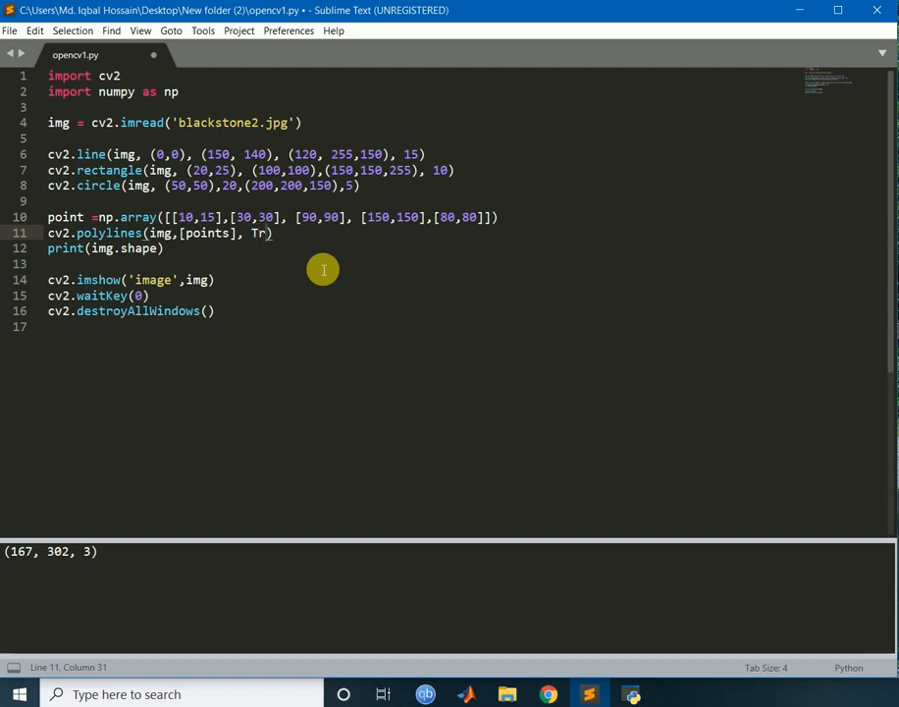
type("ue")
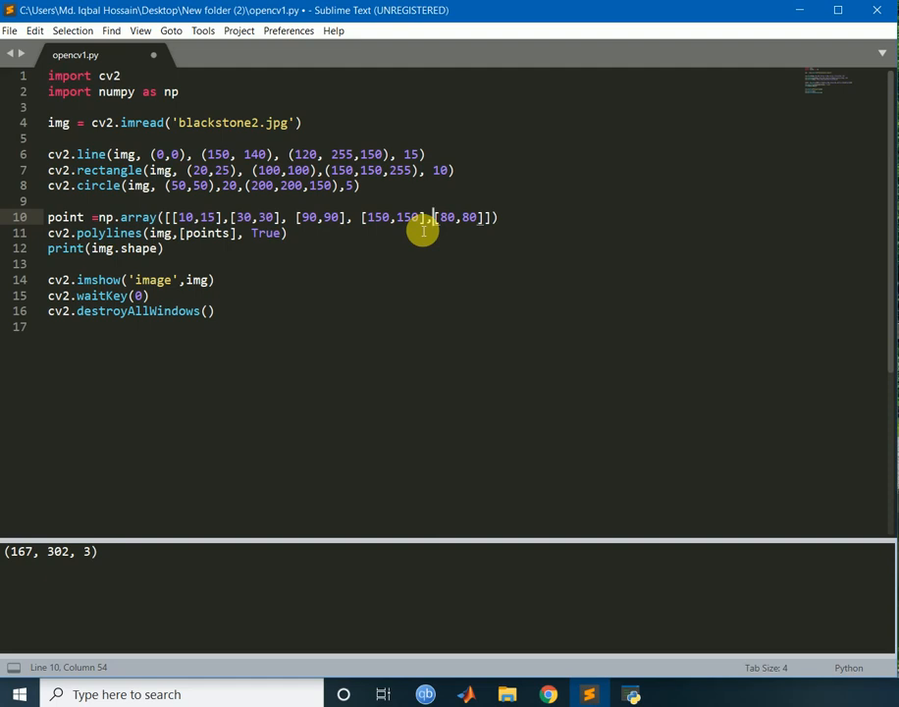
mouse_move(284, 235)
type(",")
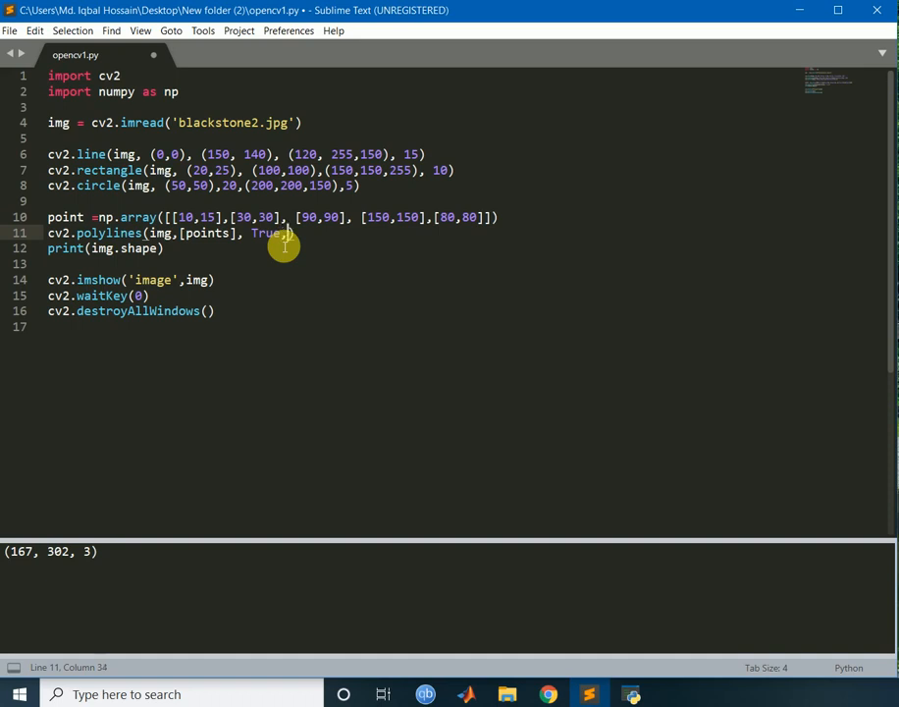
- Give the polyline colour (255,0,255) and thickness 4, then run the script
type("(")
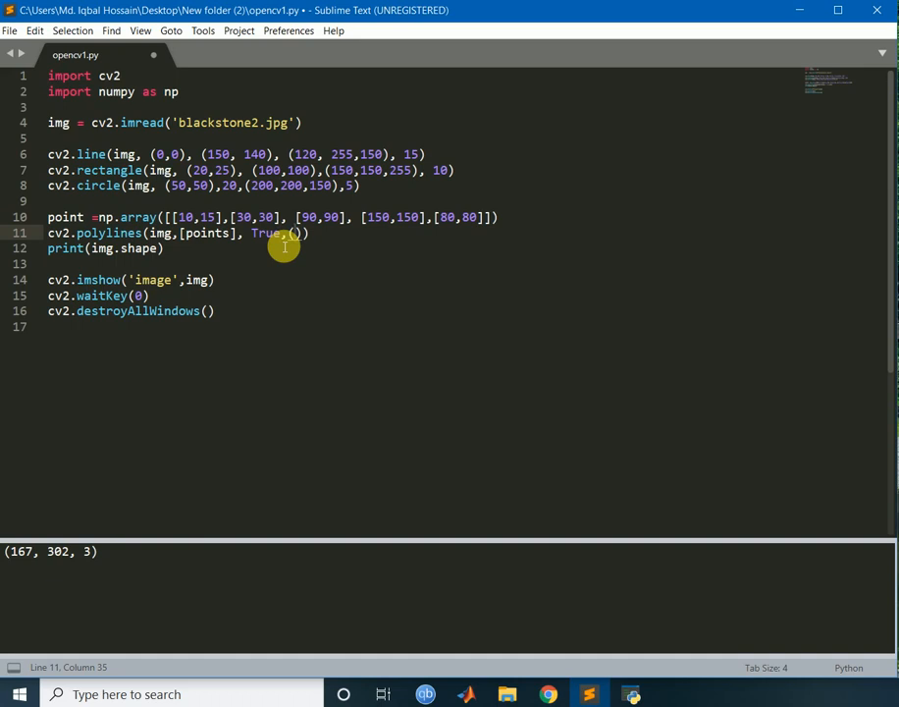
type("0")
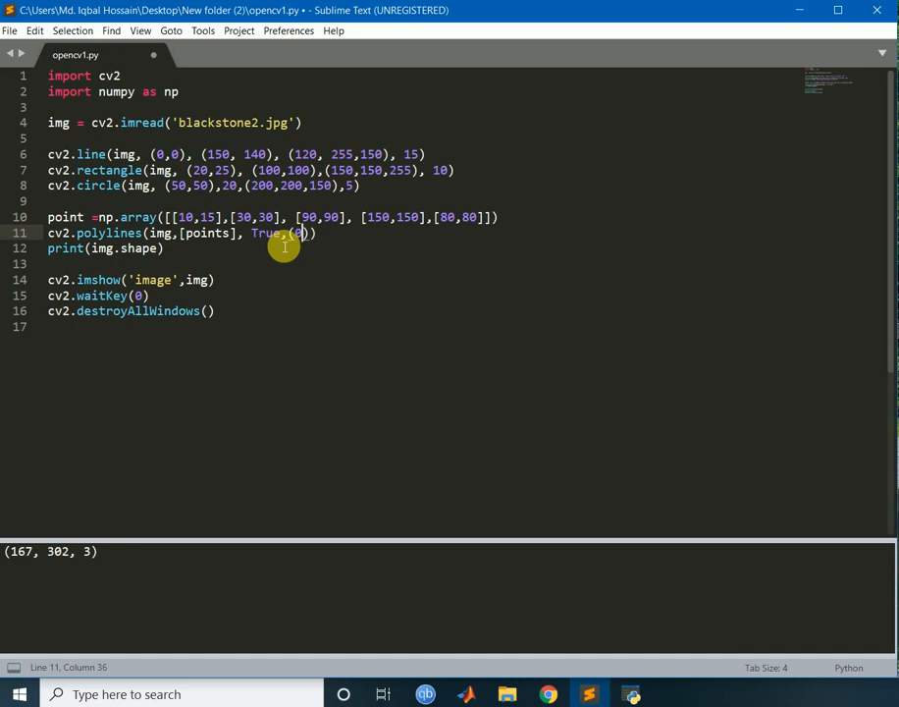
key("backspace")
type("255,")
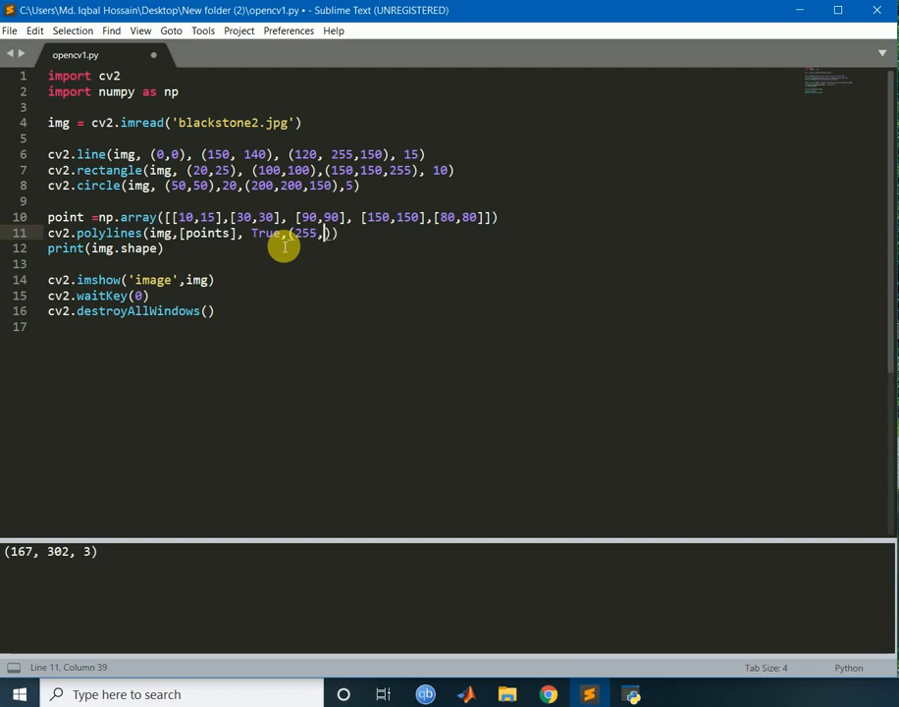
type("0,2")
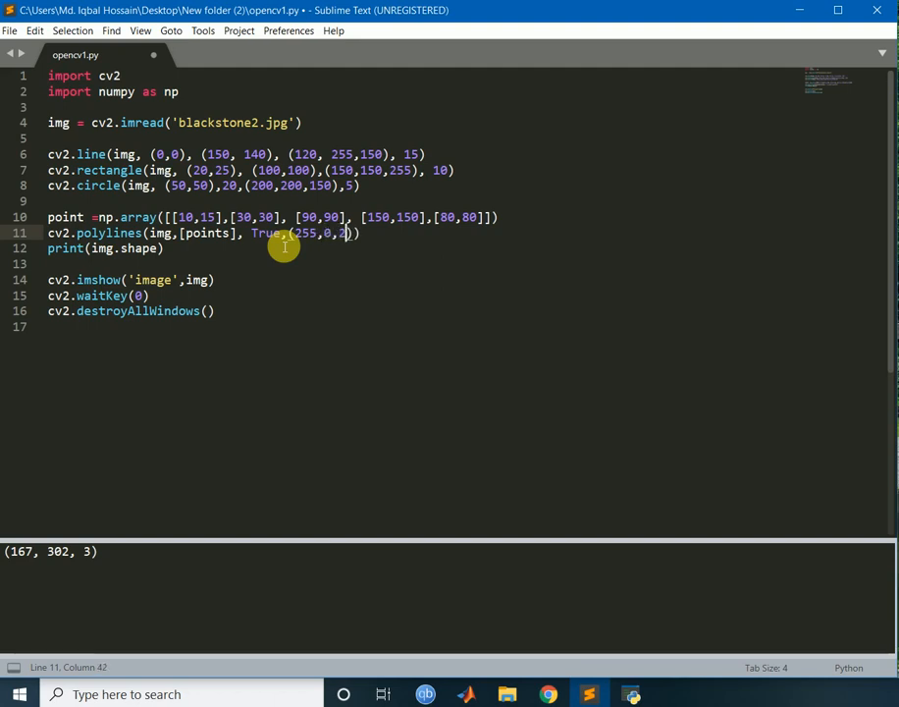
type("55")
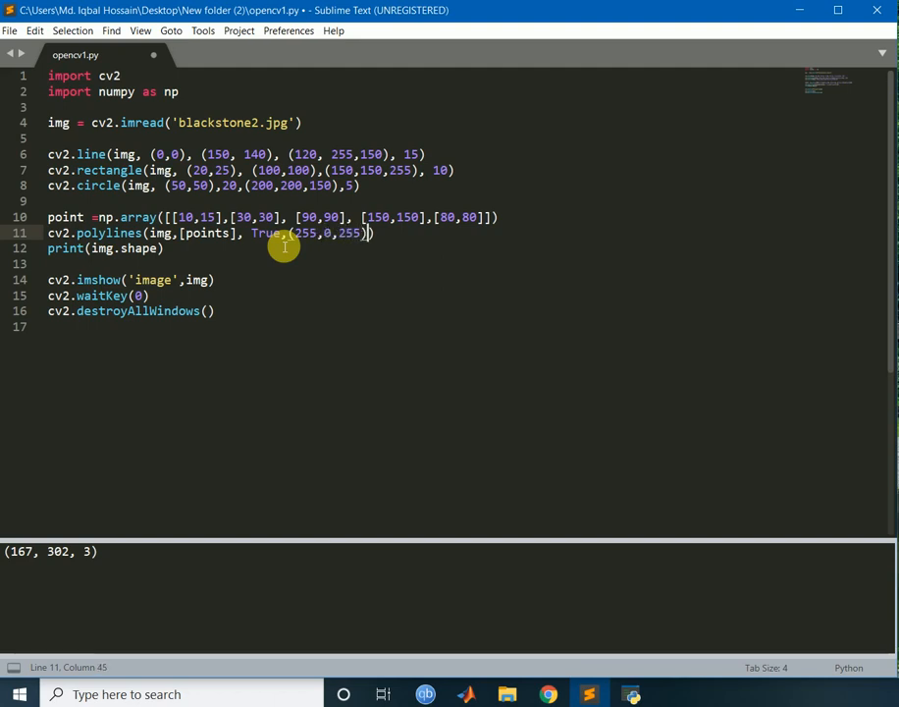
type(",4")
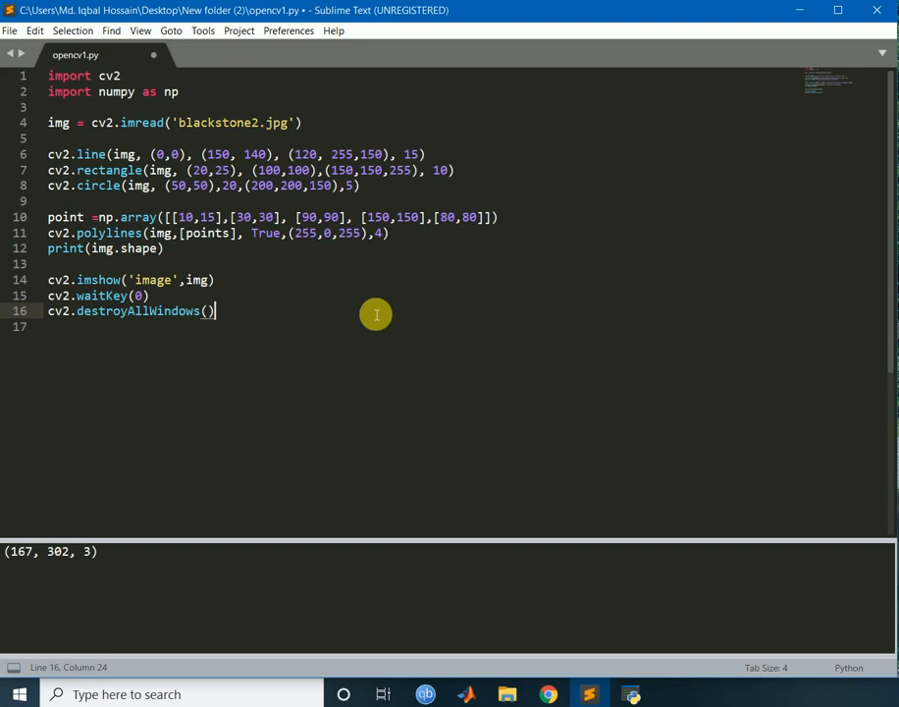
key("ctrl+b")
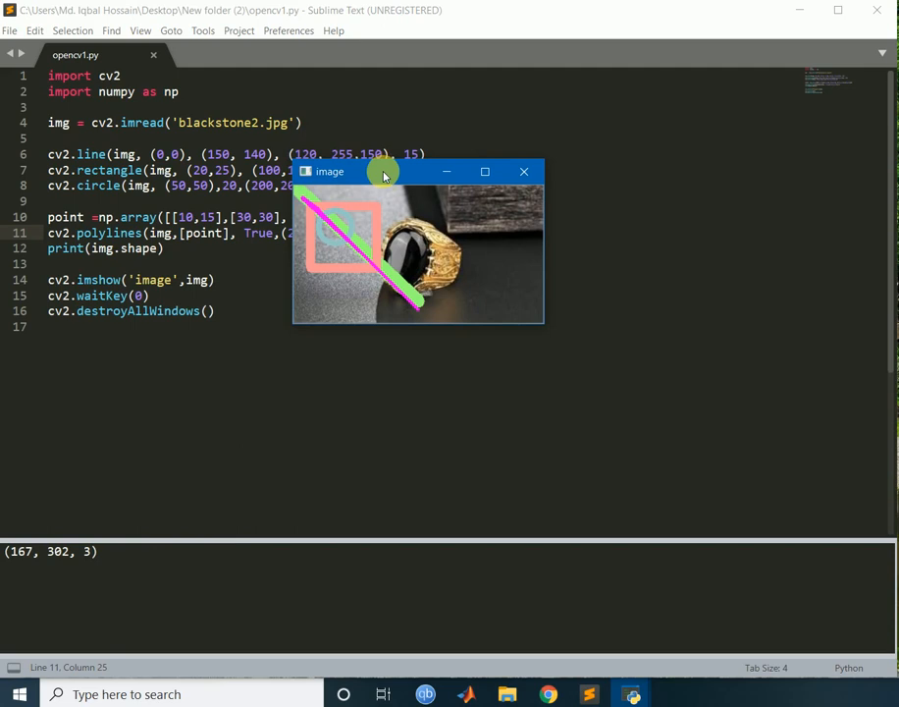
- Close the image preview showing the magenta polyline
left_click(485, 171)
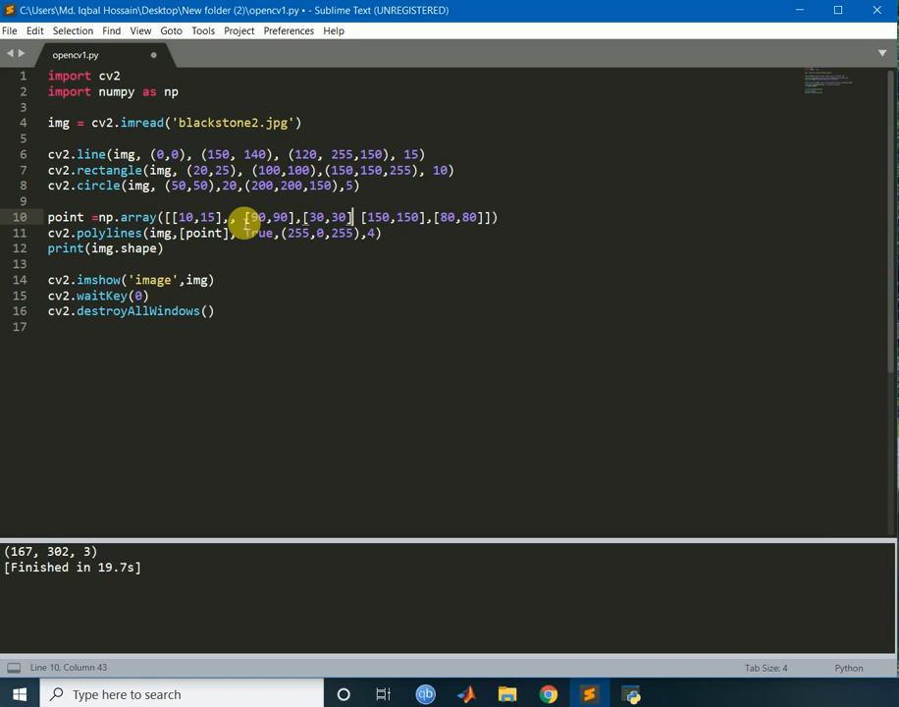
- Cut the point [80,80] and place it at the start of the points array
type(",")
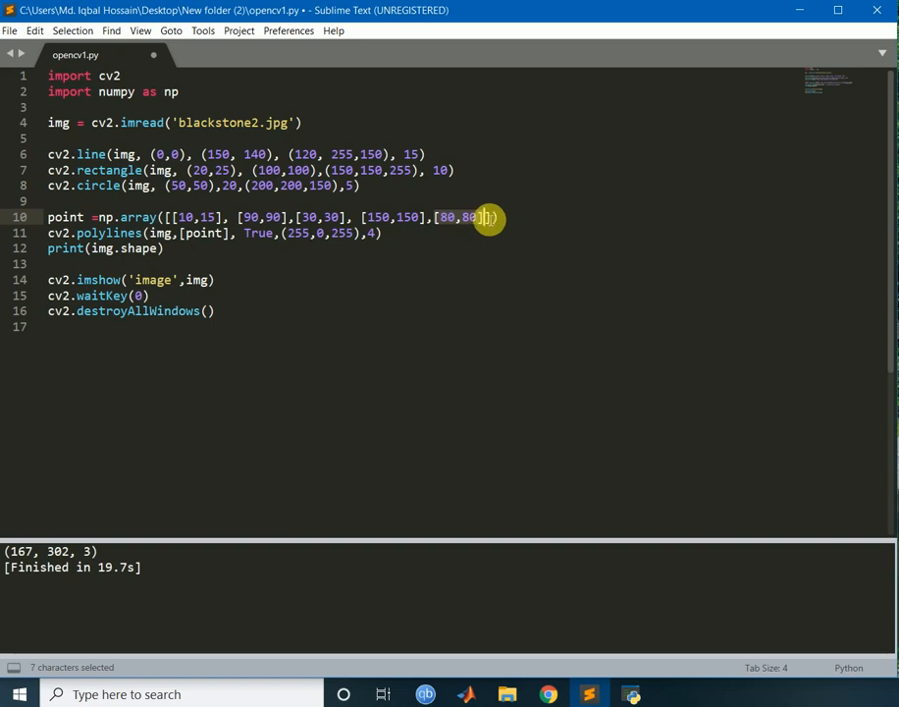
key("ctrl+x")
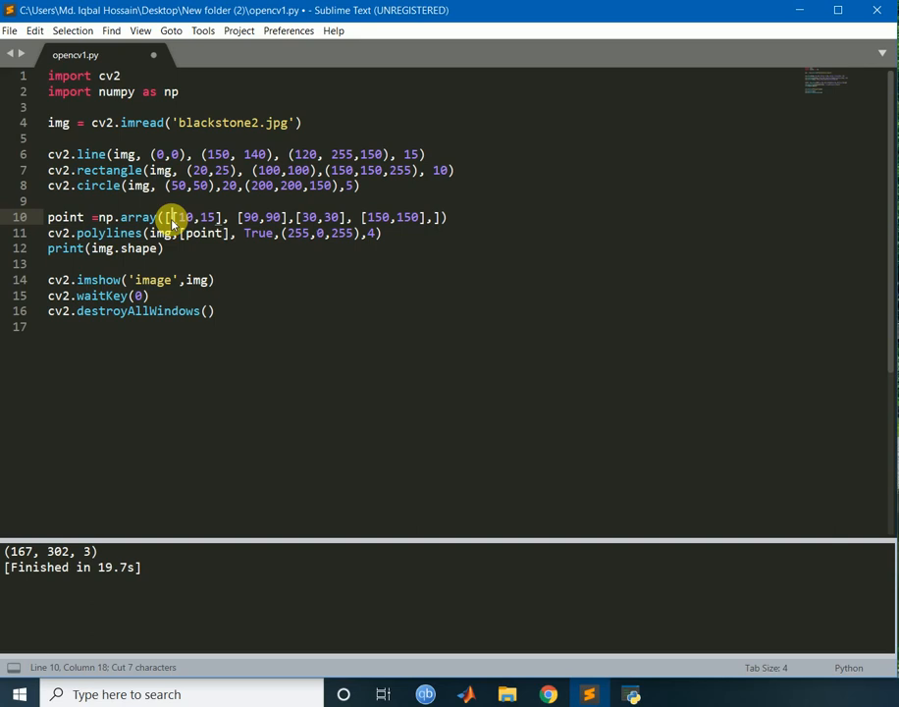
type("[80,80],")
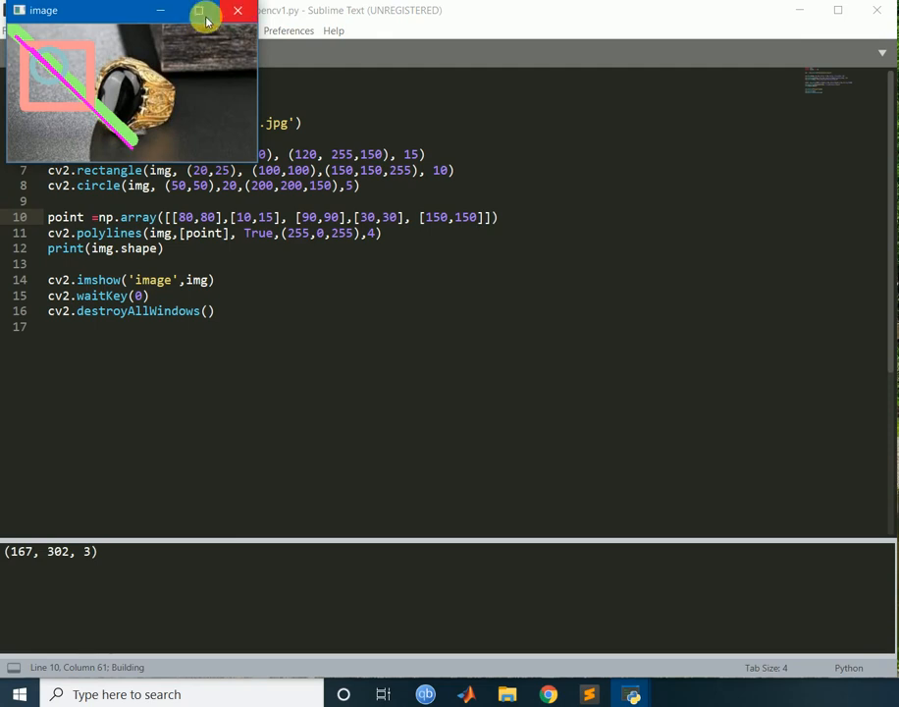
- Close the image preview window to return to the script
left_click(201, 12)
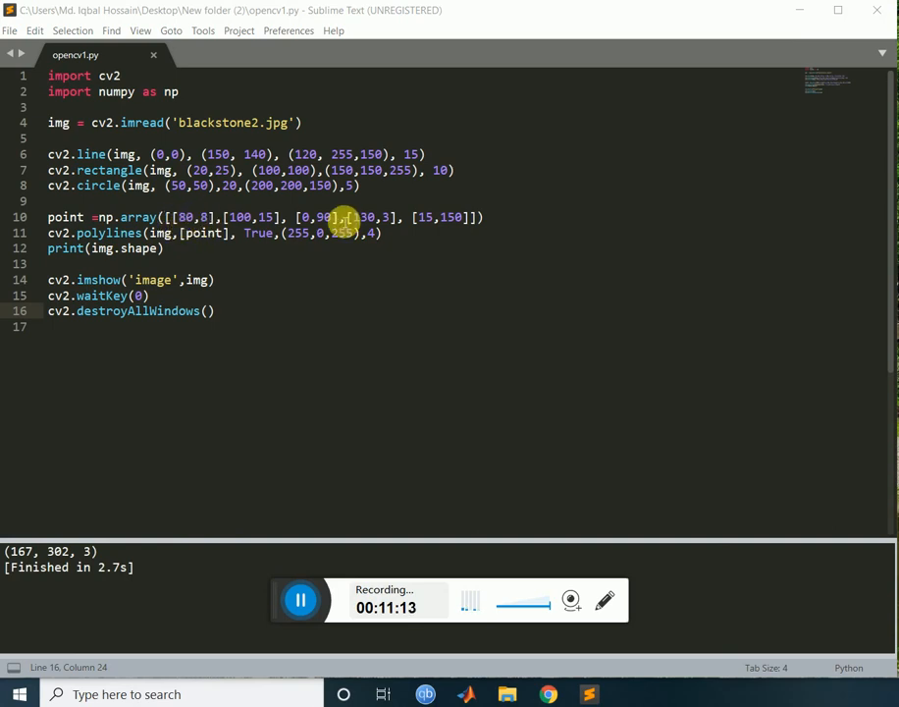
mouse_move(354, 216)
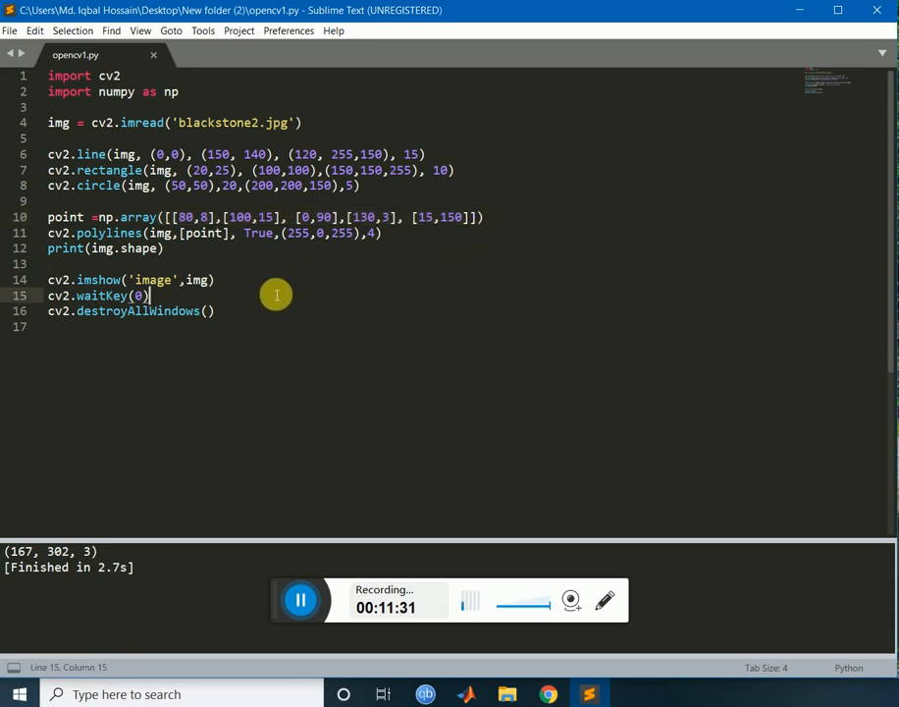
- Run the script to draw the pentagon with the fourth point [130,3]
key("ctrl+b")
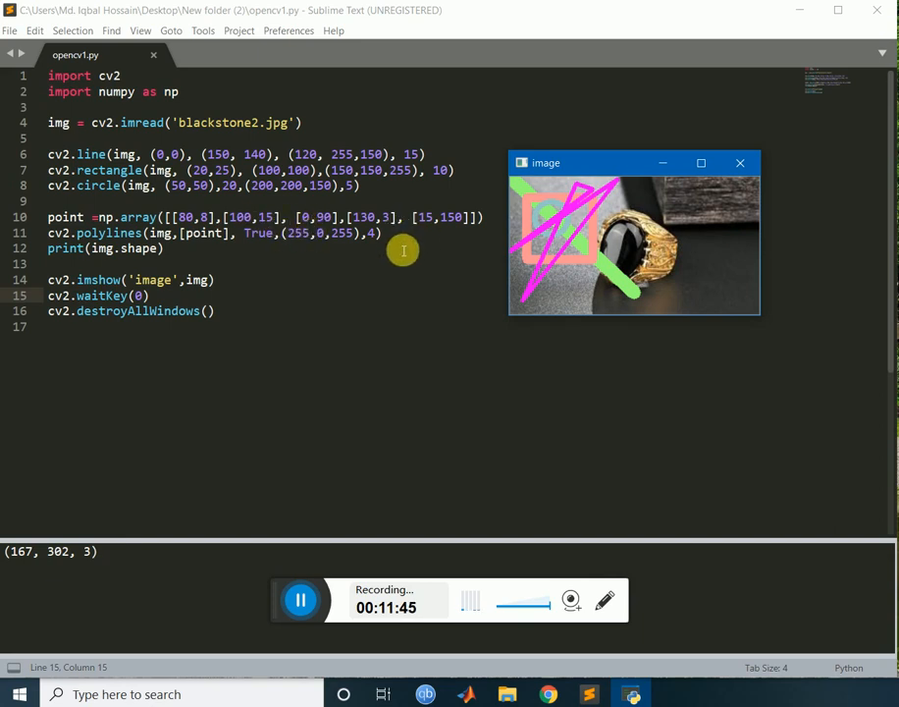
mouse_move(398, 312)
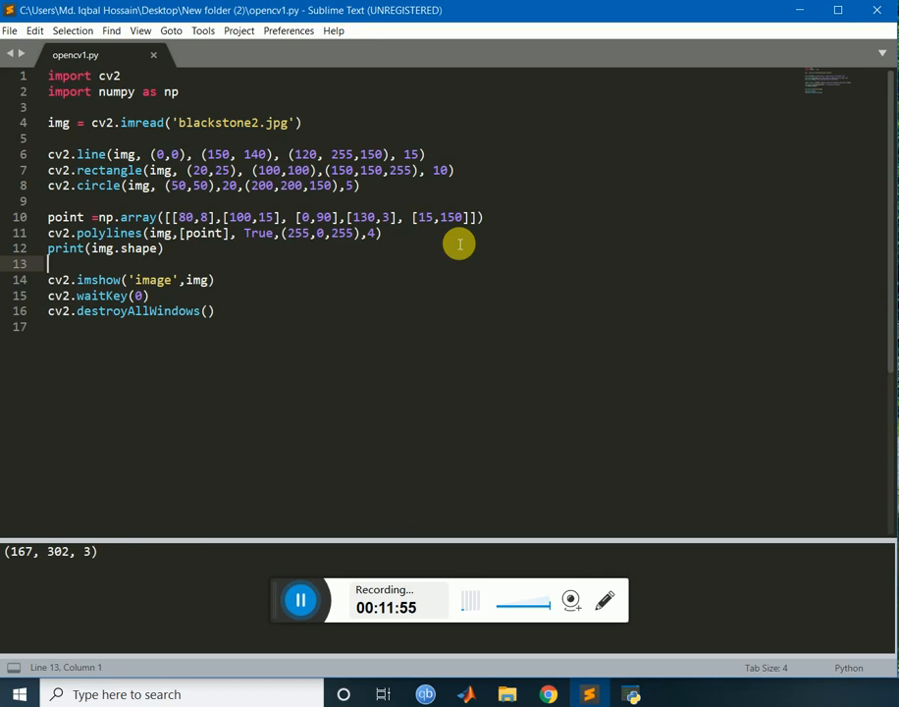
mouse_move(454, 240)
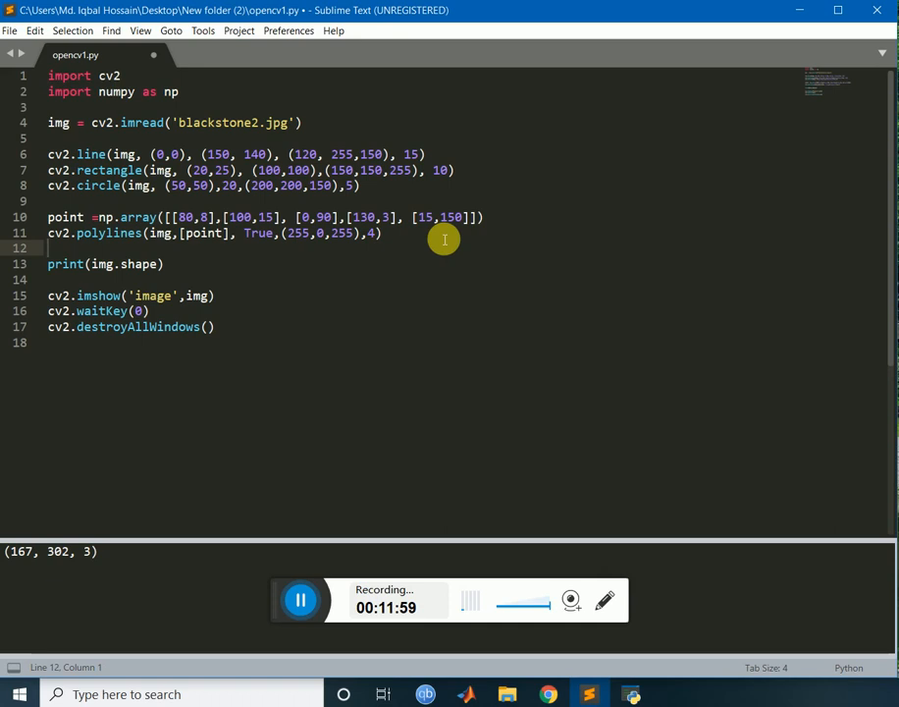
- Start a new cv2.putText(img call on a fresh line before the print statement
key("enter")
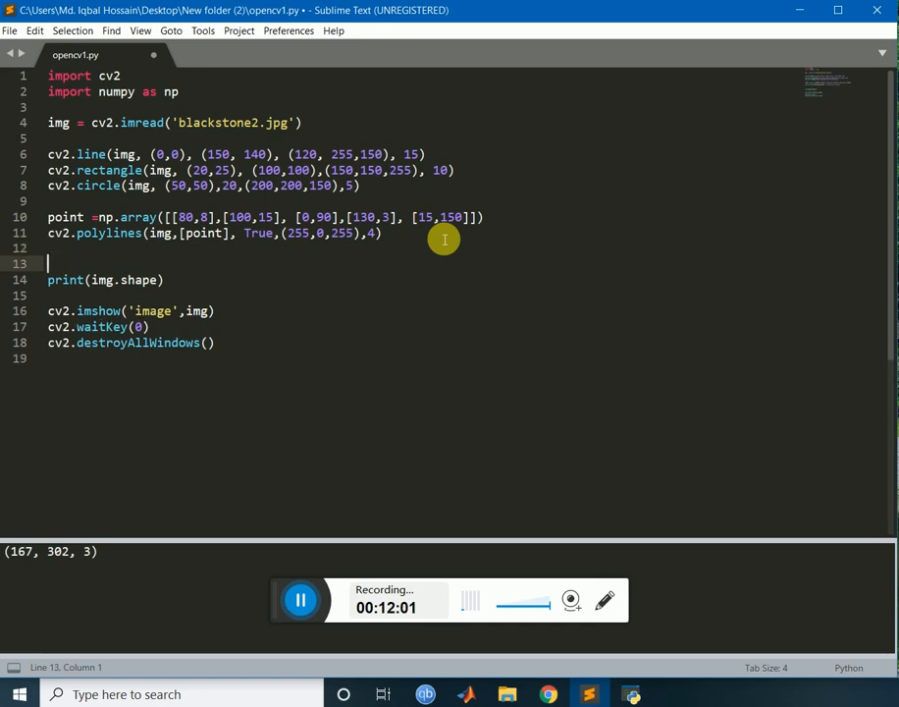
type("cv2")
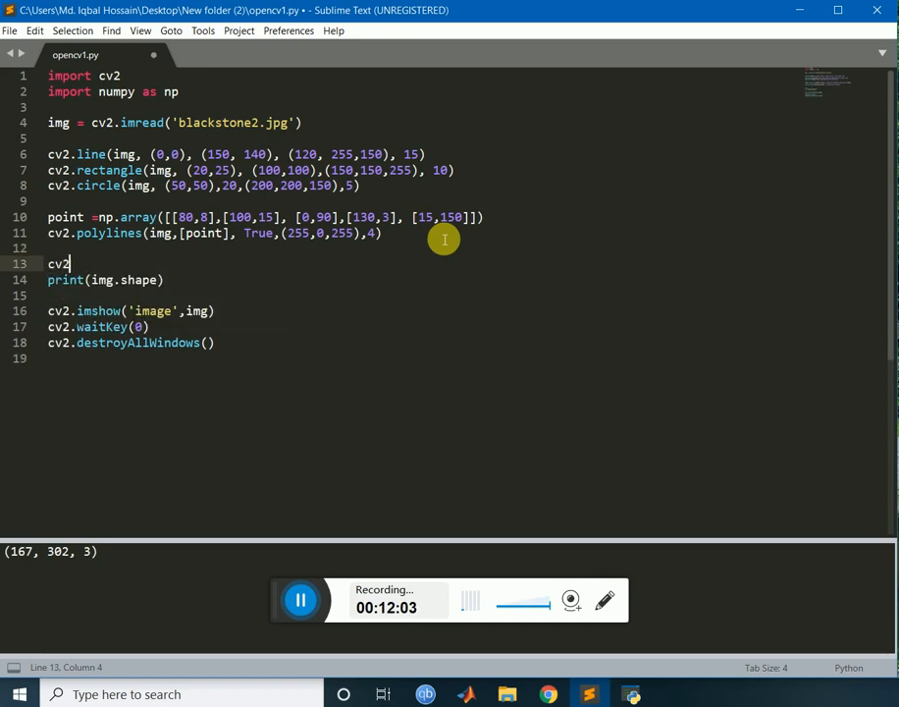
type(".put")
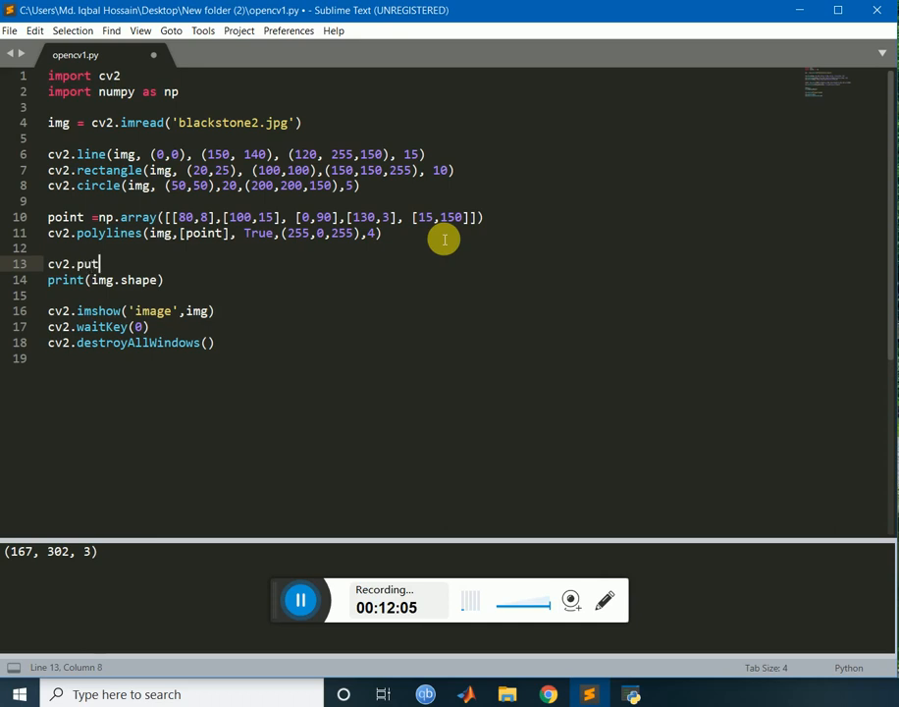
type("Text")
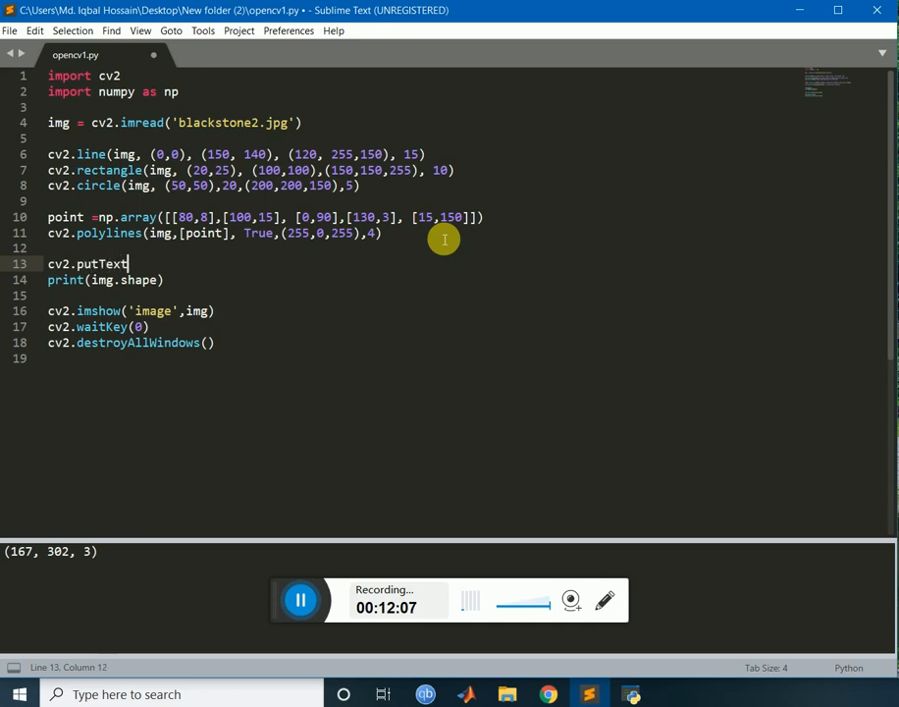
type("(img,")
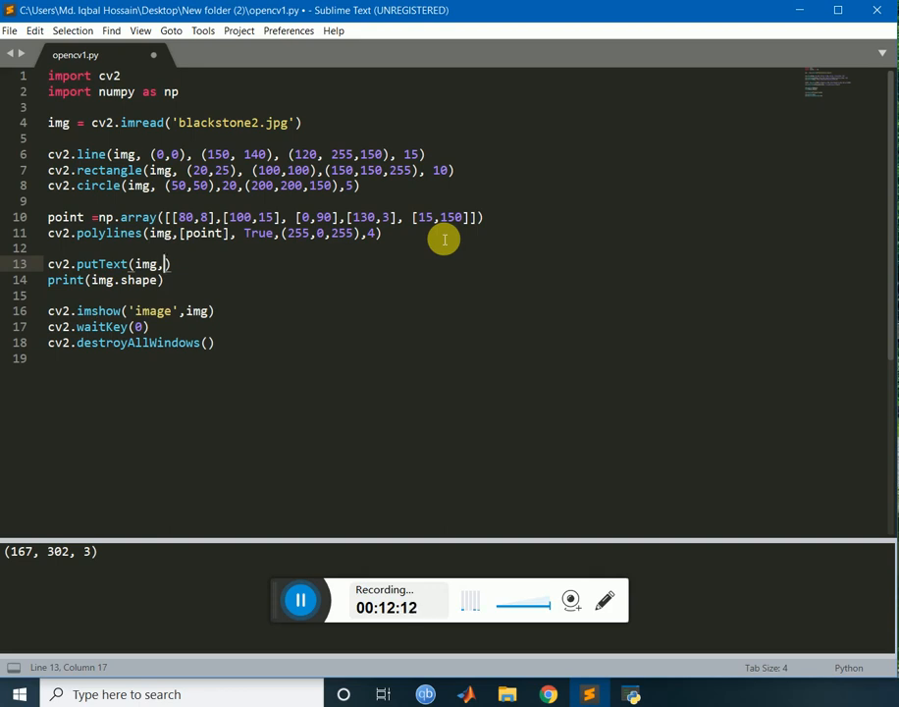
- Add the text 'YEAH!!' and position (0,2) as the next putText arguments
type("''")
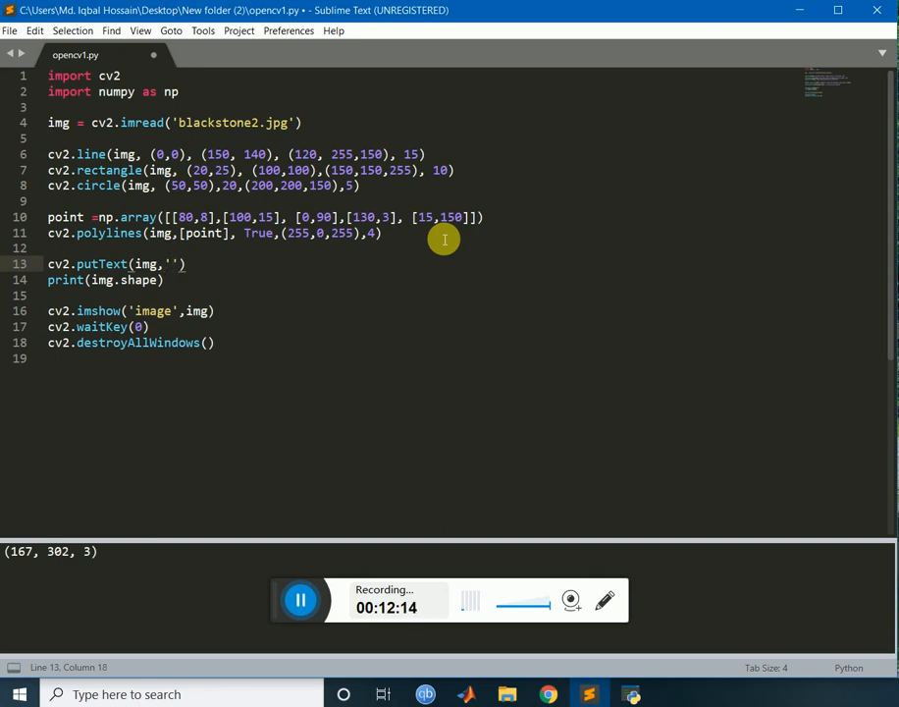
type("St")
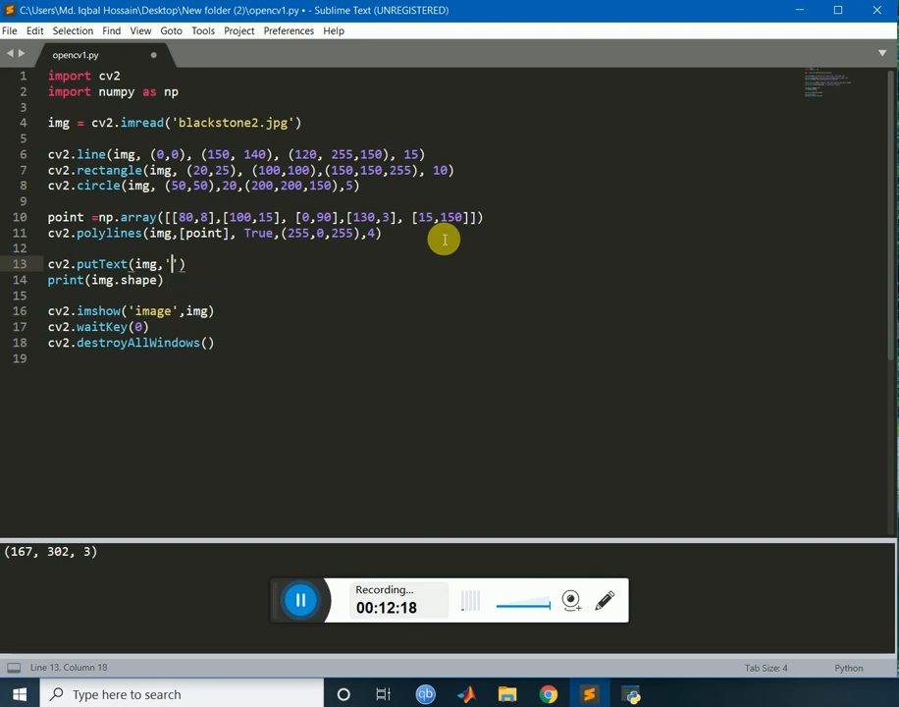
type("YEAH")
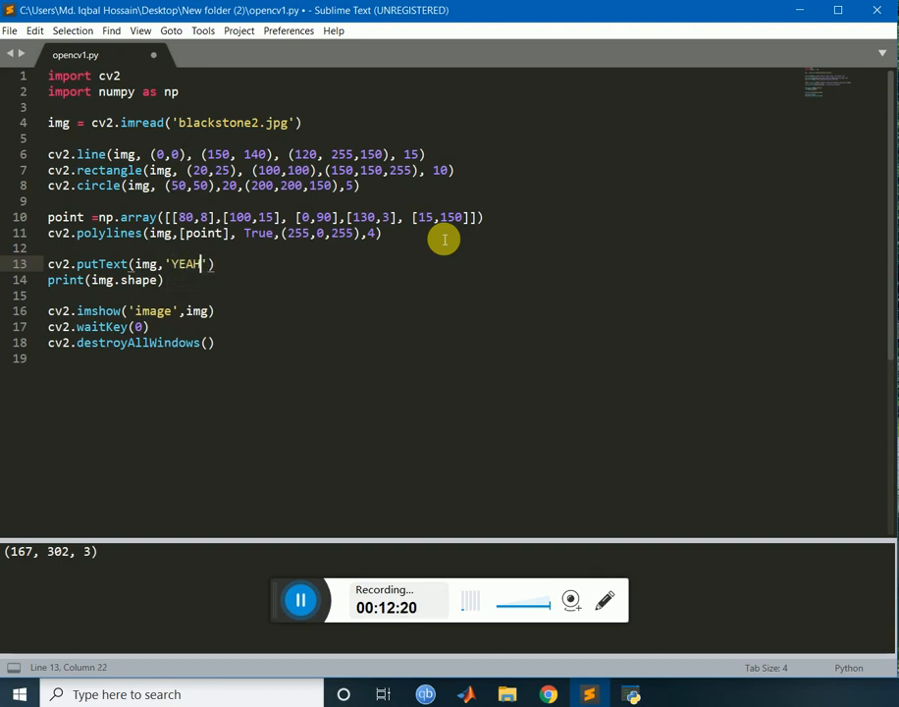
type("!!")
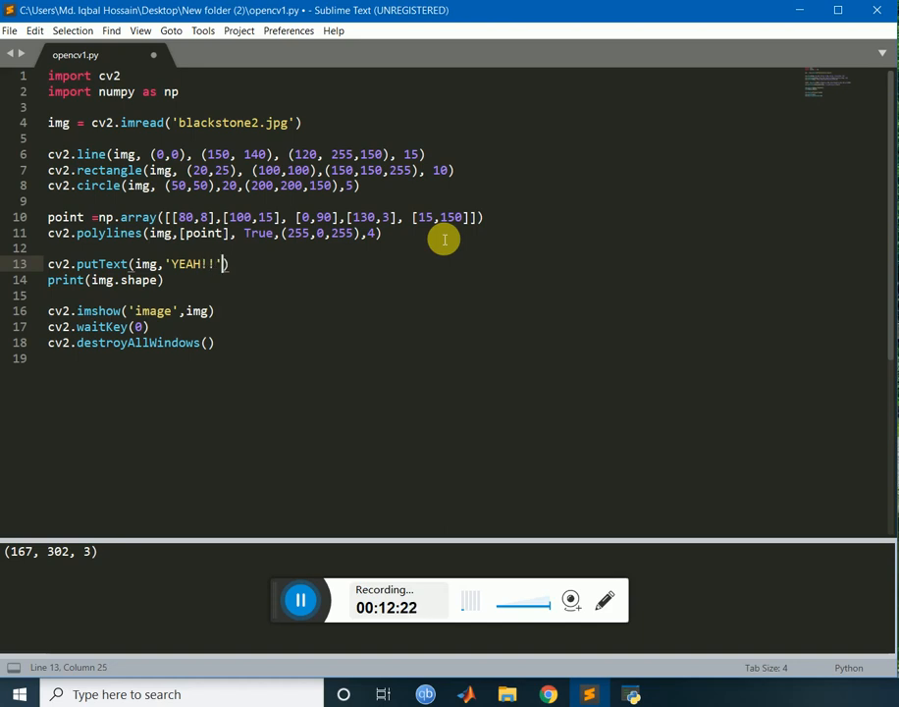
type(",")
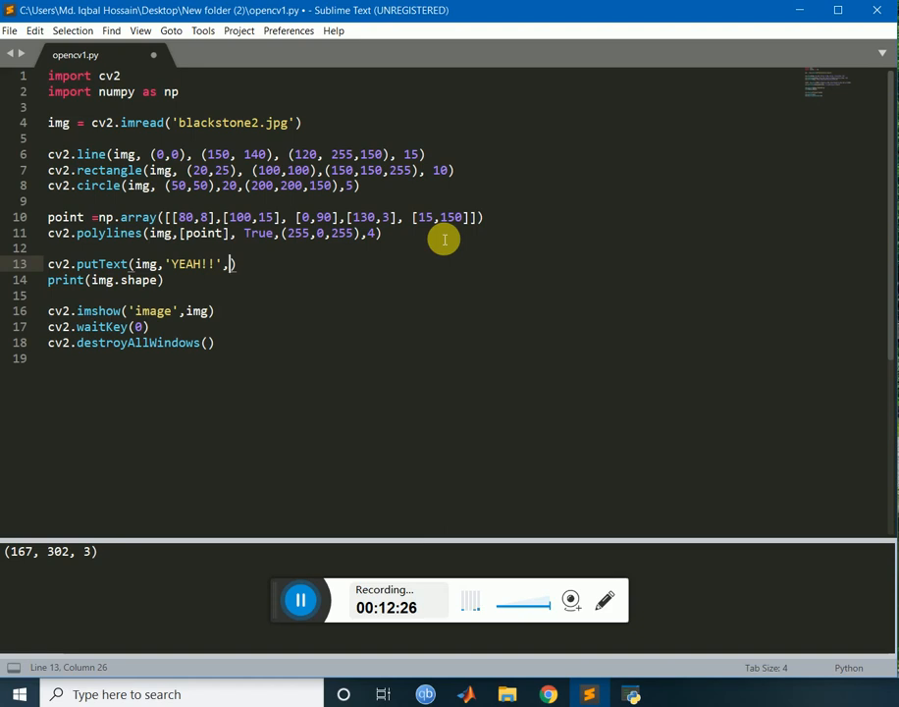
type("(")
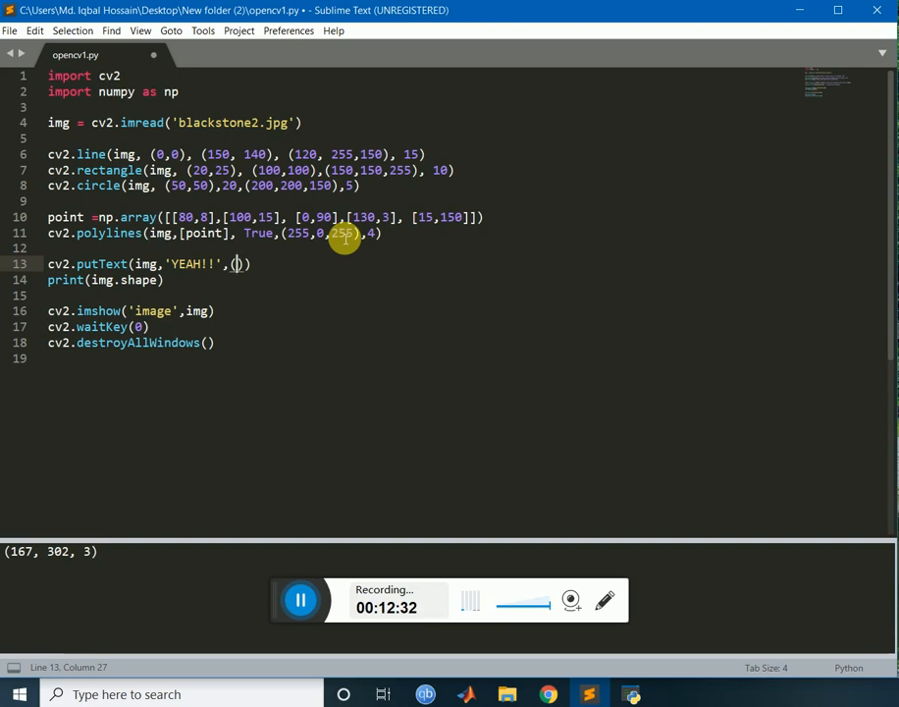
type("0,")
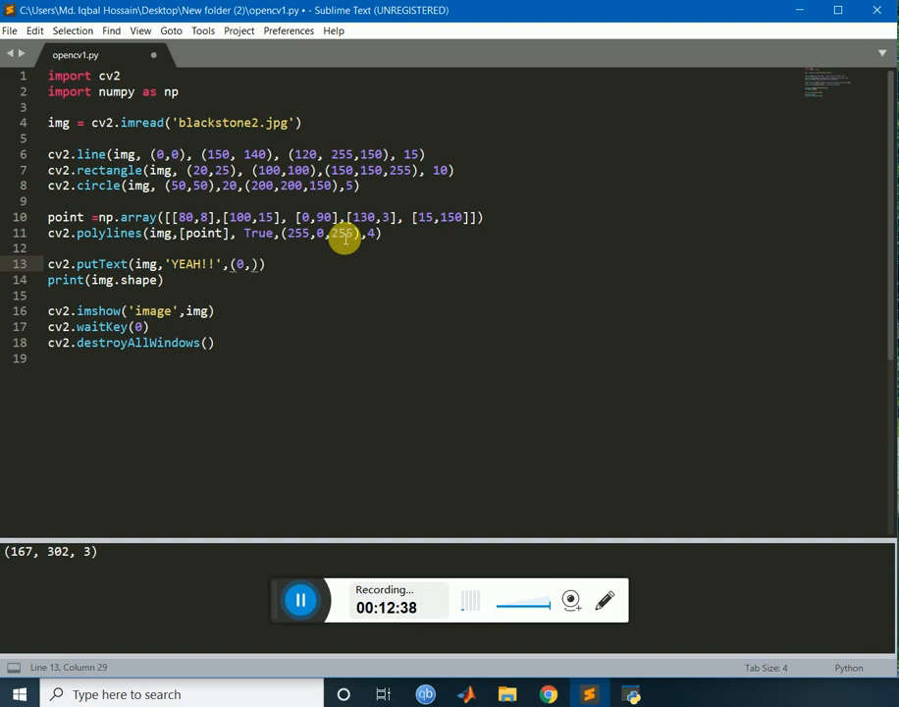
type("2")
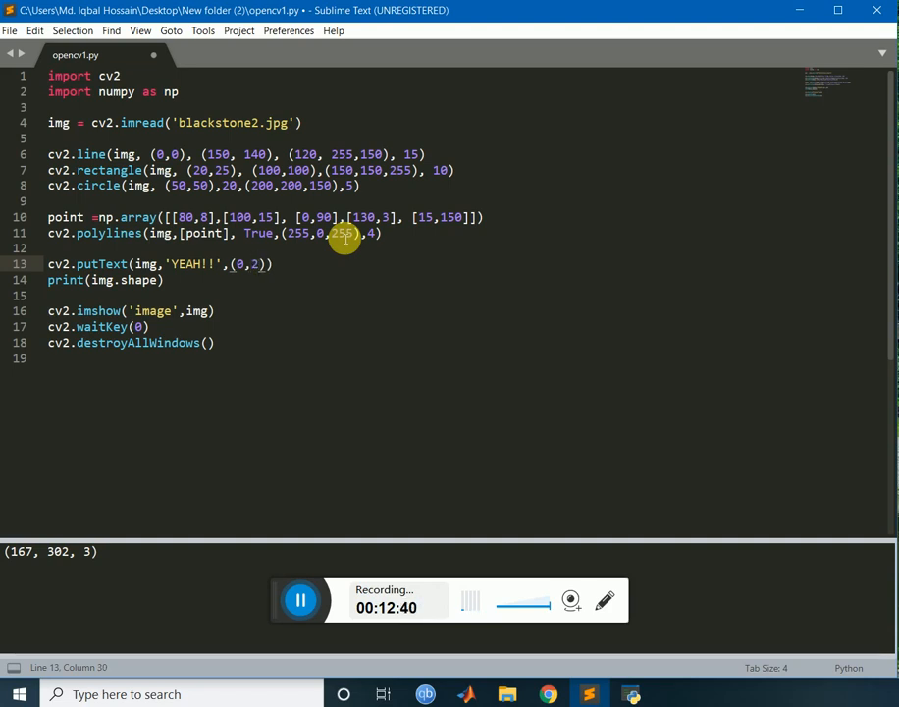
type(",")
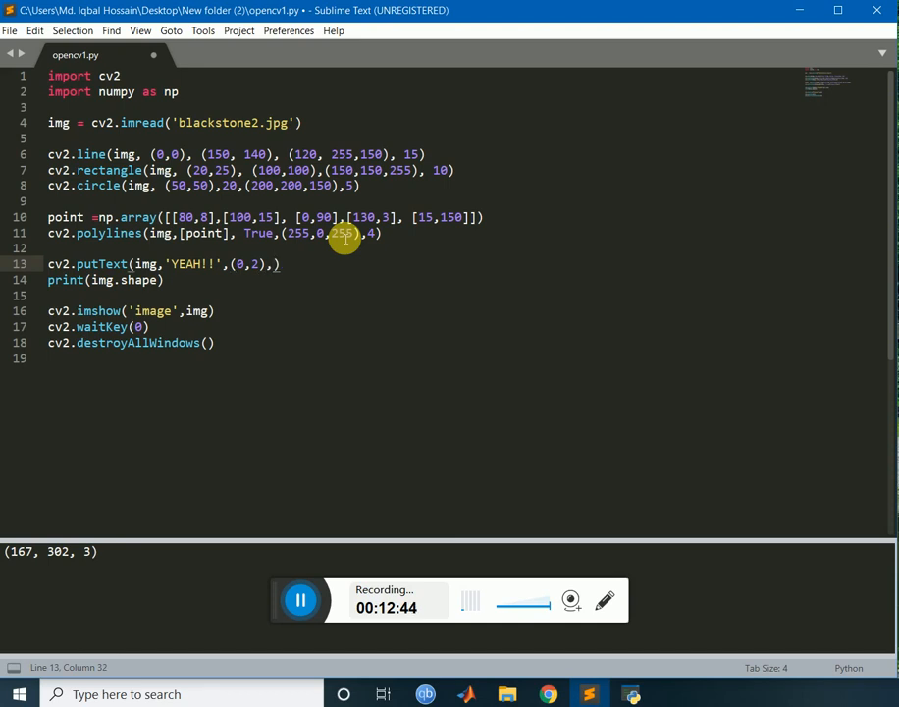
type("cv2")
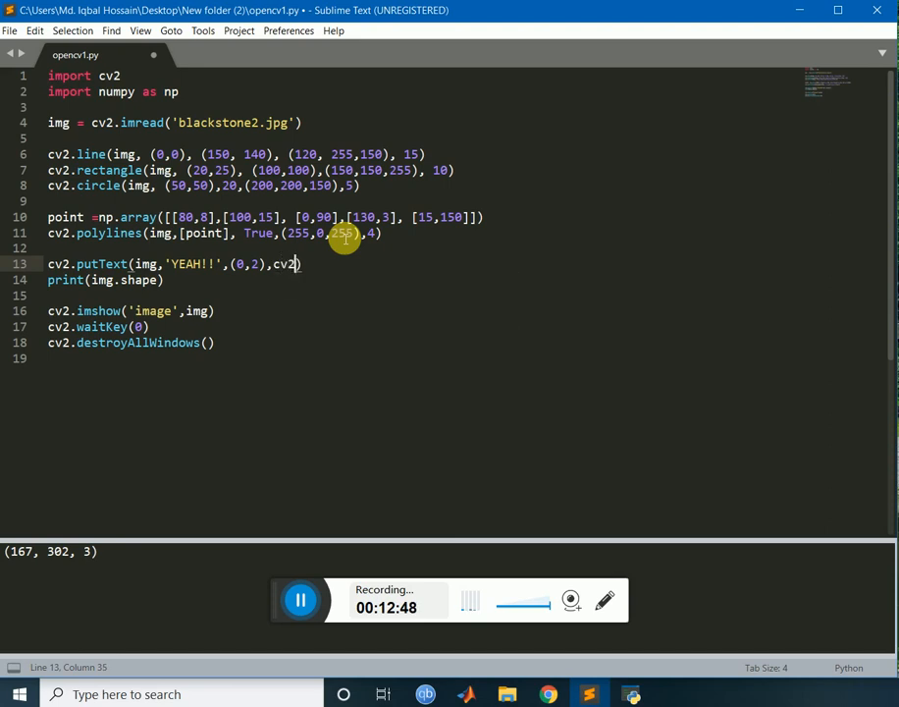
- Give putText the font cv2.FONT_HERSHEY_SIMPLEX, scale 1 and an empty colour tuple
type(".")
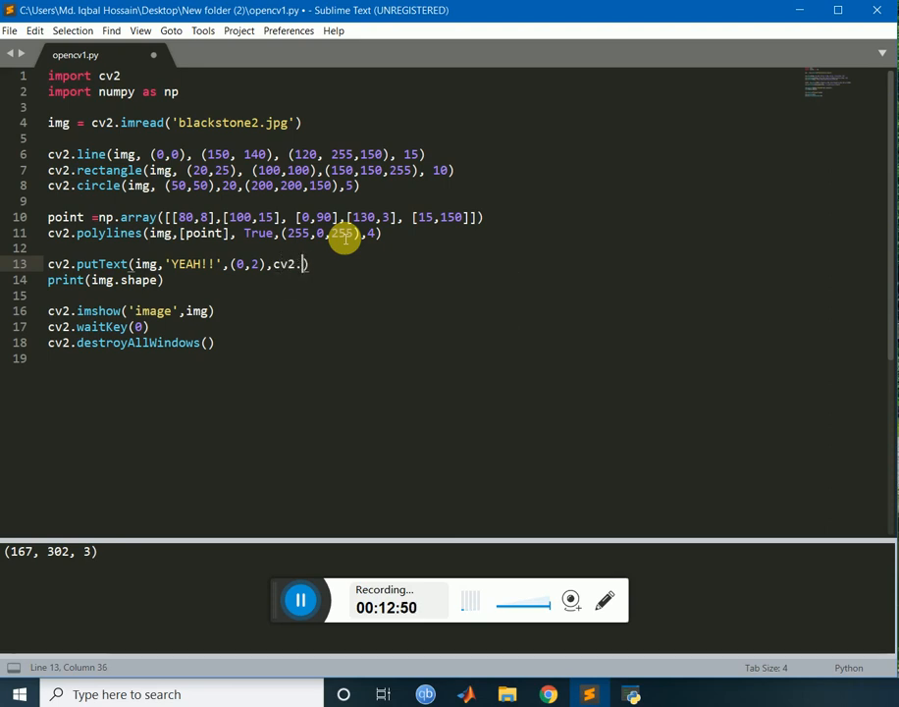
type("FON")
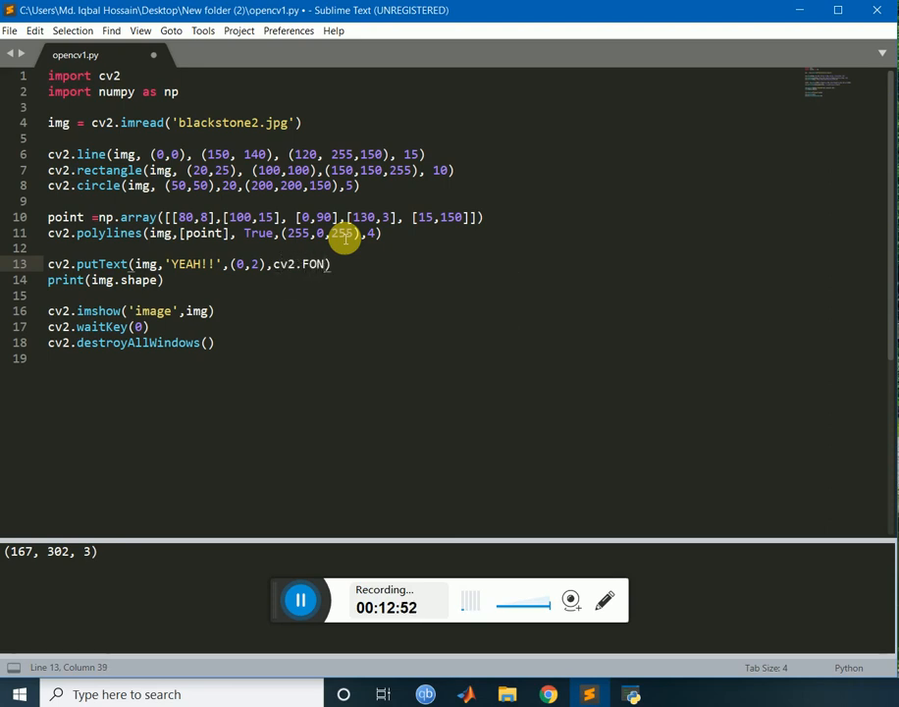
type("T")
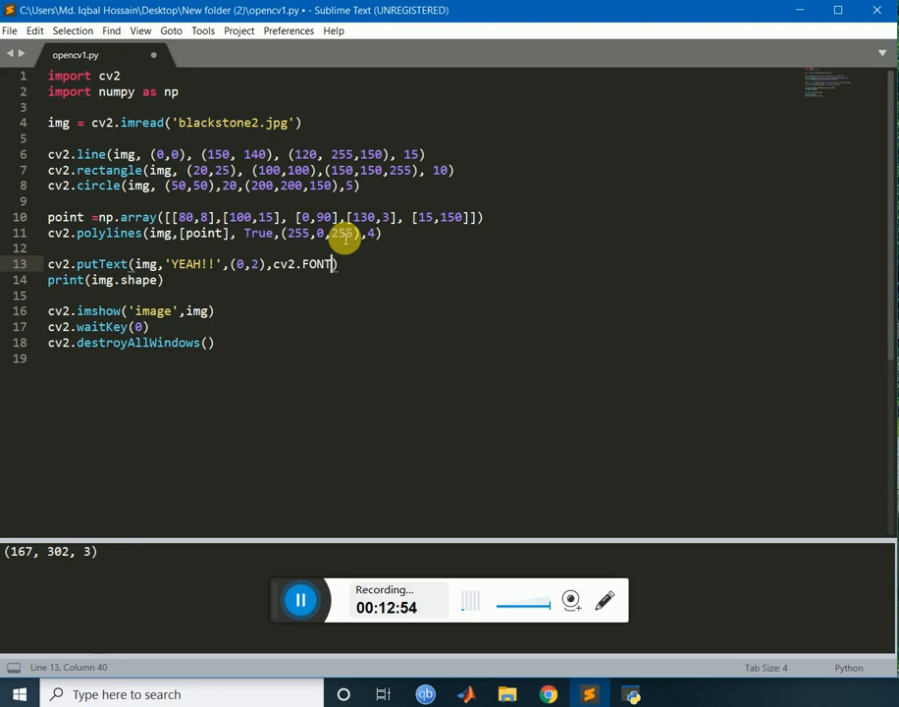
type("_H")
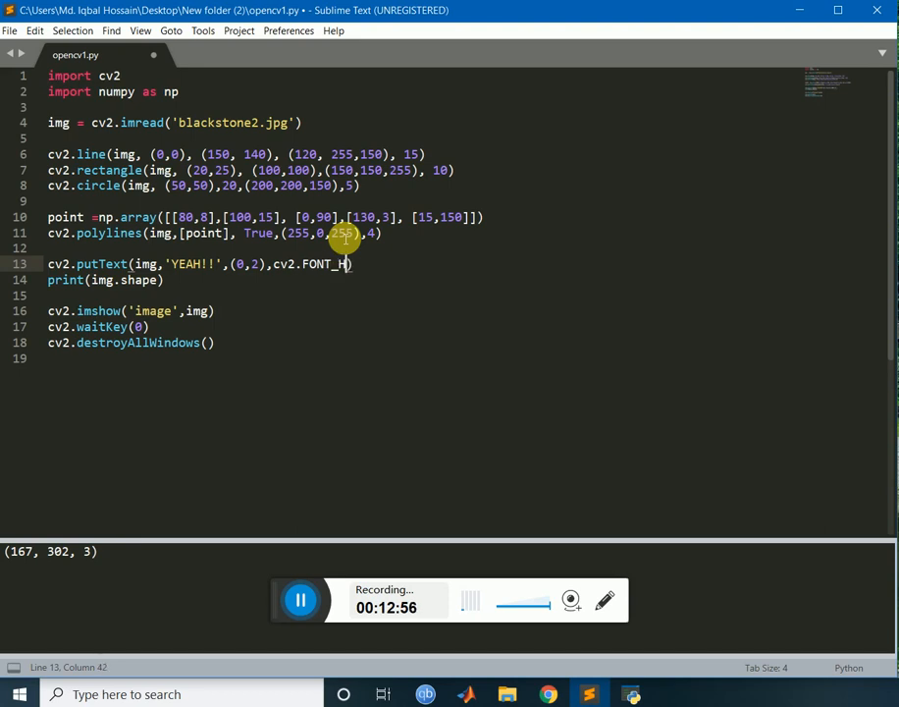
type("ES")
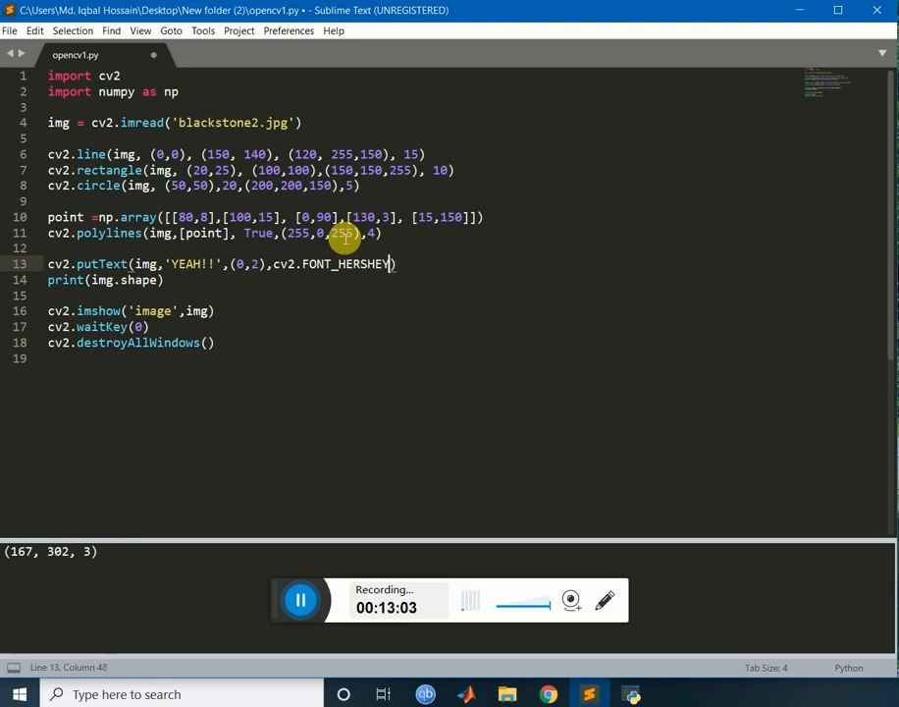
type("_")
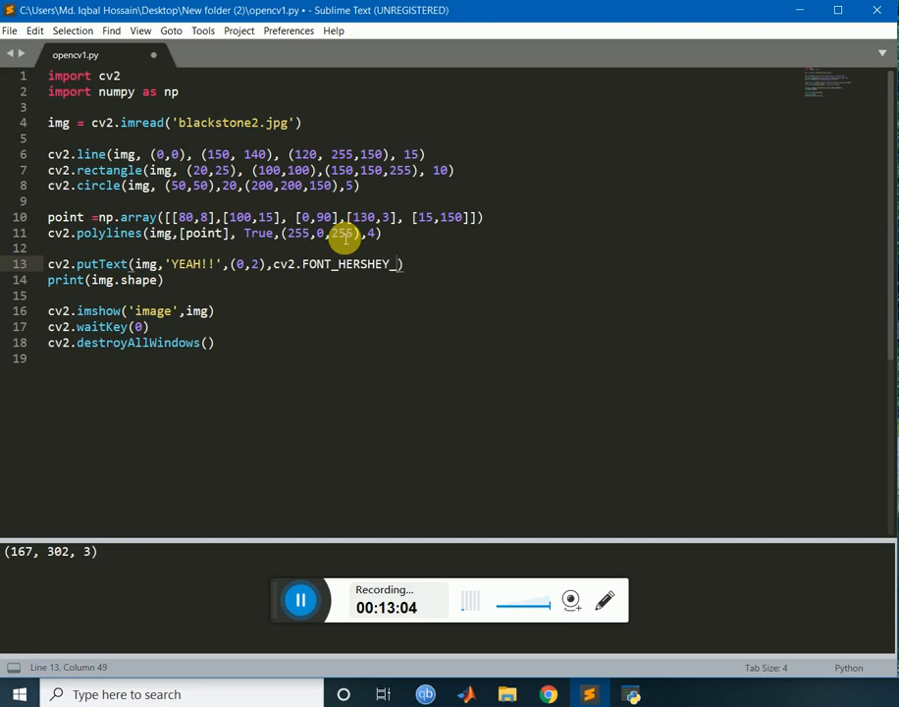
type("SI")
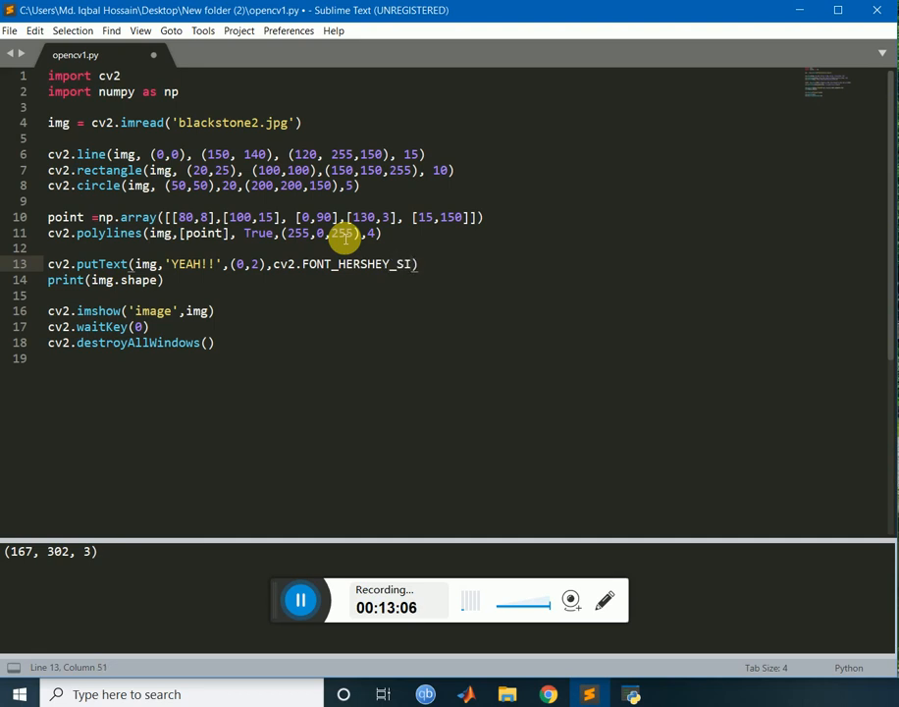
type("MPL")
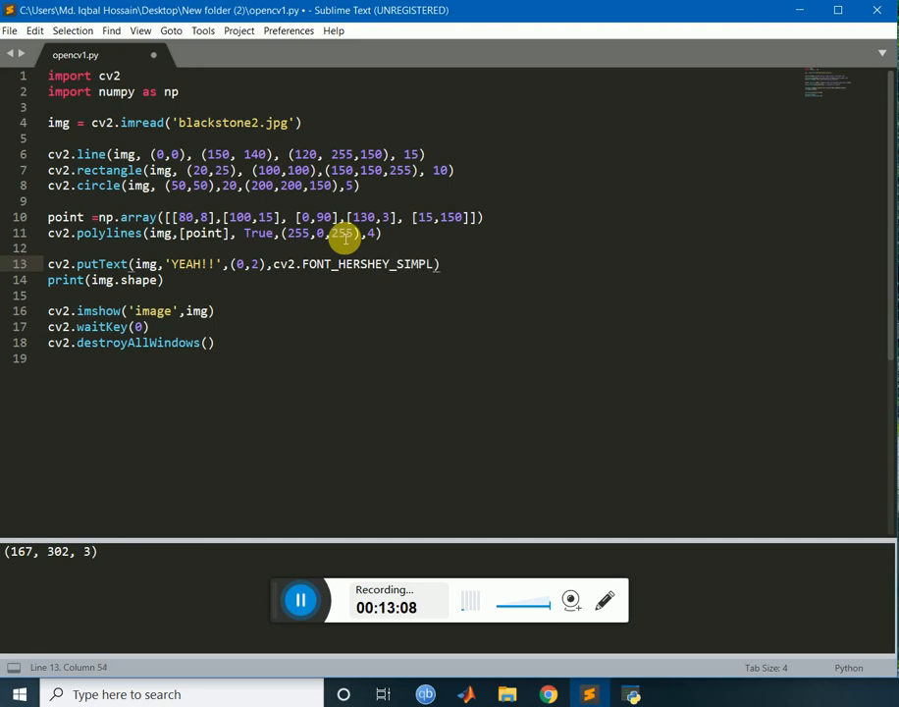
type("EX")
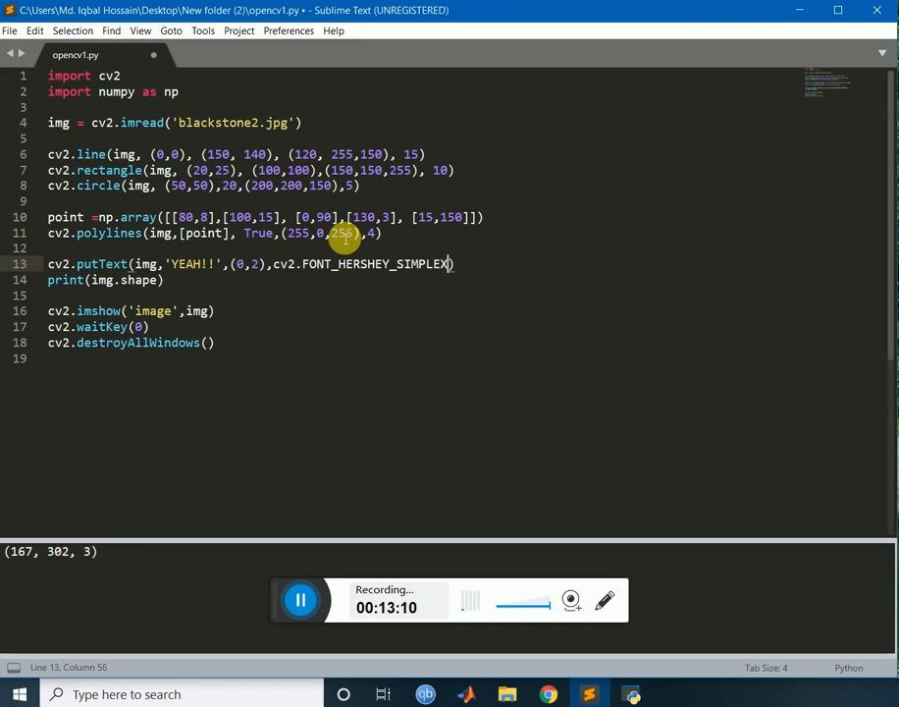
type(",")
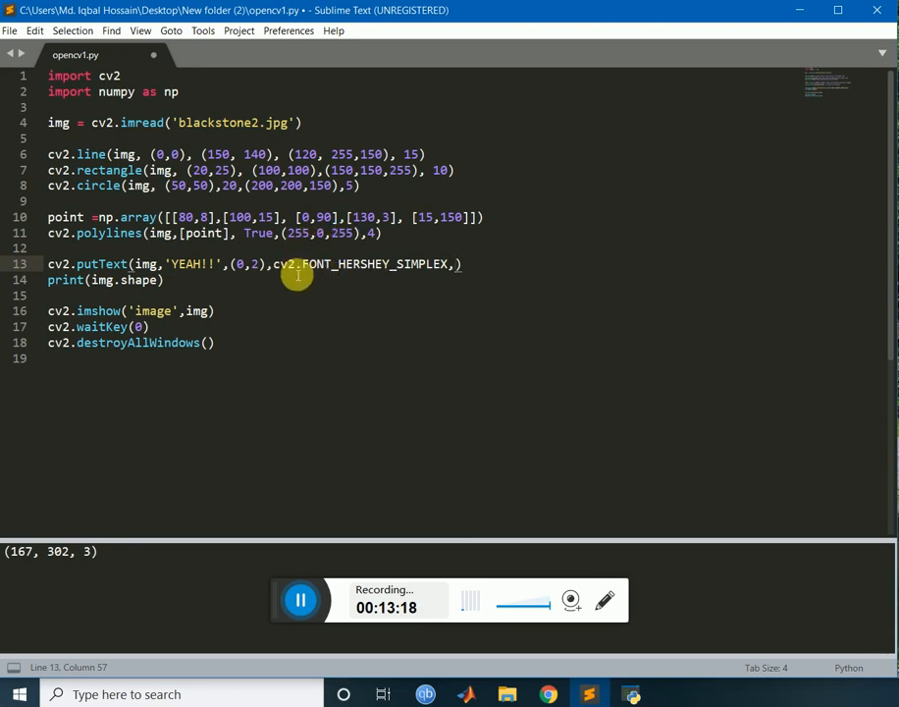
mouse_move(335, 275)
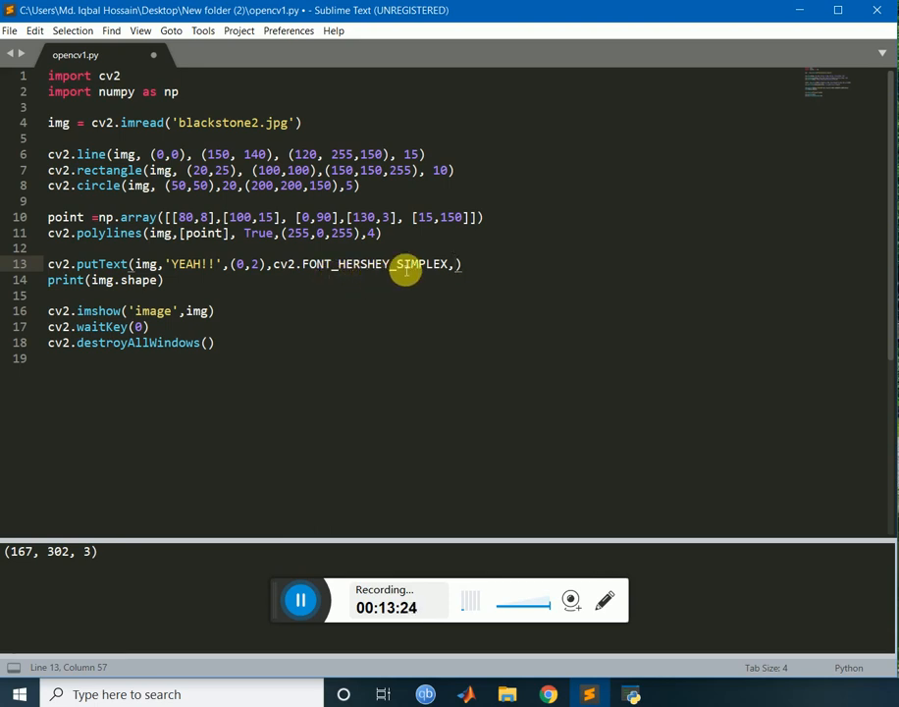
mouse_move(436, 273)
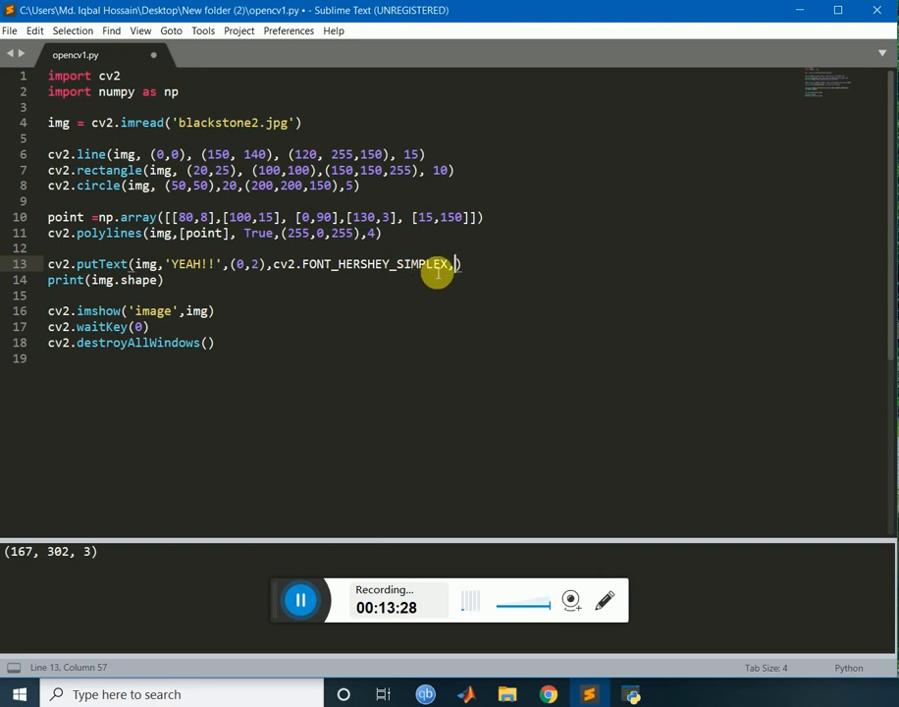
type("1")
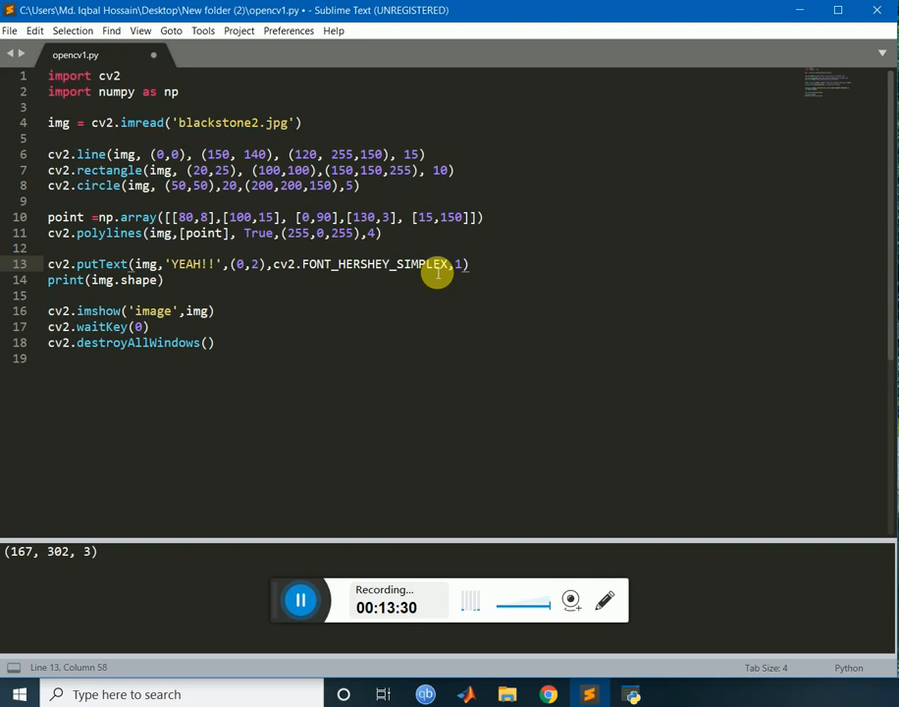
type("()")
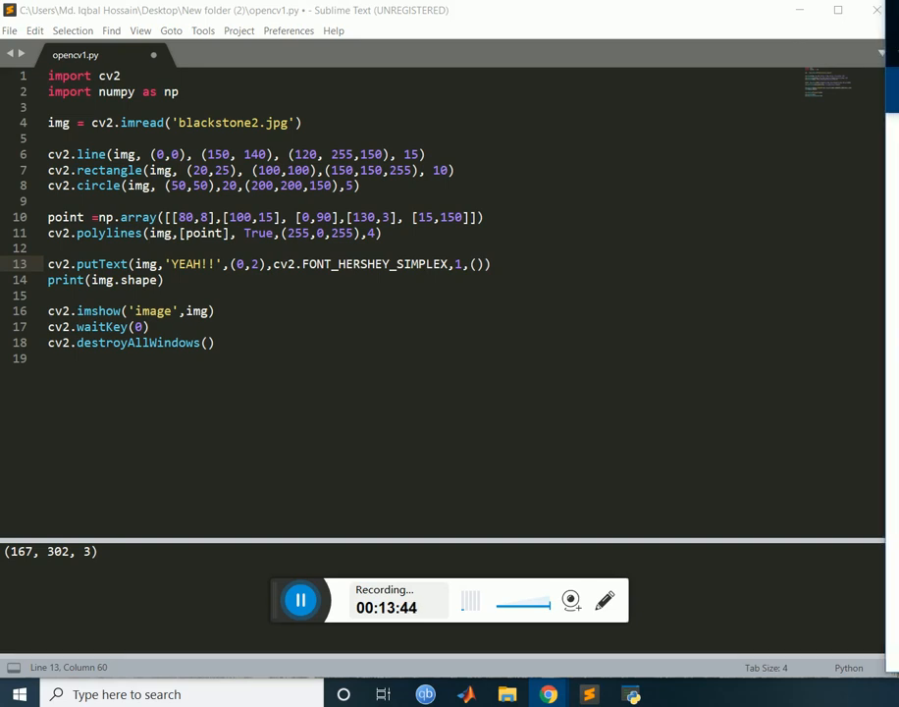
mouse_move(663, 344)
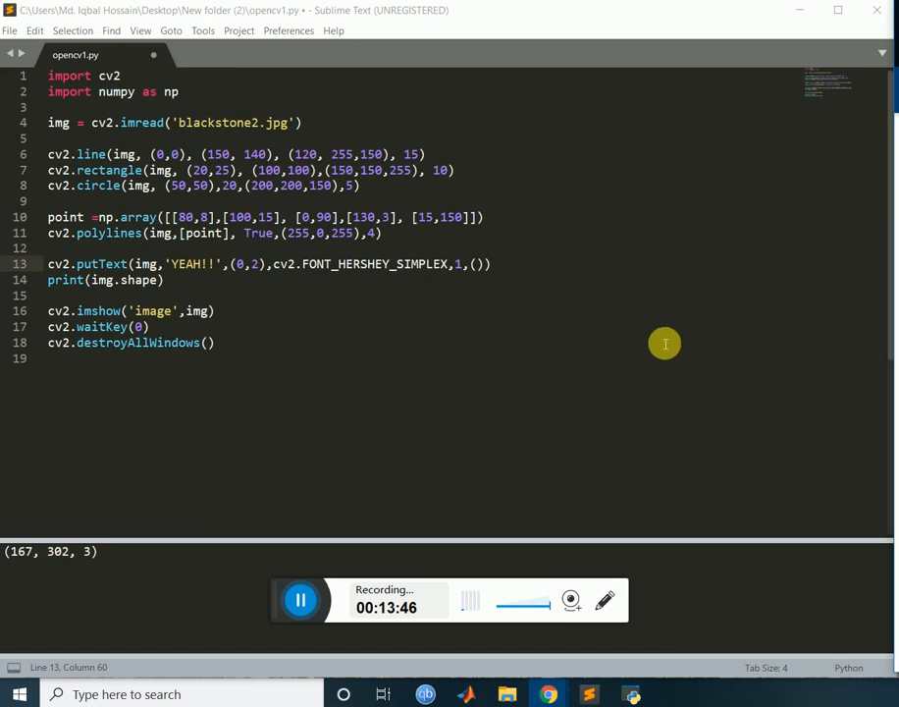
mouse_move(481, 275)
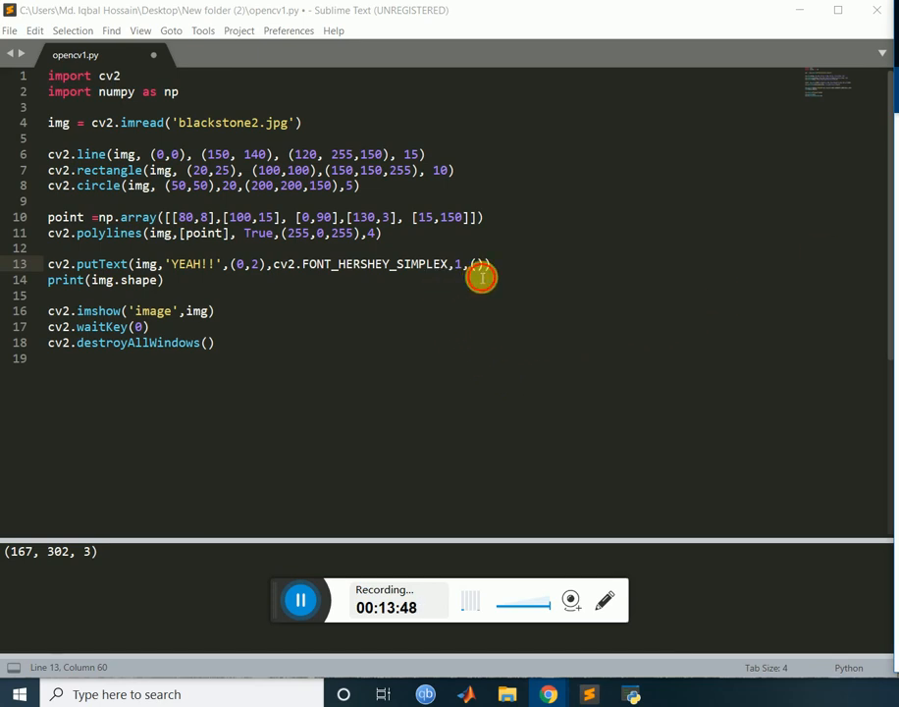
mouse_move(476, 267)
type("2")
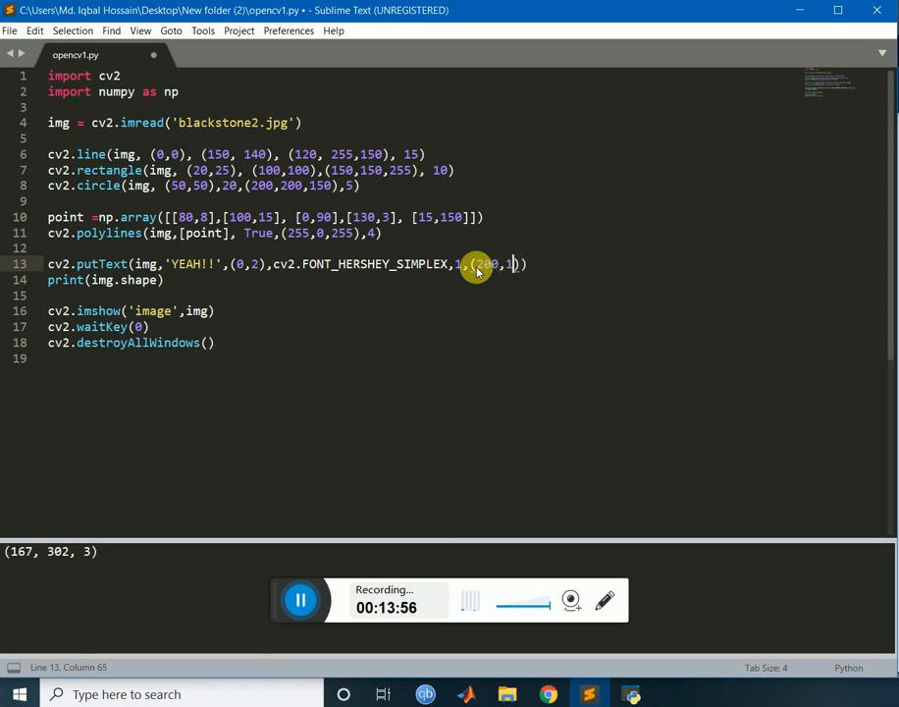
- Finish putText with colour (200,100,155), thickness 2 and cv2.LINE_AA, then run the script
type("00,")
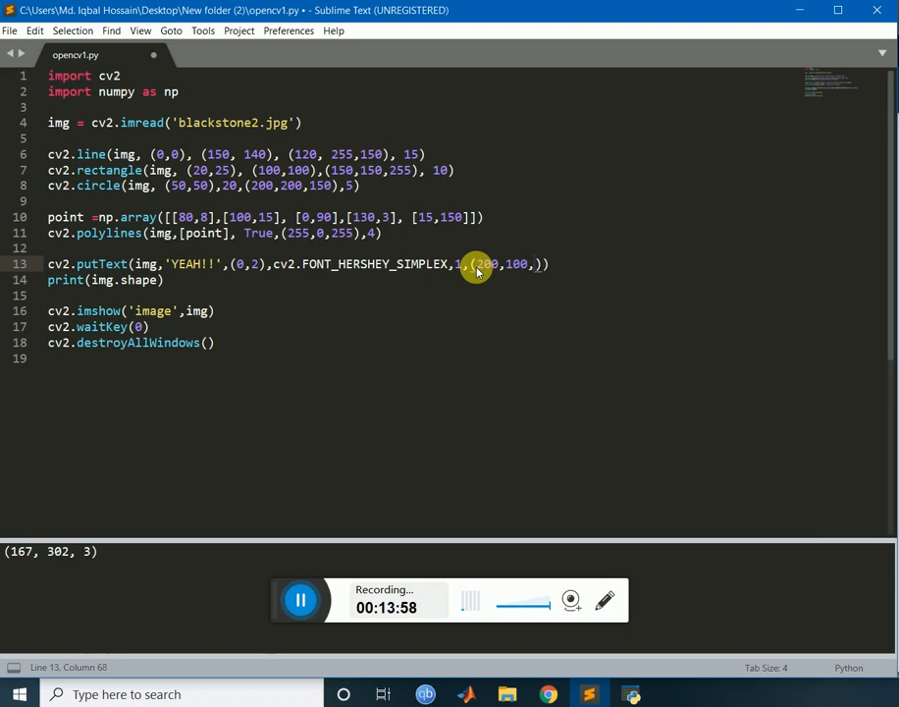
type("155")
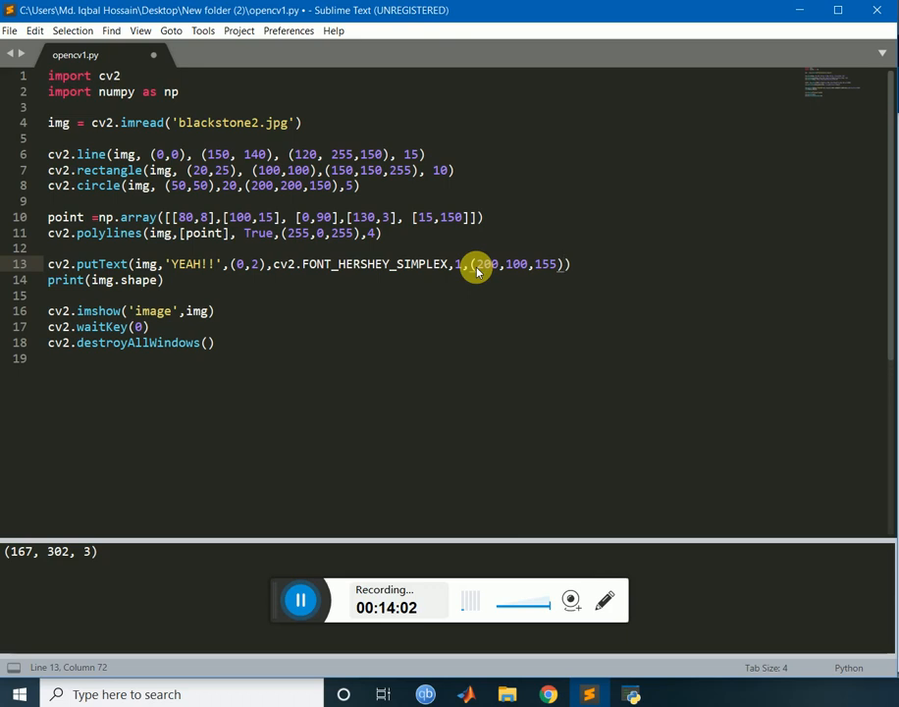
type(",2,")
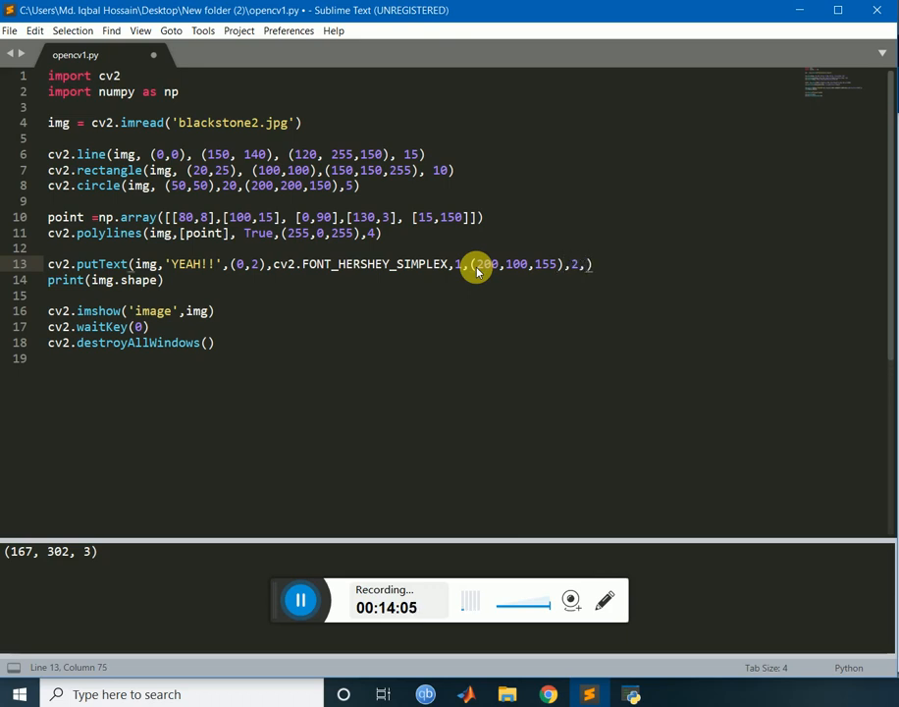
type(",cv2.")
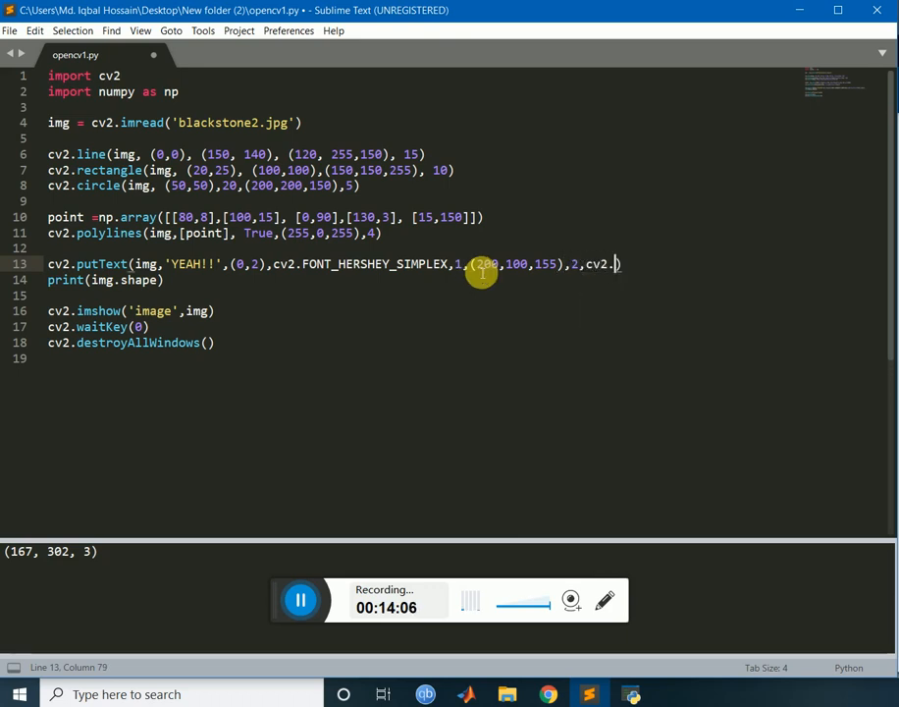
type("L")
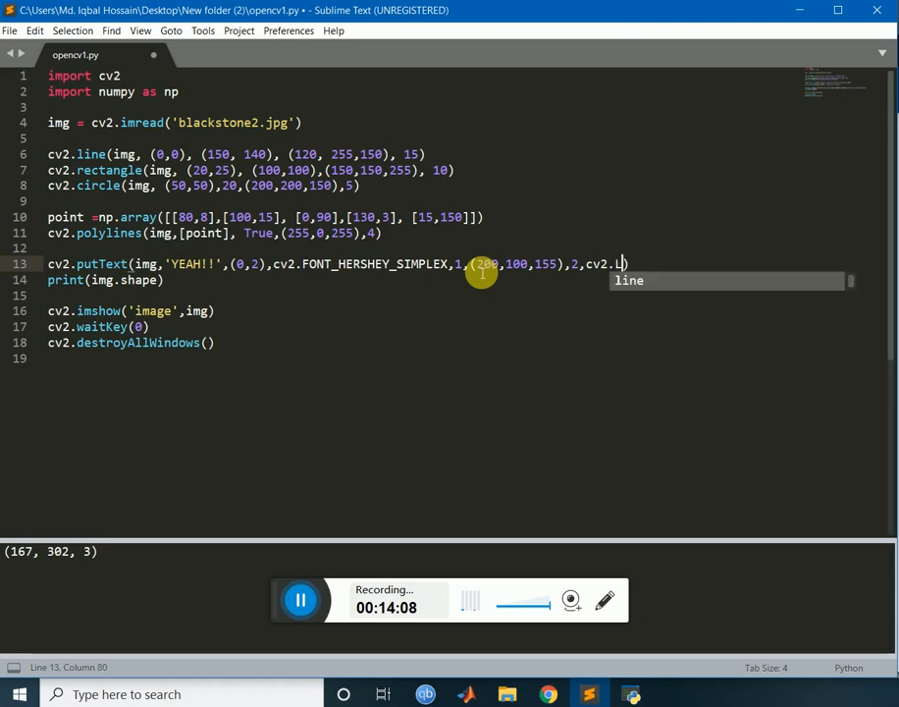
type("INE")
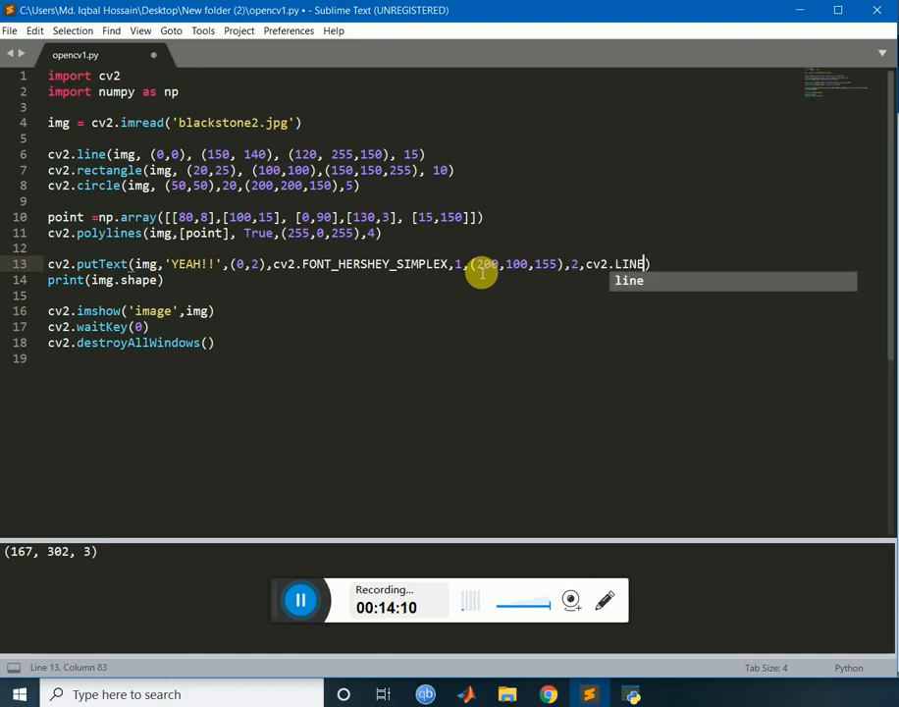
type("_")
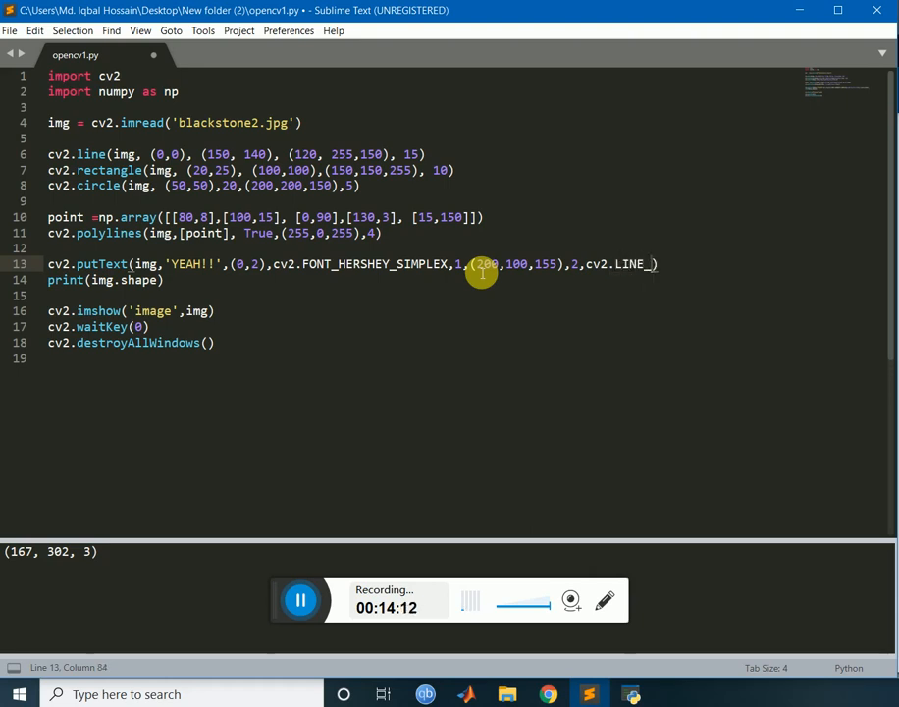
type("AA")
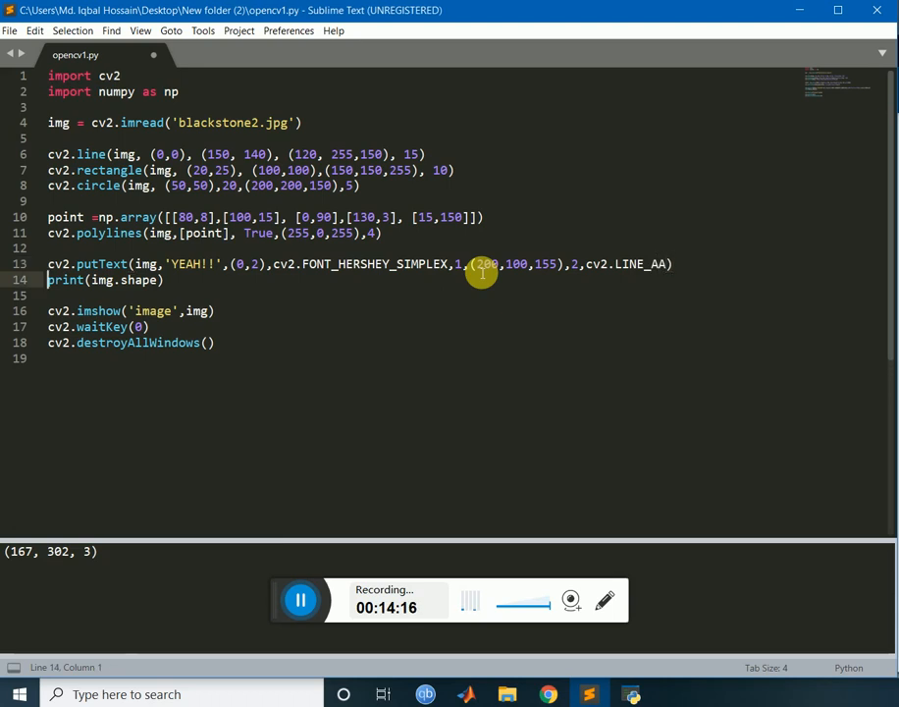
key("ctrl+b")
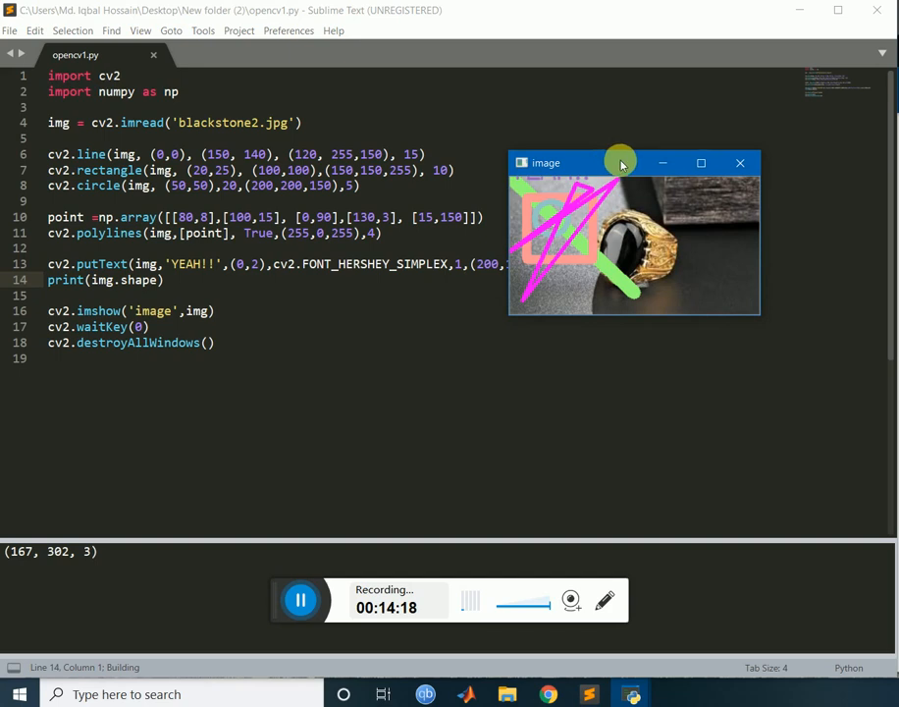